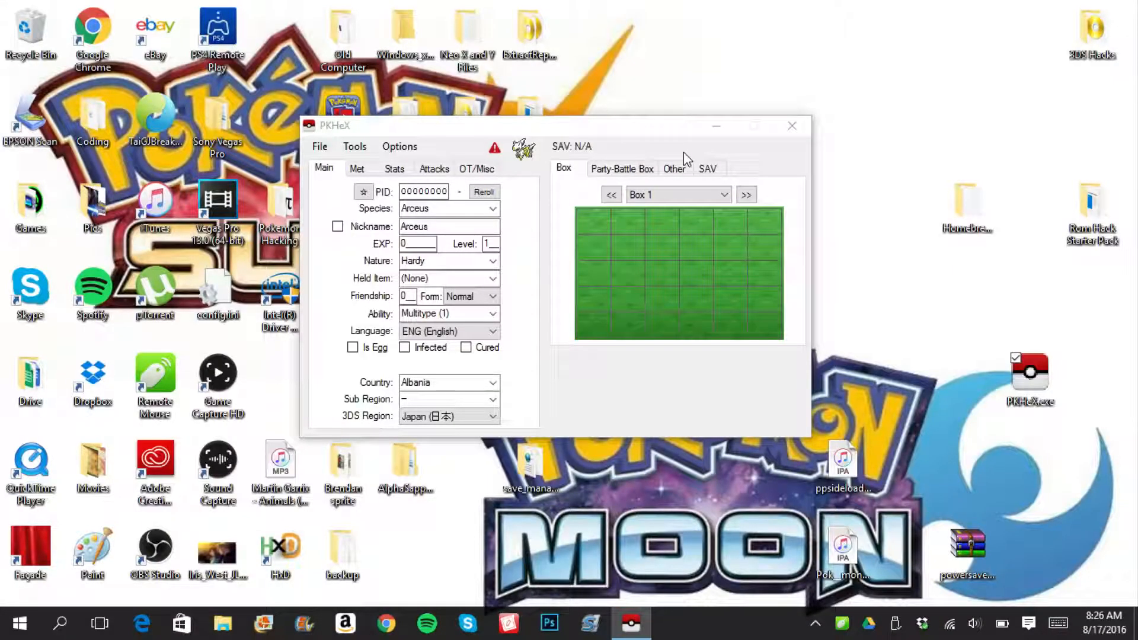
# - Load the 'main' save from E:\saveDataBackup on the USB drive into PKHeX
pyautogui.click(222, 623)
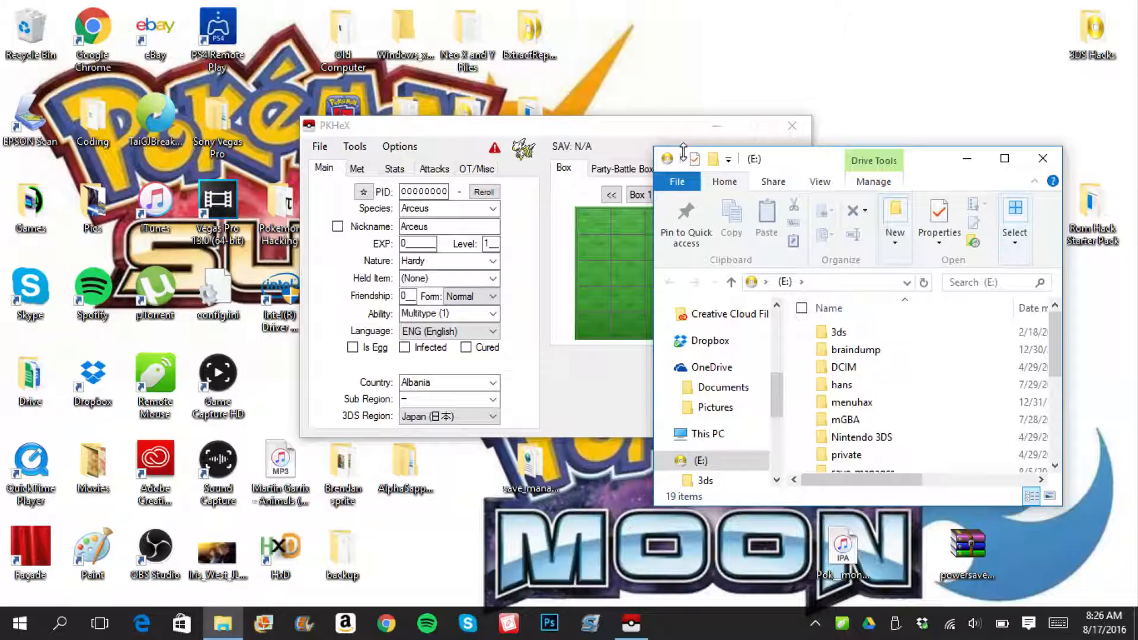
pyautogui.click(1042, 158)
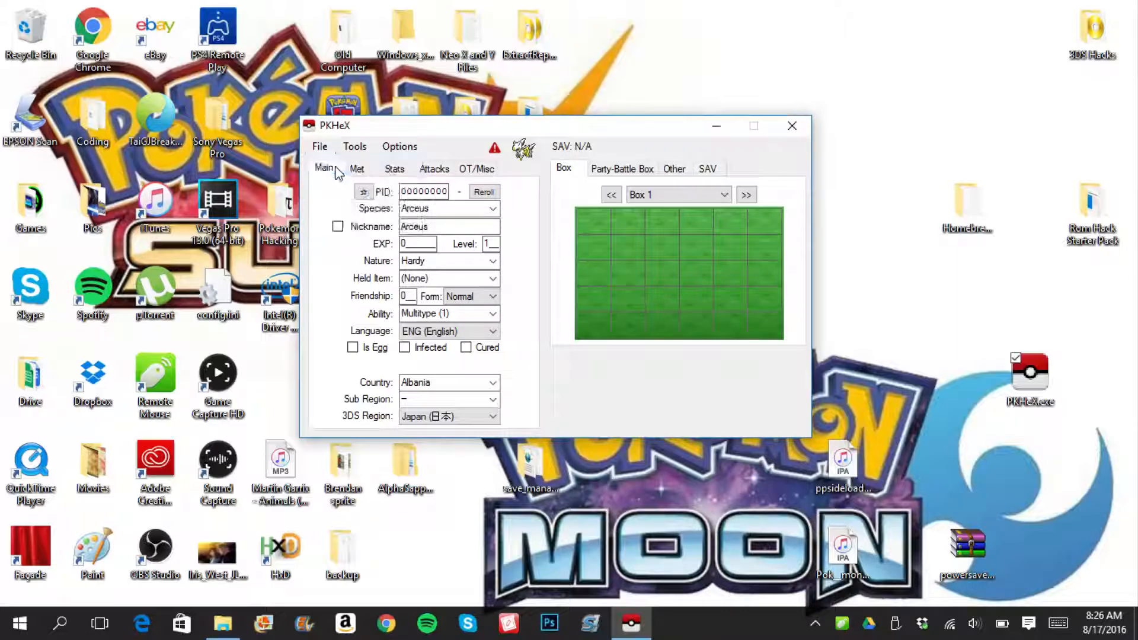
pyautogui.click(319, 145)
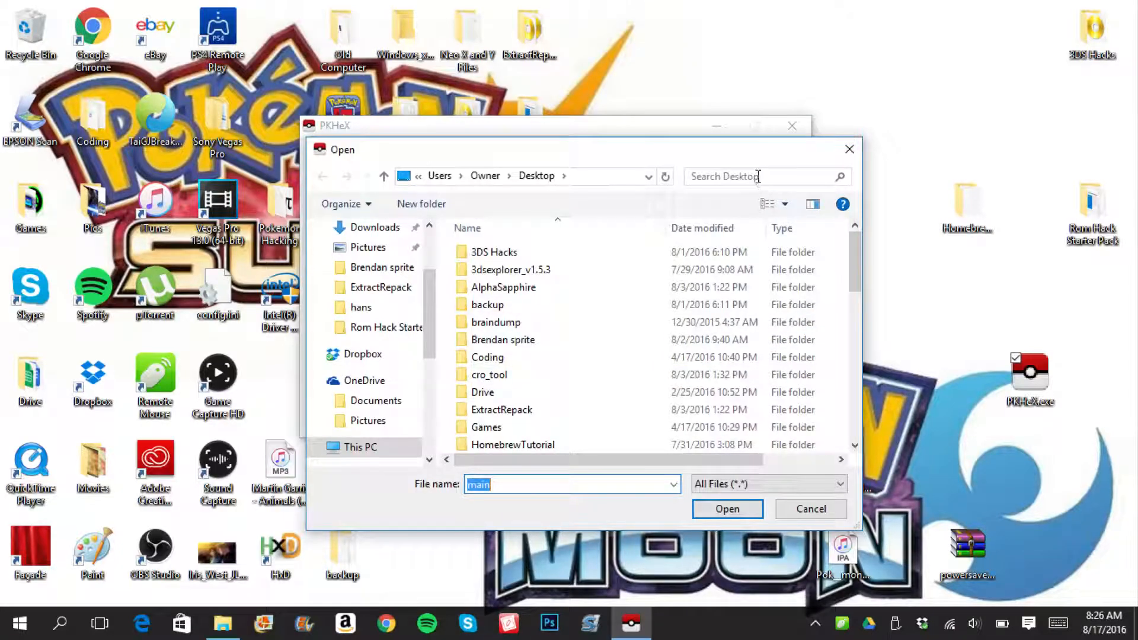
pyautogui.click(762, 176)
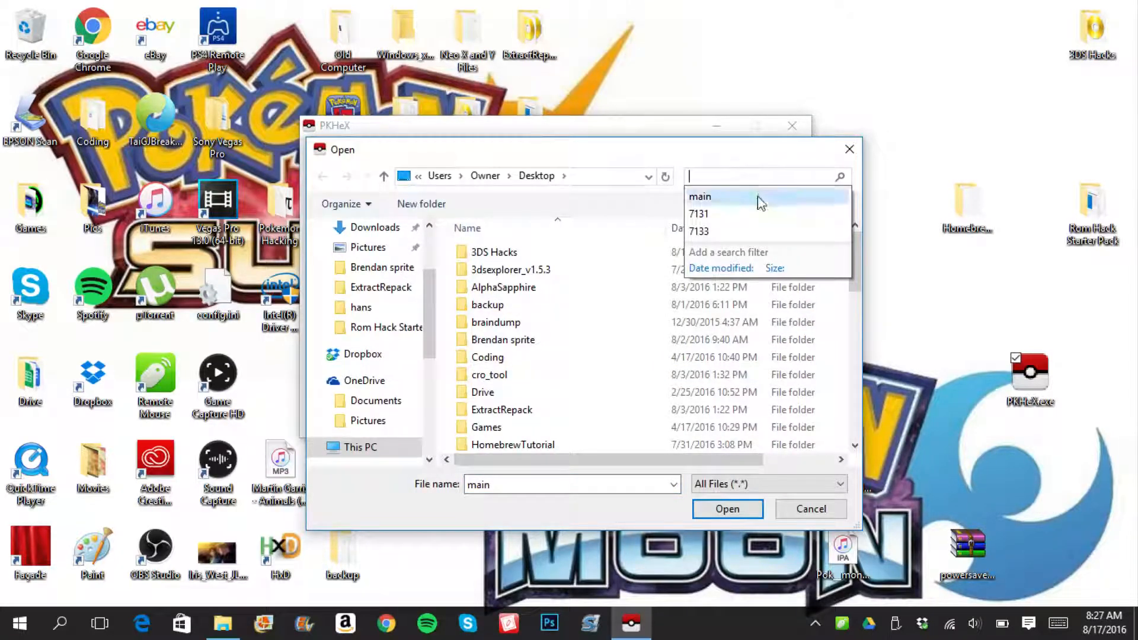
pyautogui.moveTo(714, 232)
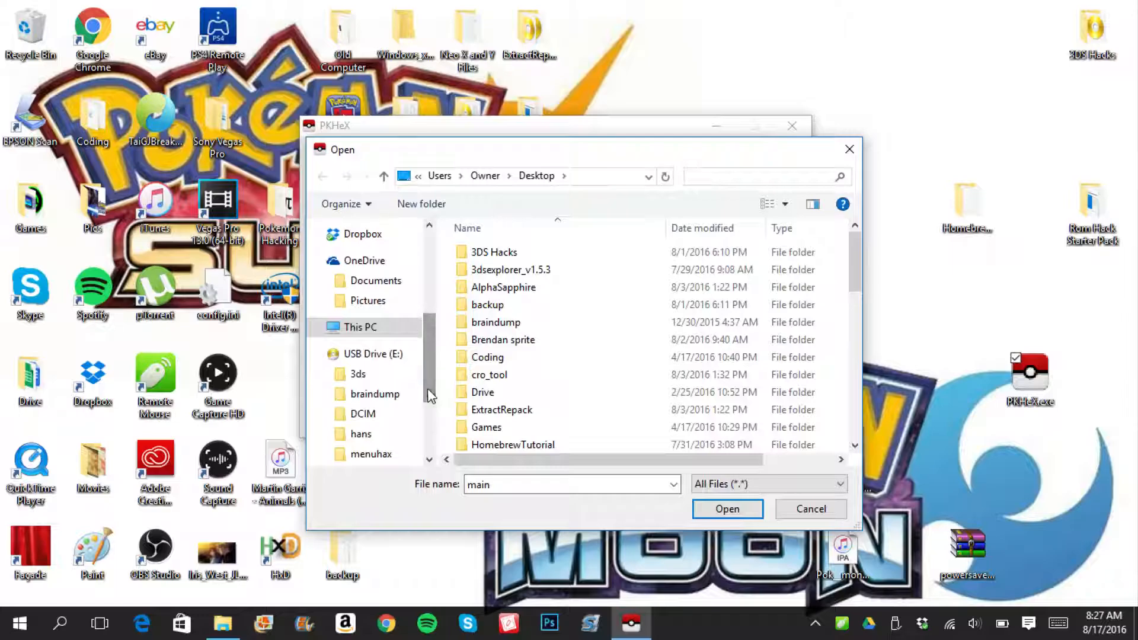
pyautogui.click(374, 353)
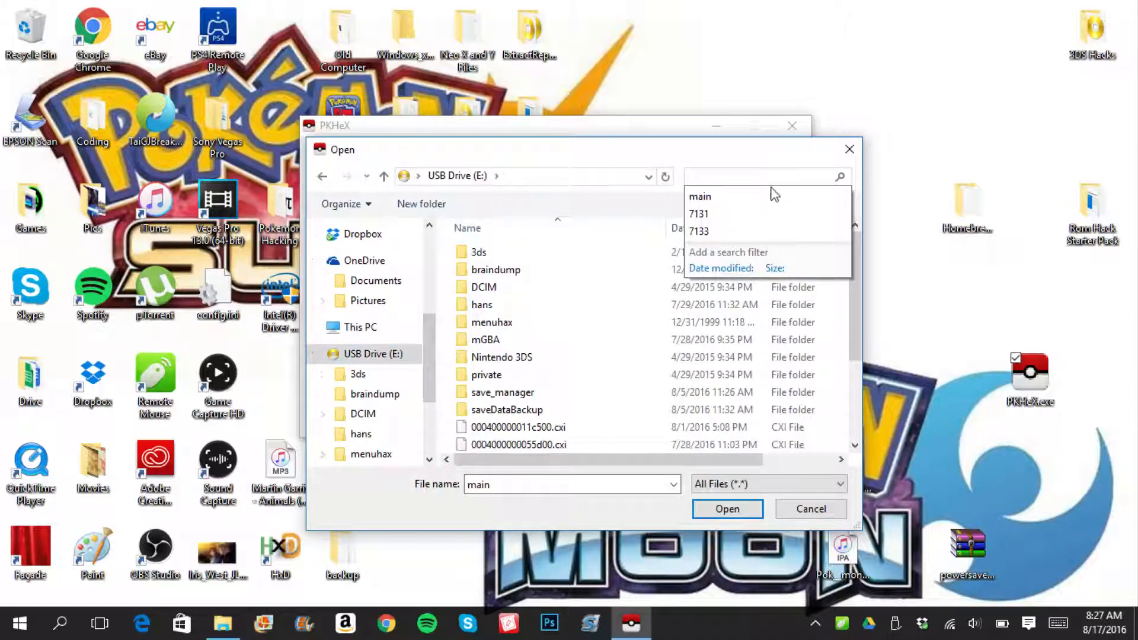
pyautogui.click(699, 196)
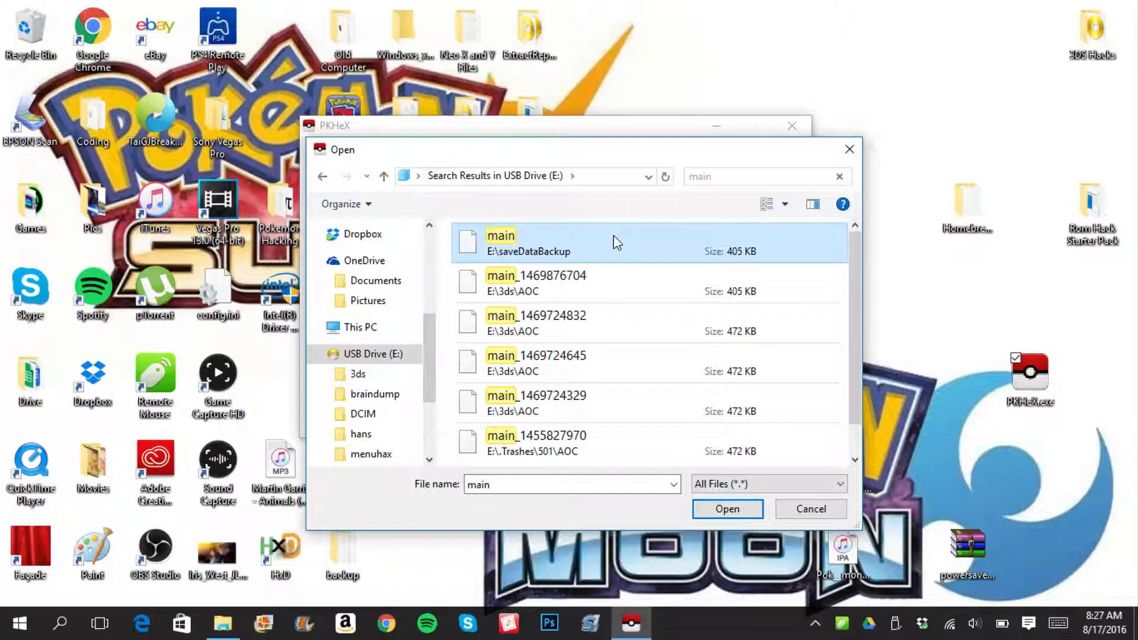
pyautogui.moveTo(584, 250)
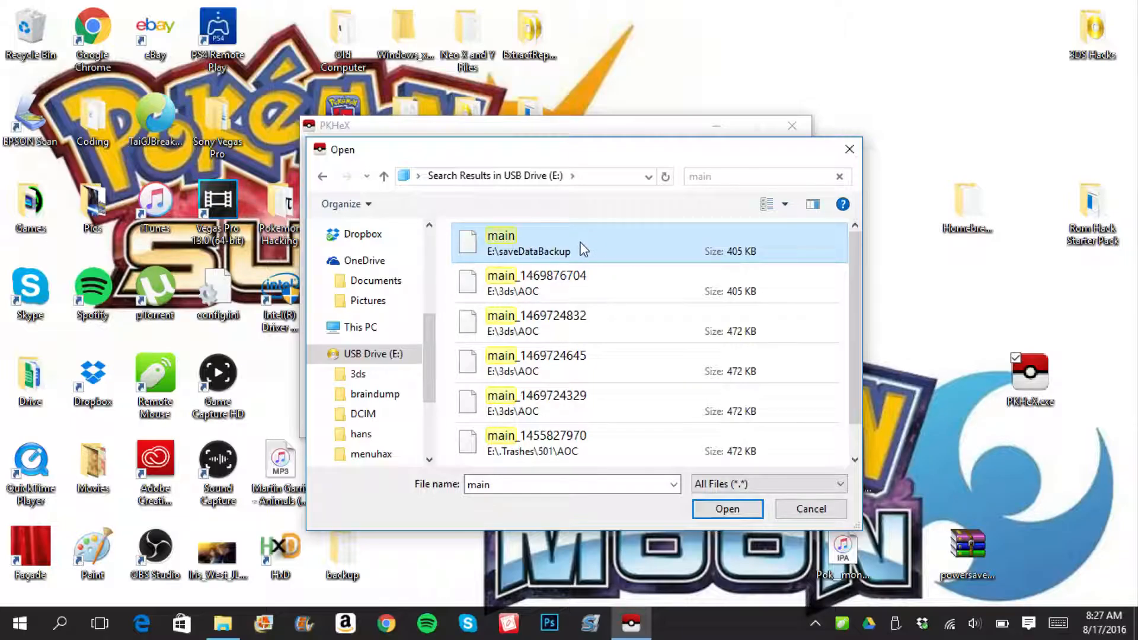
pyautogui.click(727, 508)
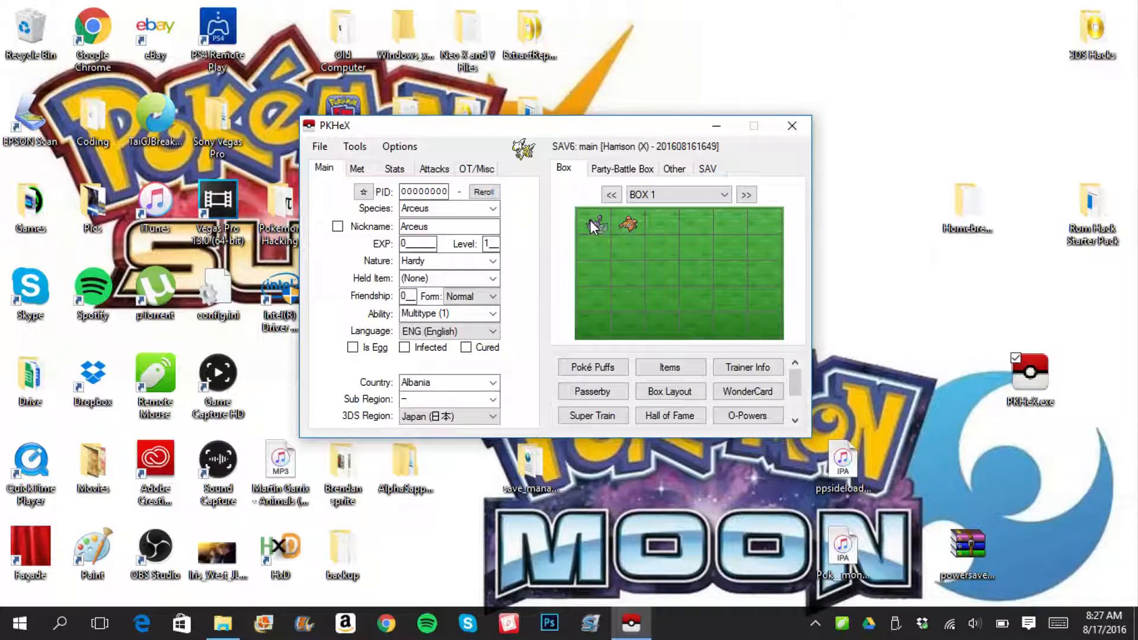
pyautogui.moveTo(598, 228)
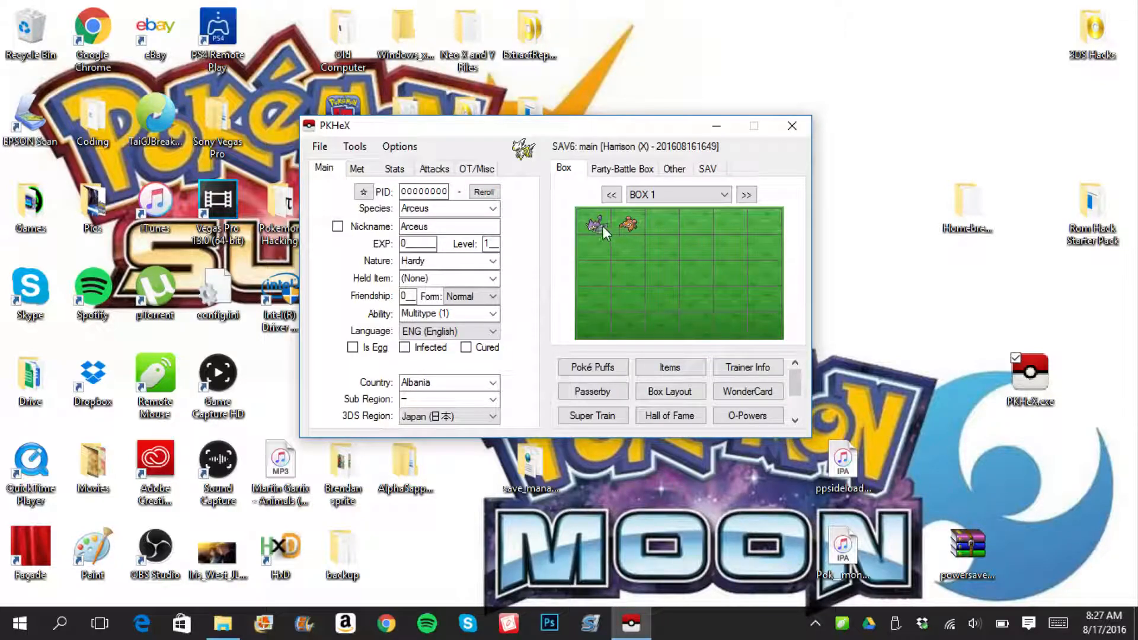
# - View the level 8 Rattata from Box 1 slot 1 and read its invalid-encounter warning
pyautogui.rightClick(595, 223)
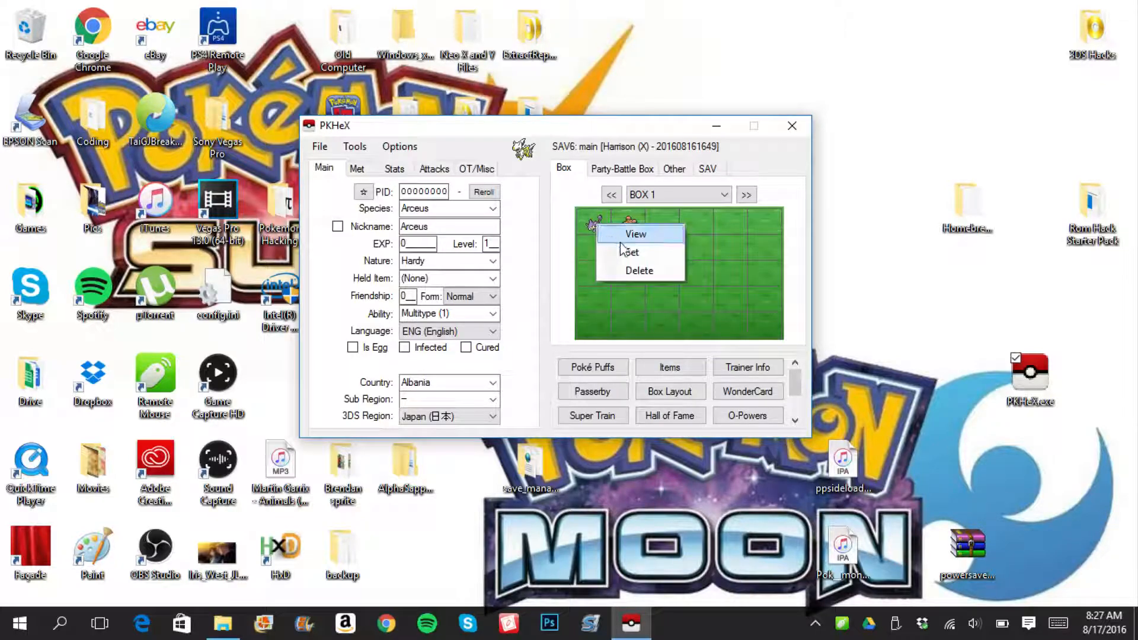
pyautogui.click(634, 233)
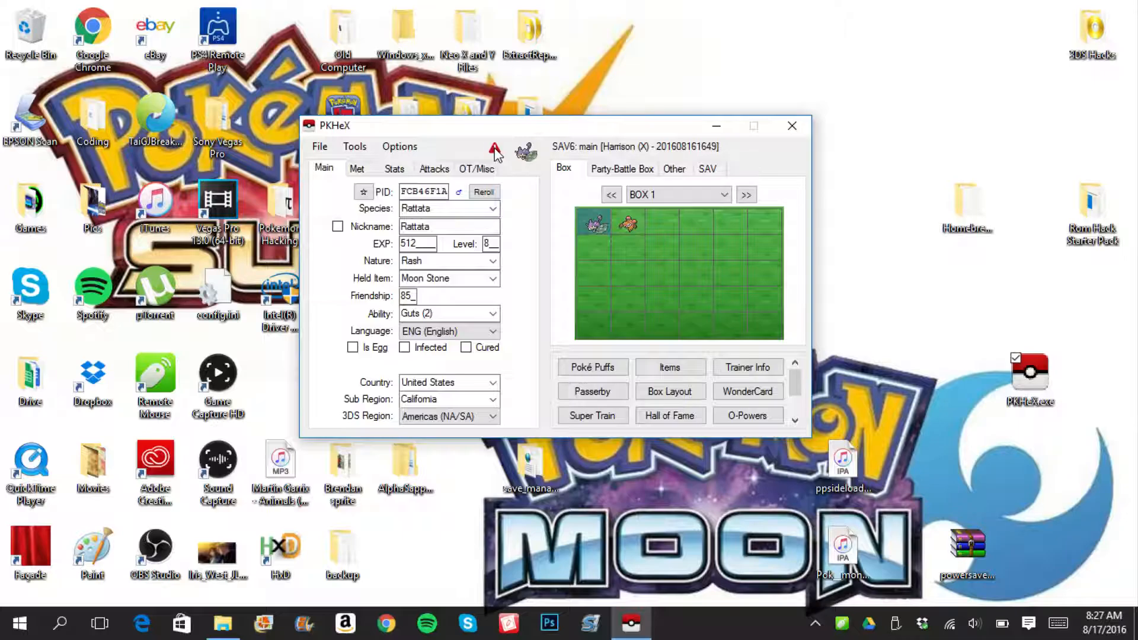
pyautogui.click(495, 150)
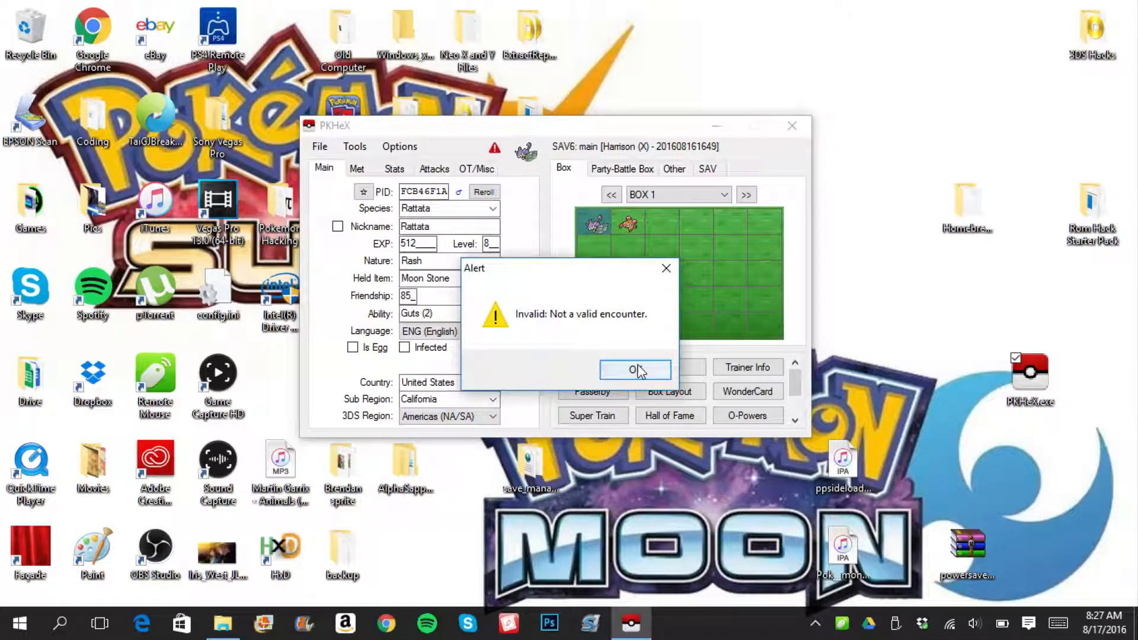
pyautogui.click(634, 369)
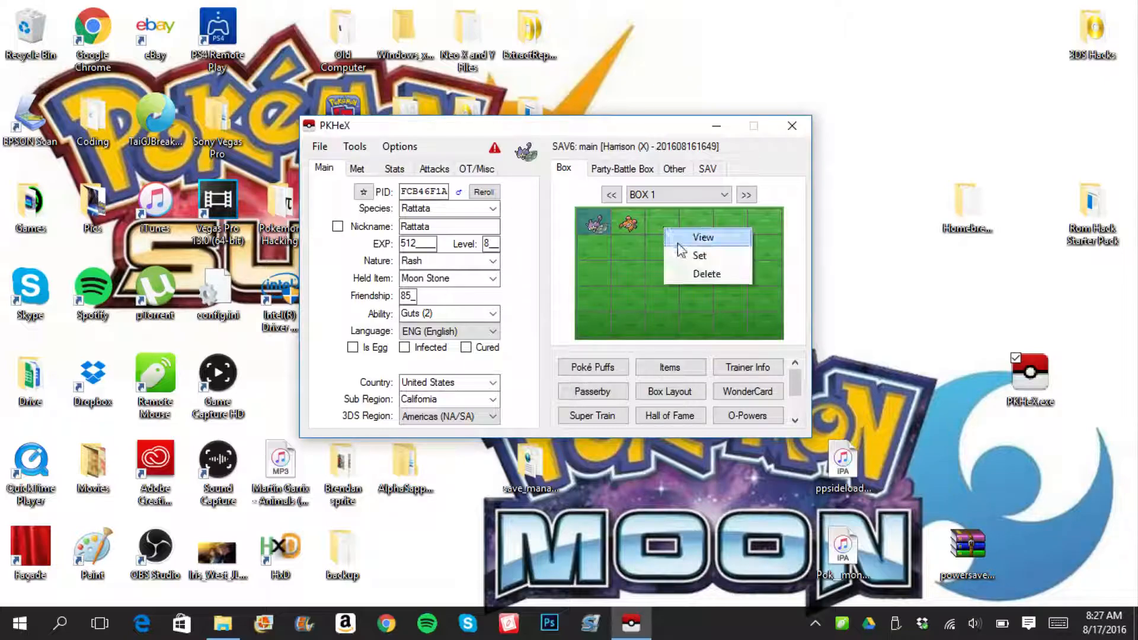
pyautogui.moveTo(721, 243)
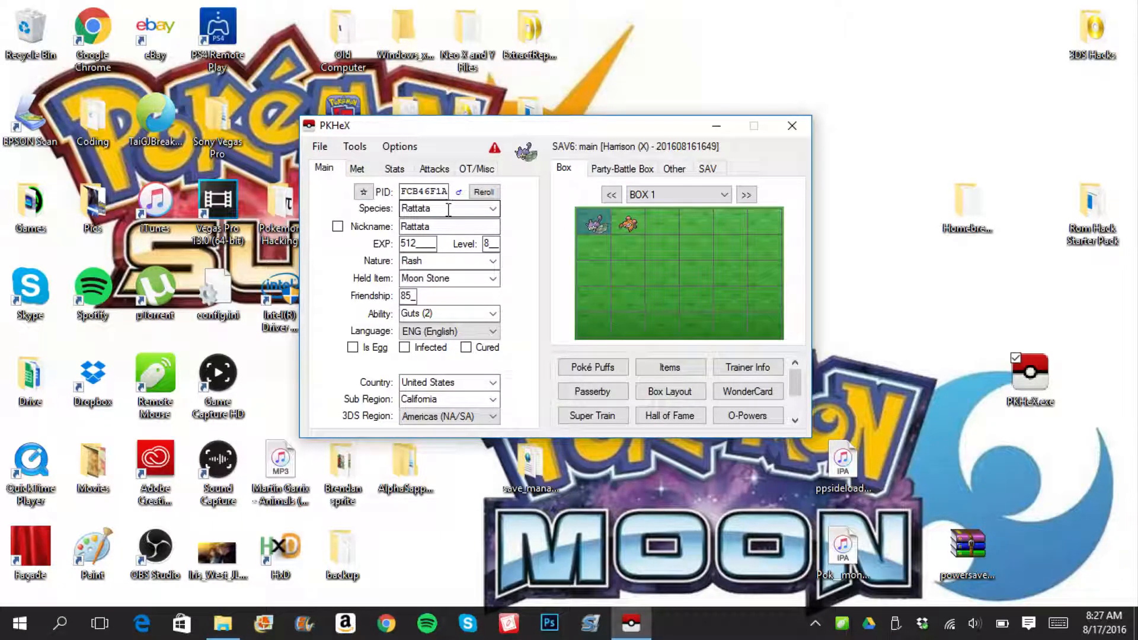
# - Set species Talonflame, level 100, Adamant nature, Life Orb held item and 255 friendship
pyautogui.click(492, 208)
pyautogui.write('Ta')
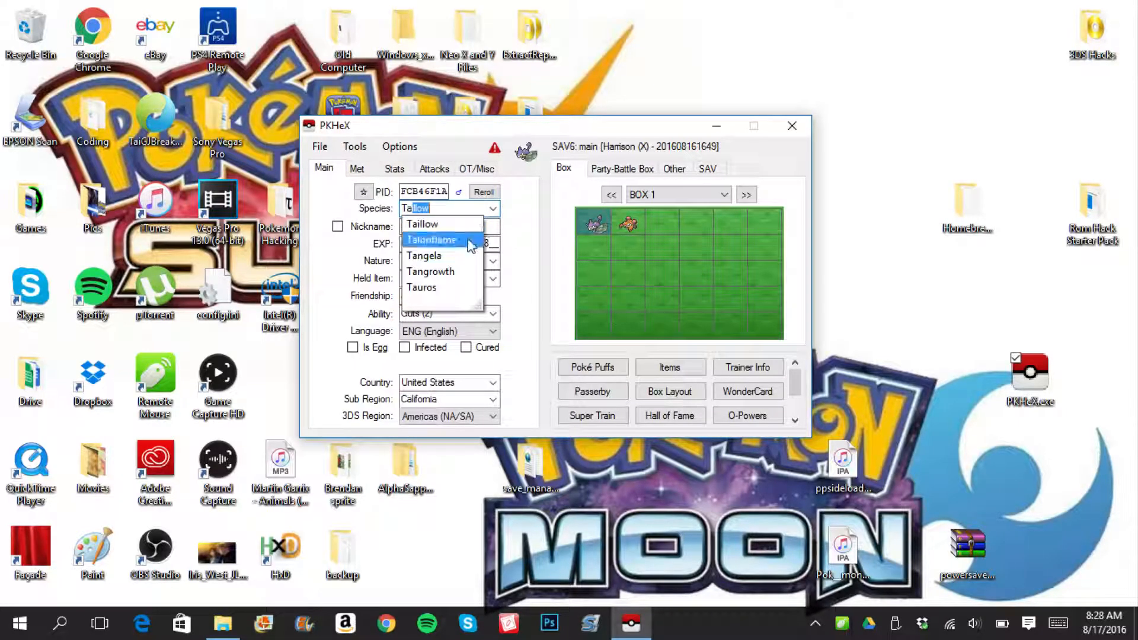
pyautogui.click(432, 240)
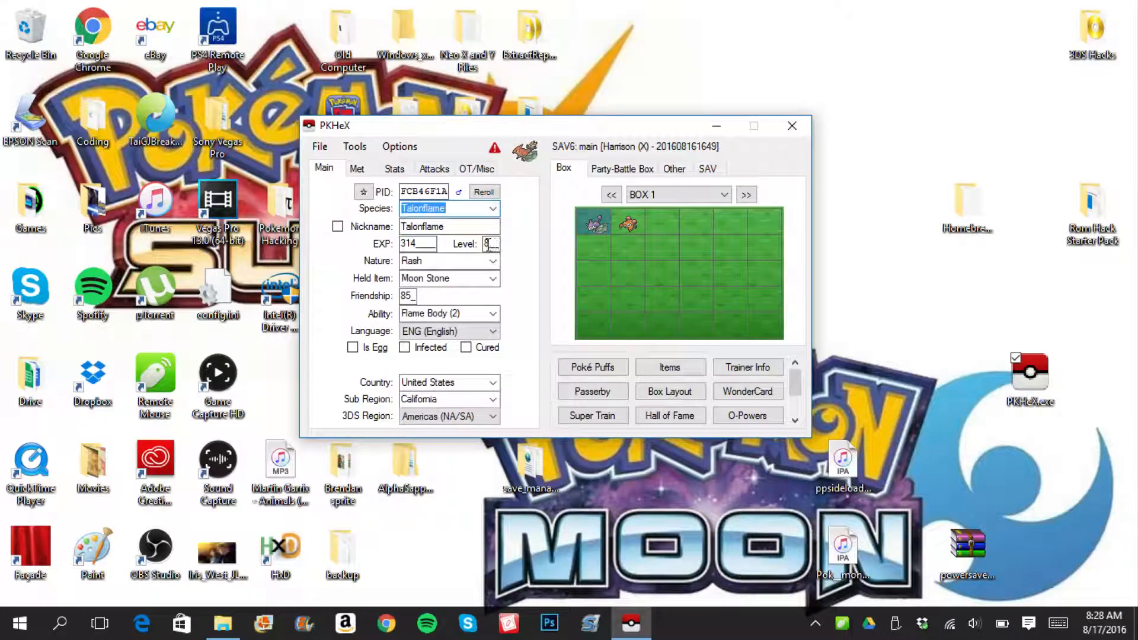
pyautogui.write('100')
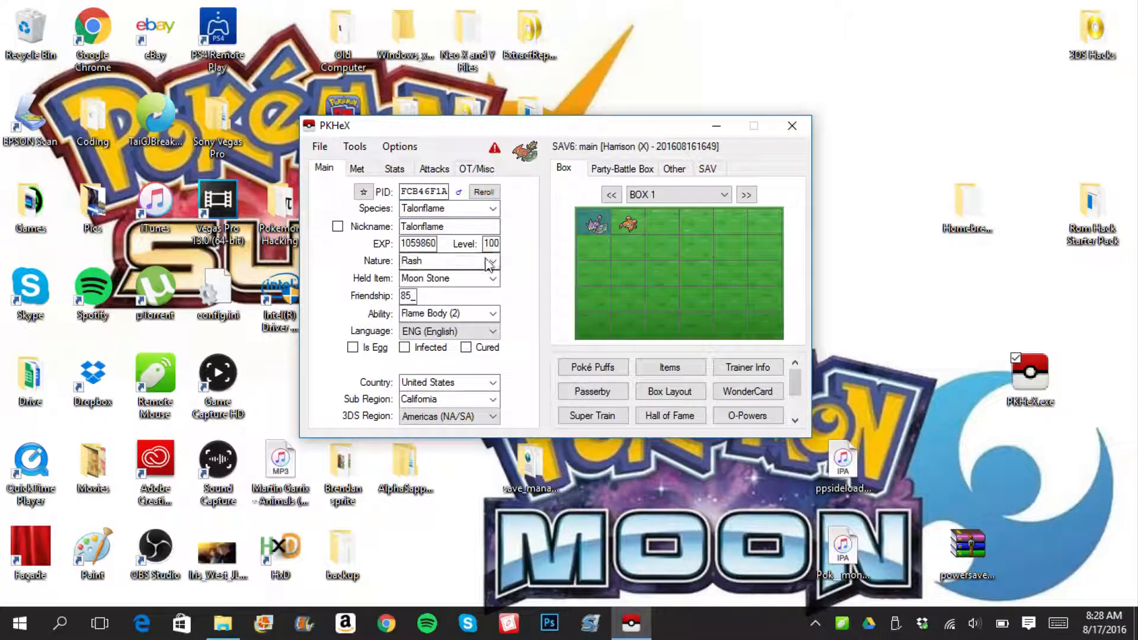
pyautogui.click(491, 261)
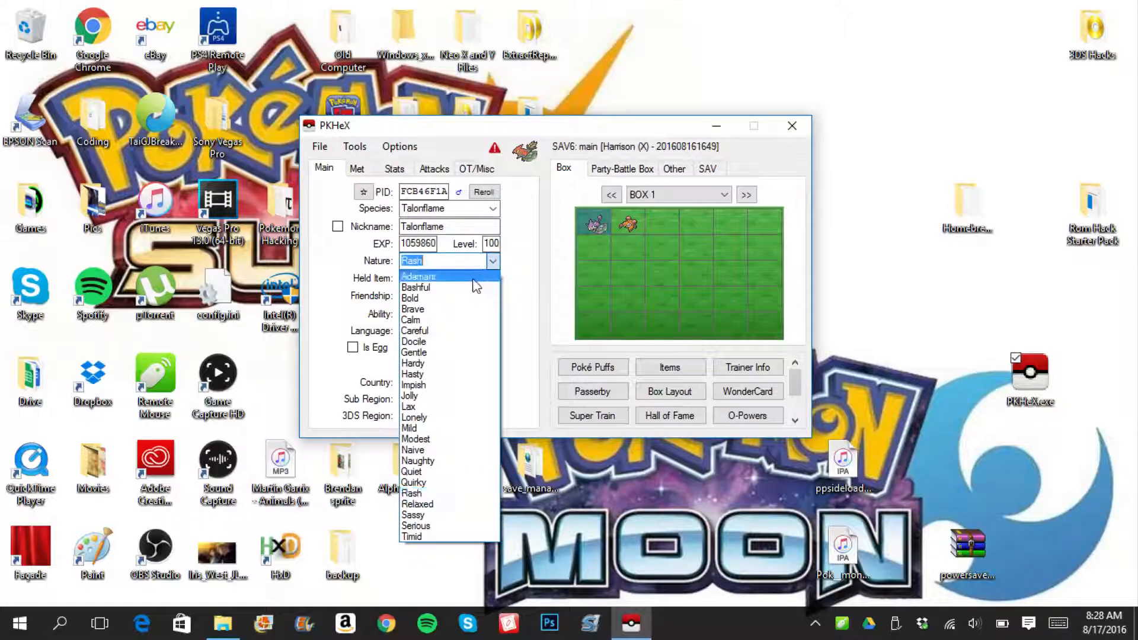
pyautogui.click(417, 275)
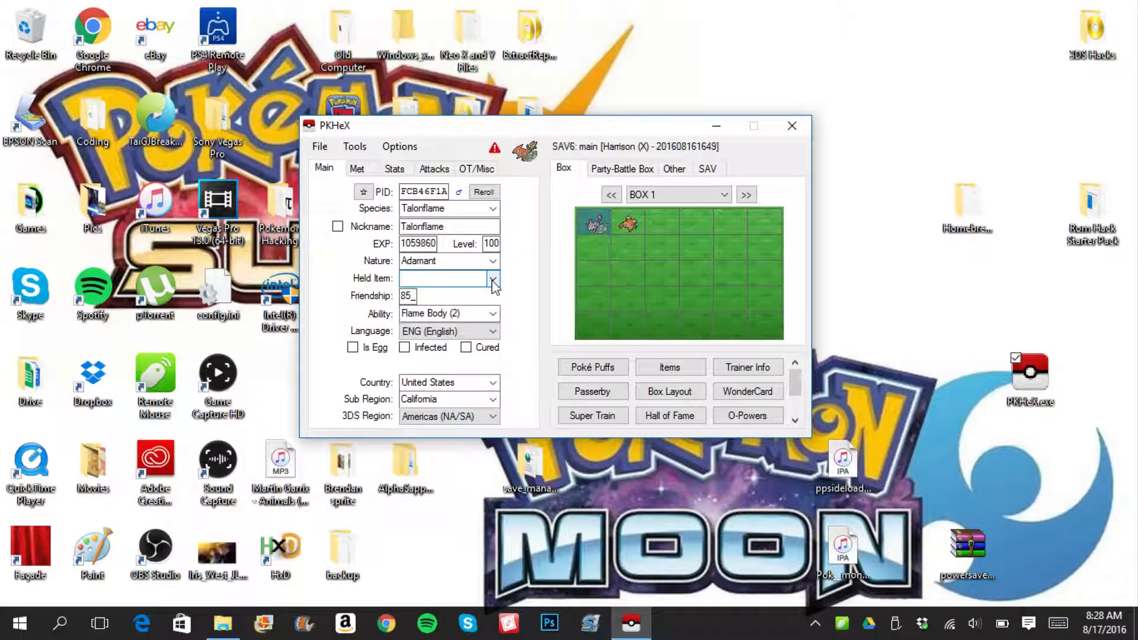
pyautogui.click(492, 278)
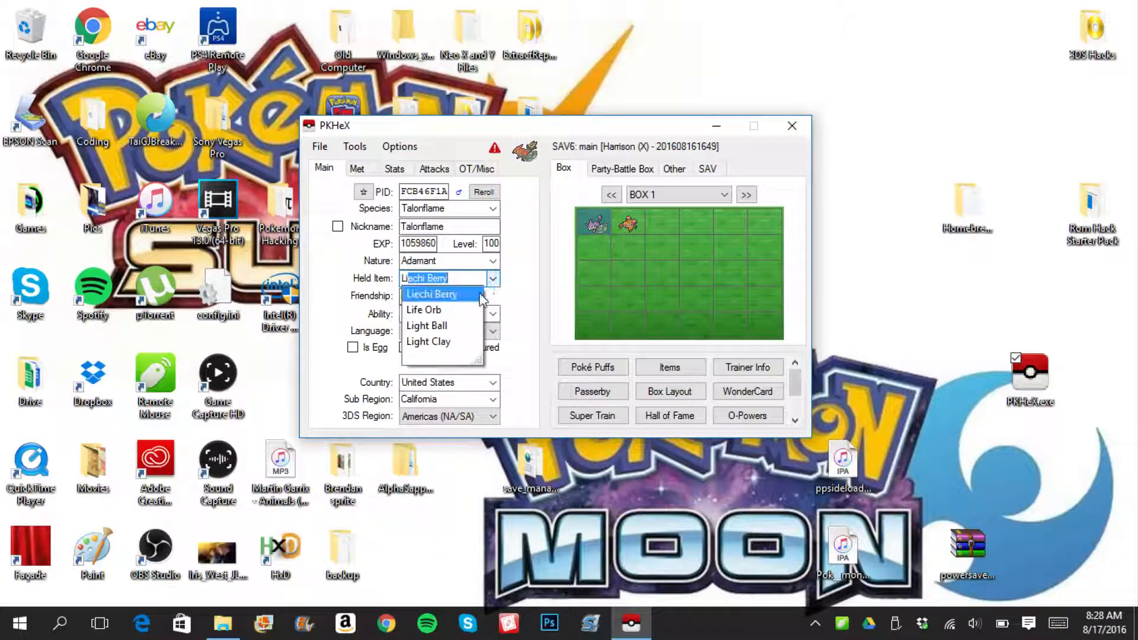
pyautogui.click(423, 310)
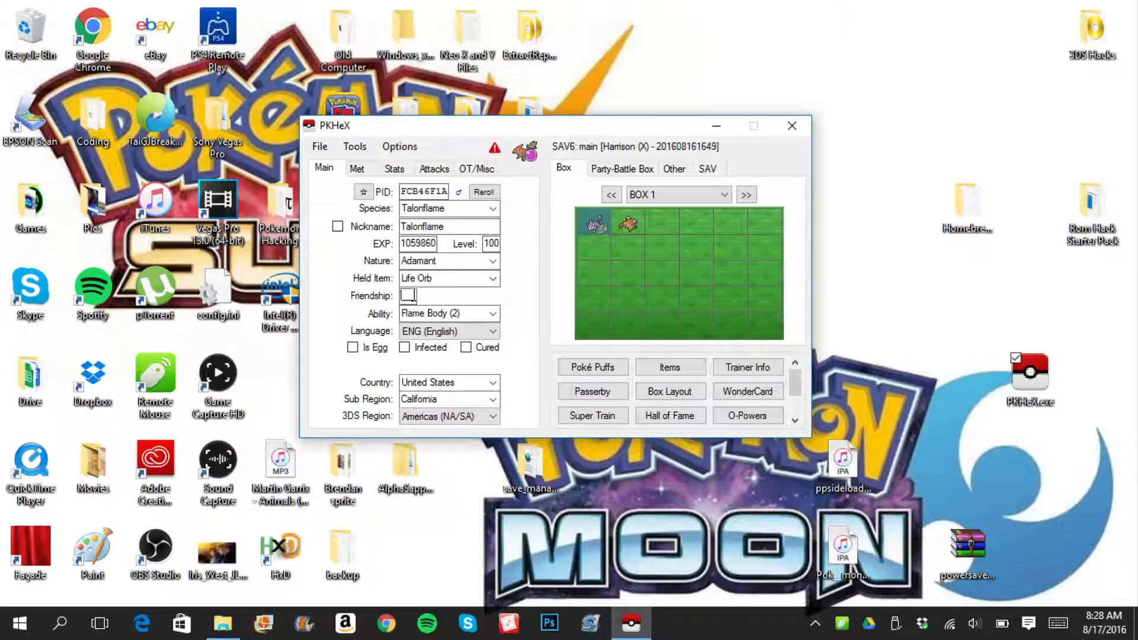
pyautogui.write('255')
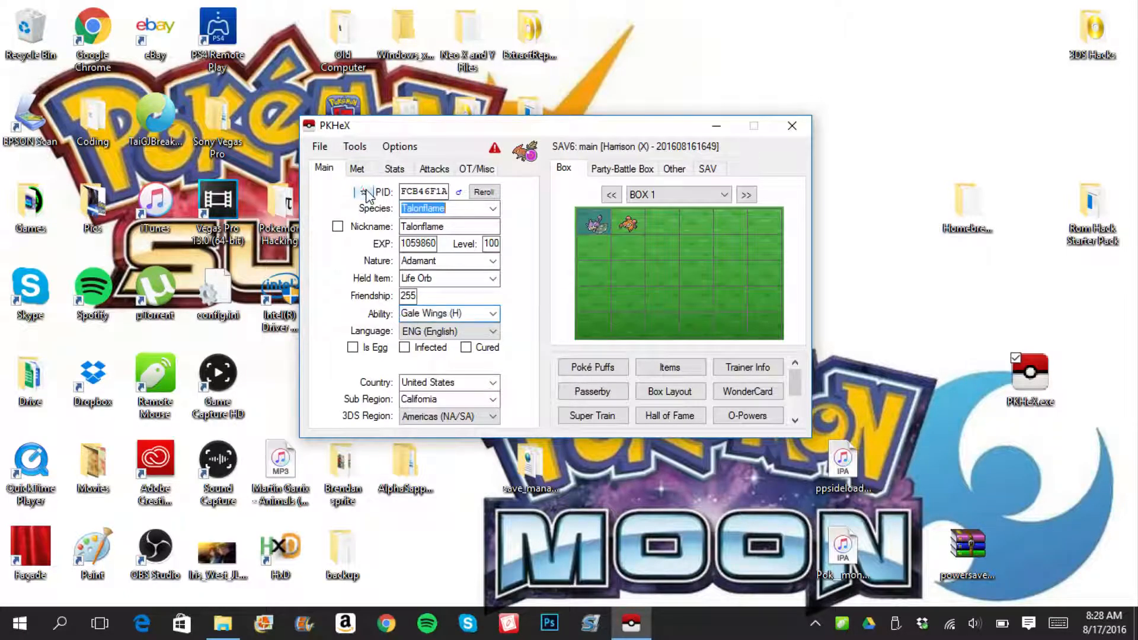
# - Reroll the PID, make it shiny, and nickname it 'Robin'
pyautogui.click(483, 191)
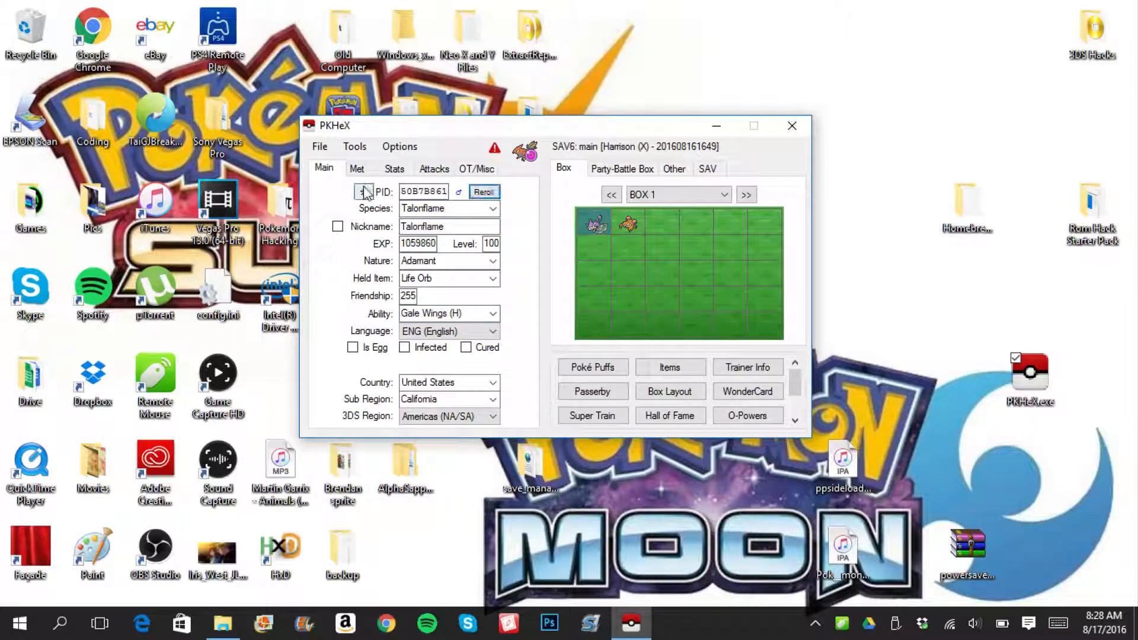
pyautogui.click(484, 191)
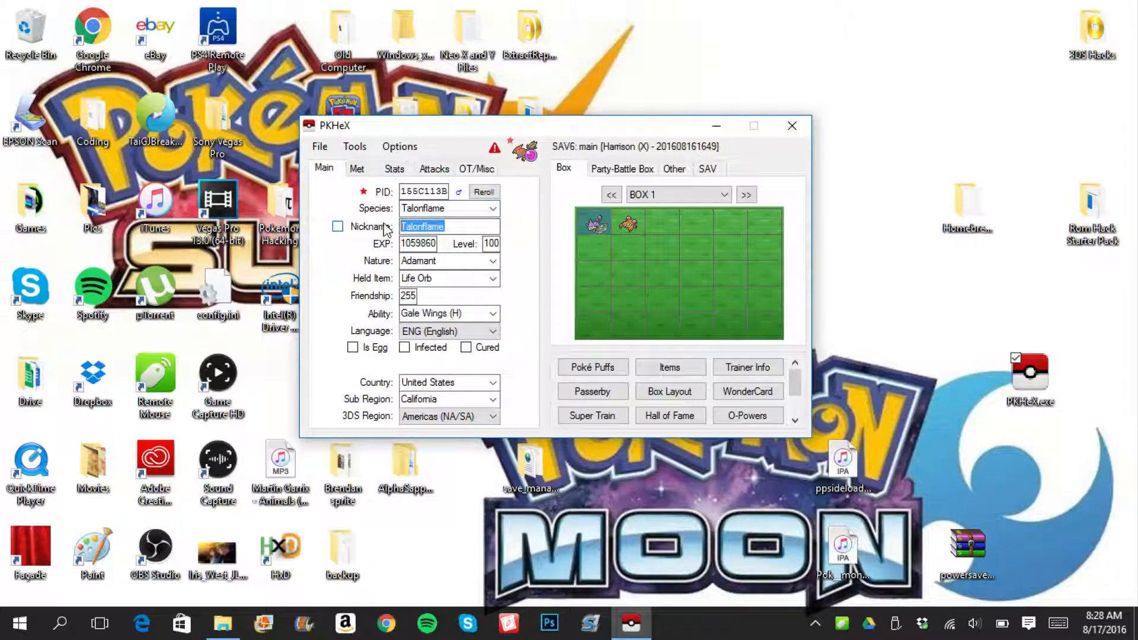
pyautogui.write('Robin')
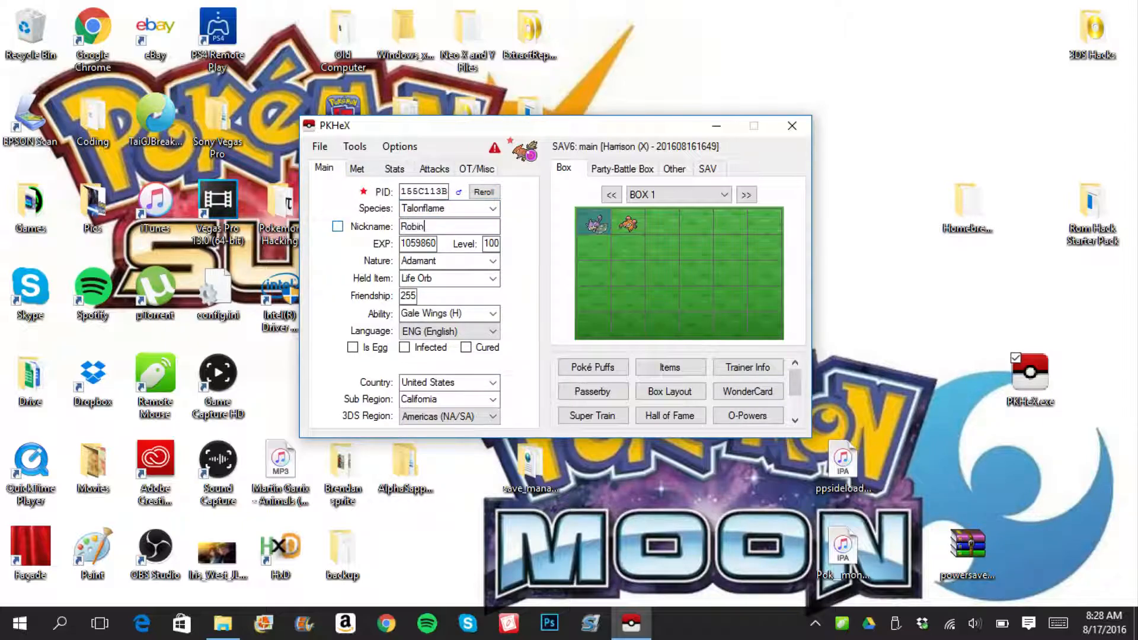
pyautogui.click(337, 226)
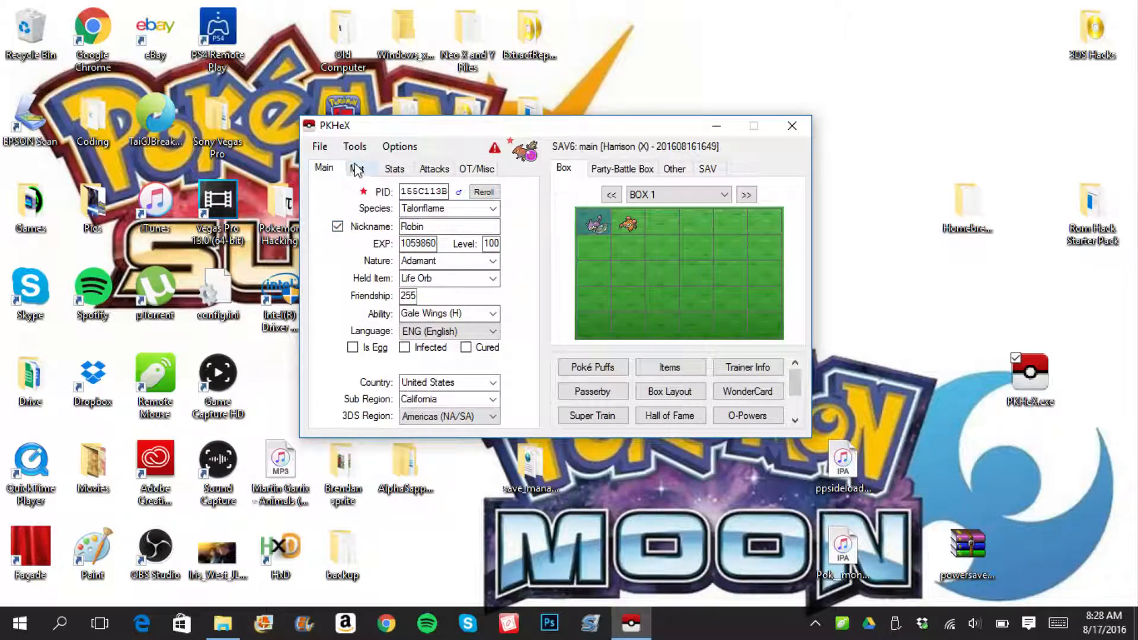
pyautogui.click(356, 169)
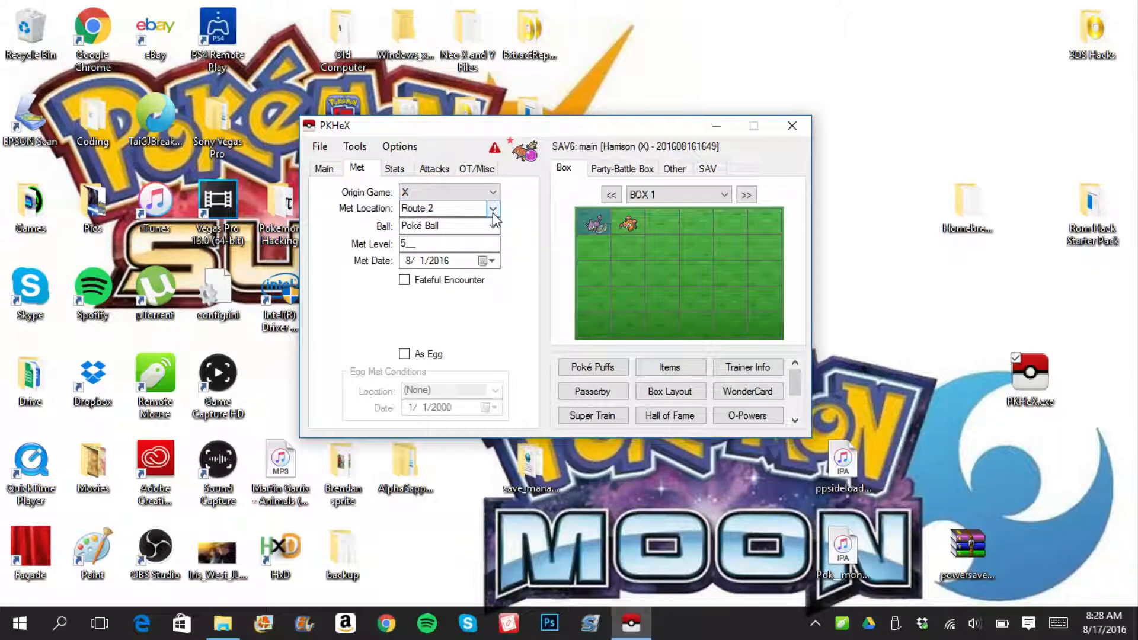
# - Set met level 1, met date 8/17/2016, hatched as an egg in Lumiose City
pyautogui.click(493, 208)
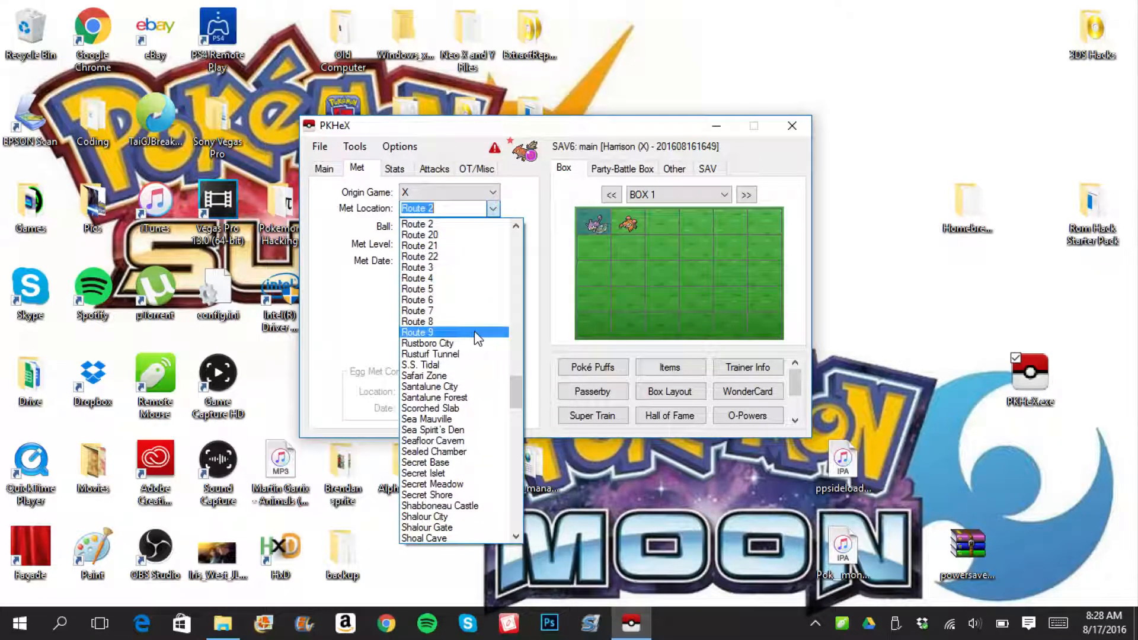
pyautogui.scroll(-3)
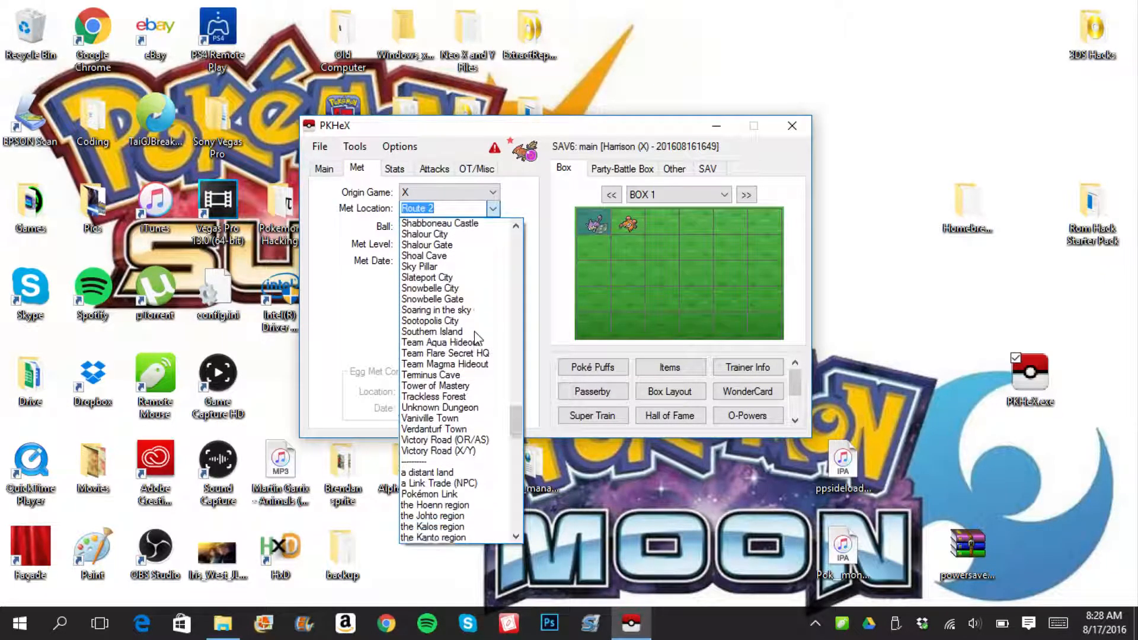
pyautogui.scroll(-3)
pyautogui.write('Day Care helpers')
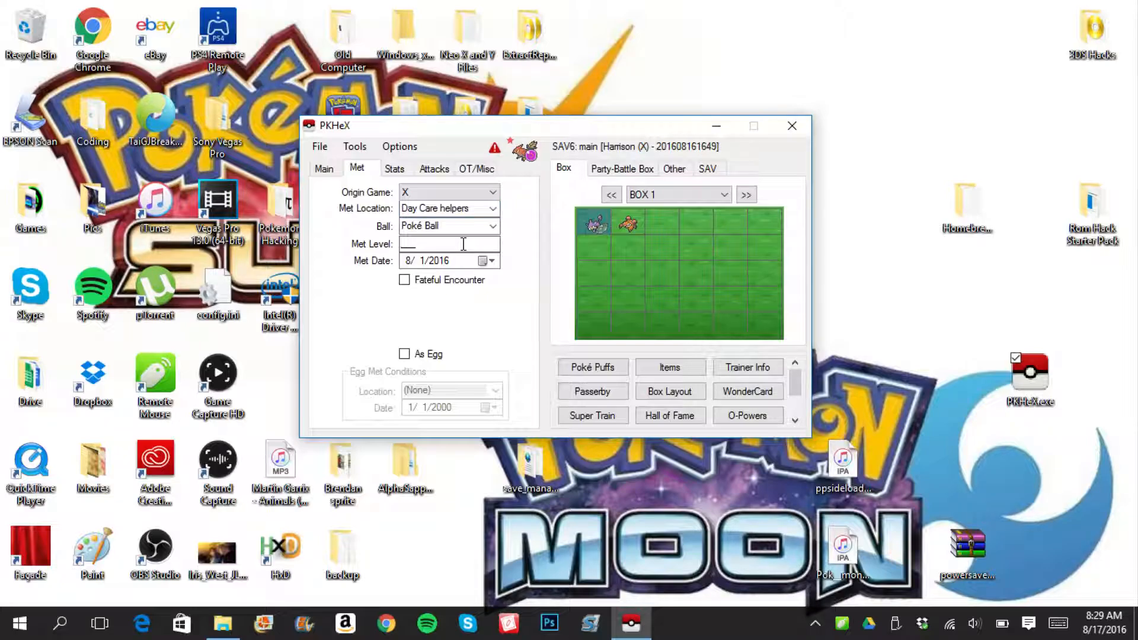
pyautogui.write('1')
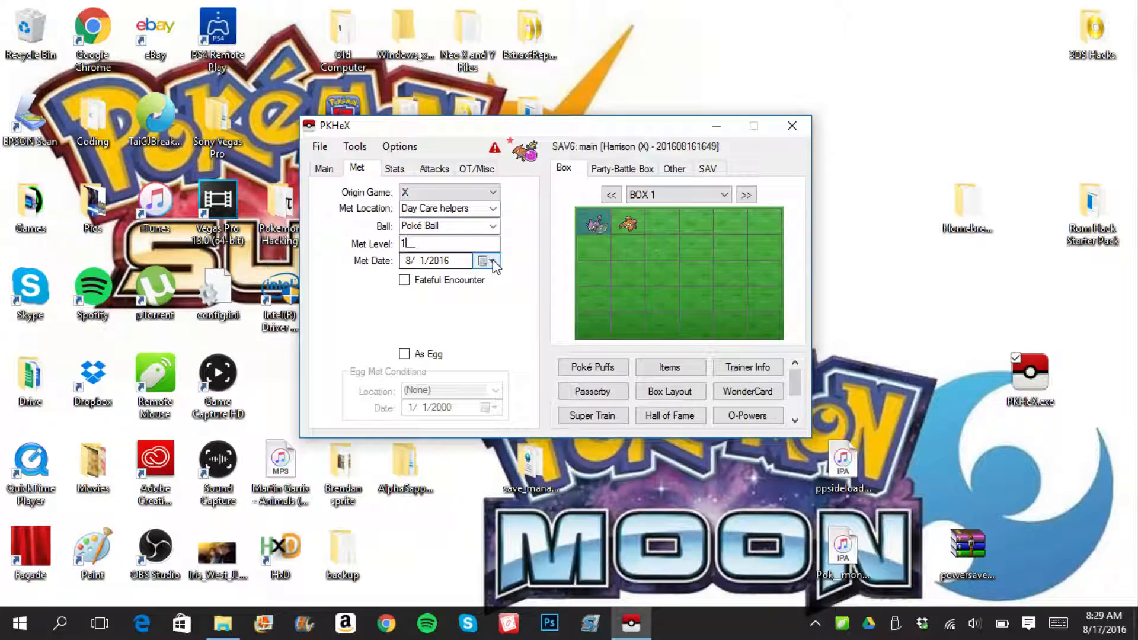
pyautogui.click(491, 261)
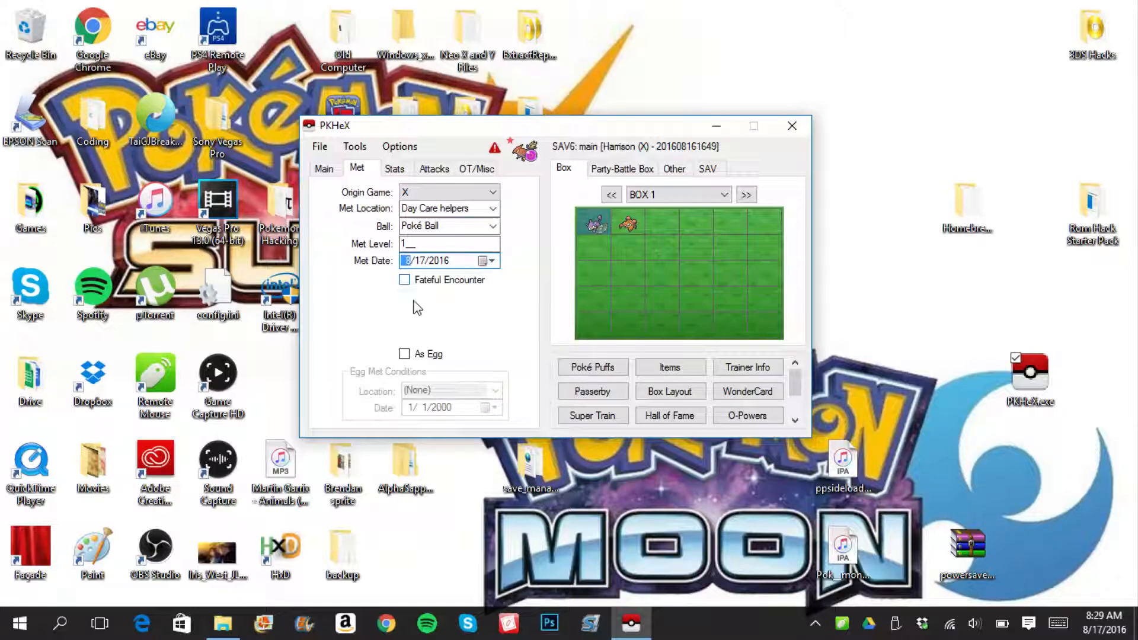
pyautogui.click(404, 354)
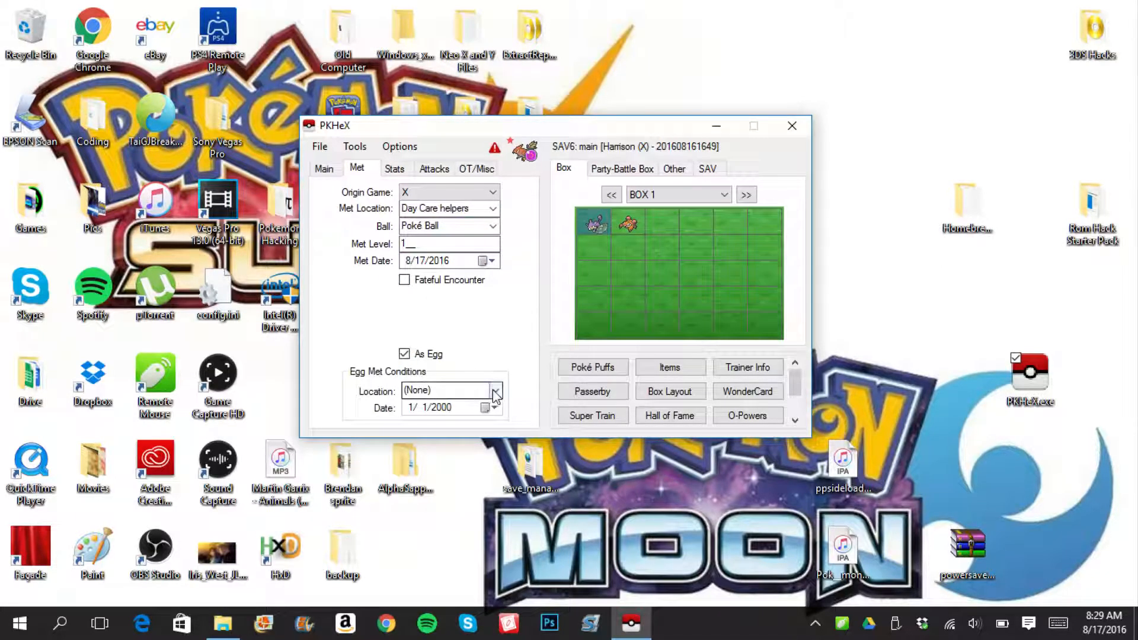
pyautogui.click(496, 390)
pyautogui.write('Lumiose City')
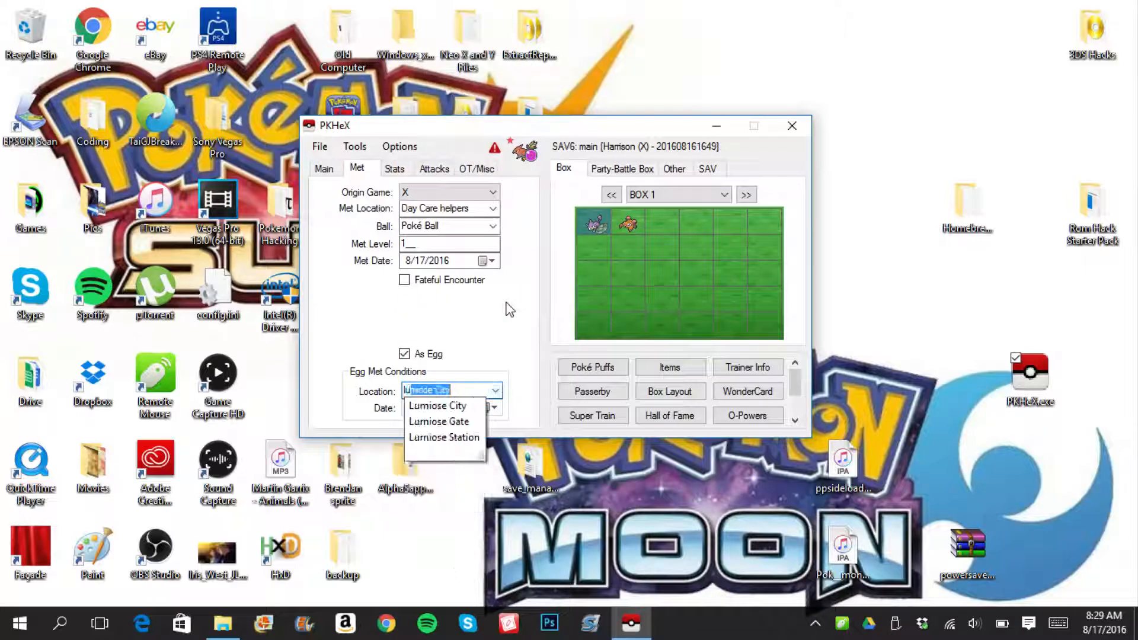
pyautogui.moveTo(437, 405)
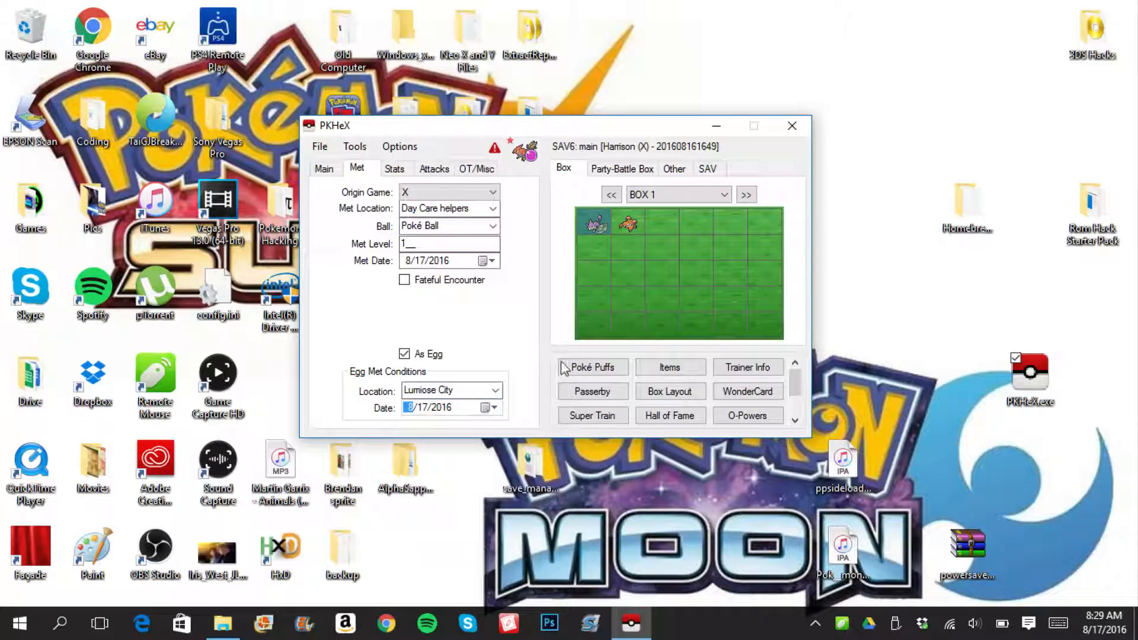
pyautogui.click(394, 169)
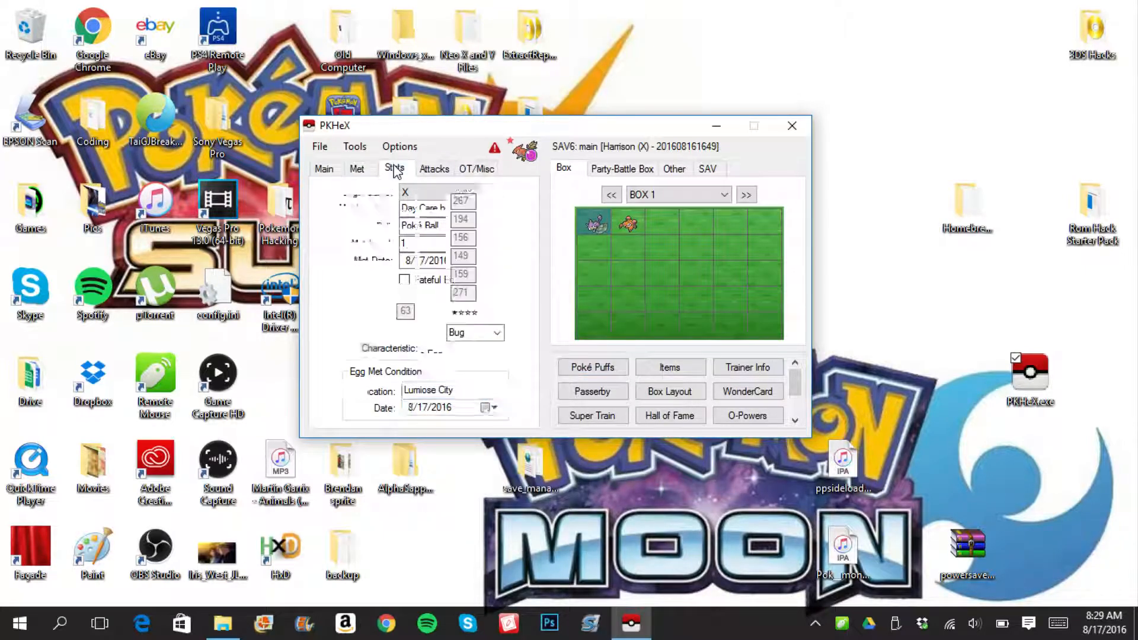
pyautogui.click(394, 169)
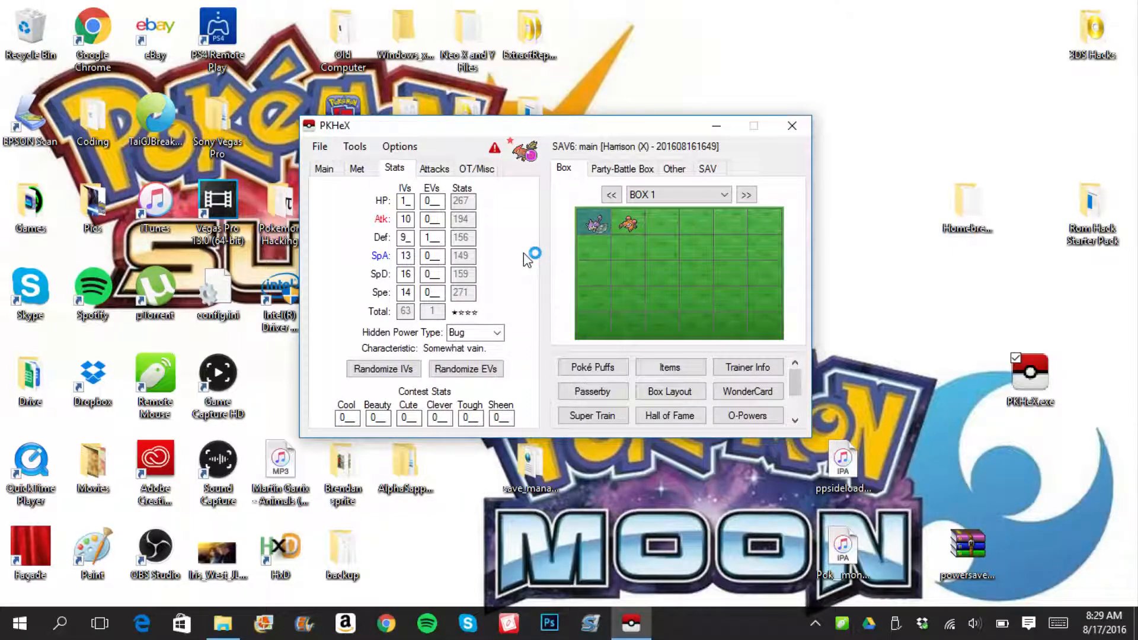
pyautogui.click(385, 623)
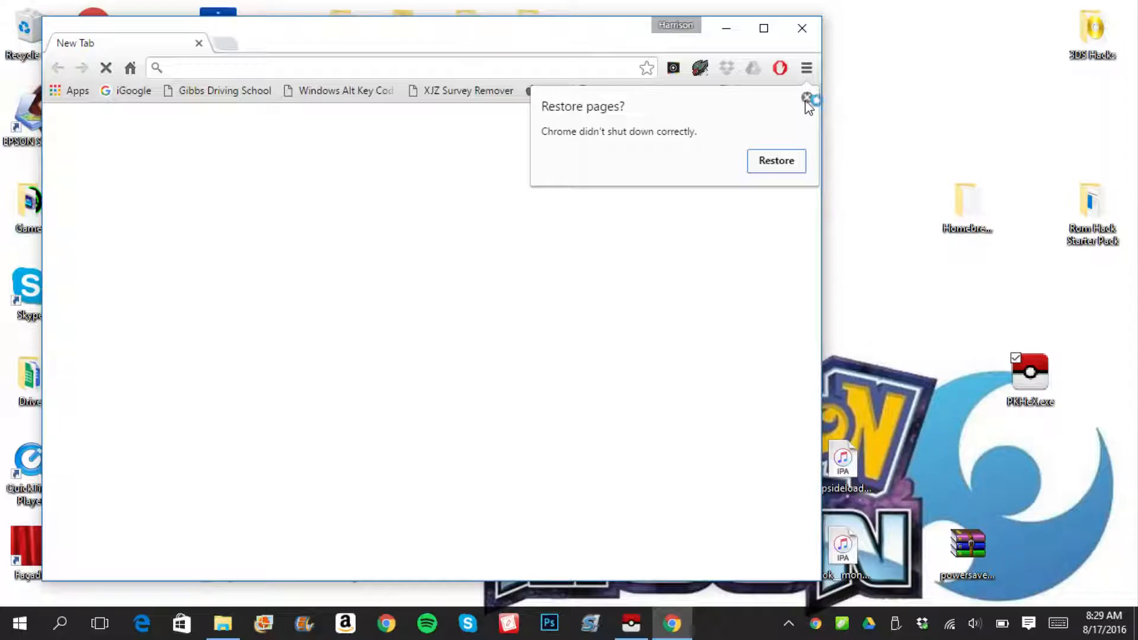
# - Dismiss Chrome's restore prompt and search the web for Smogon's Talonflame strategy
pyautogui.click(805, 97)
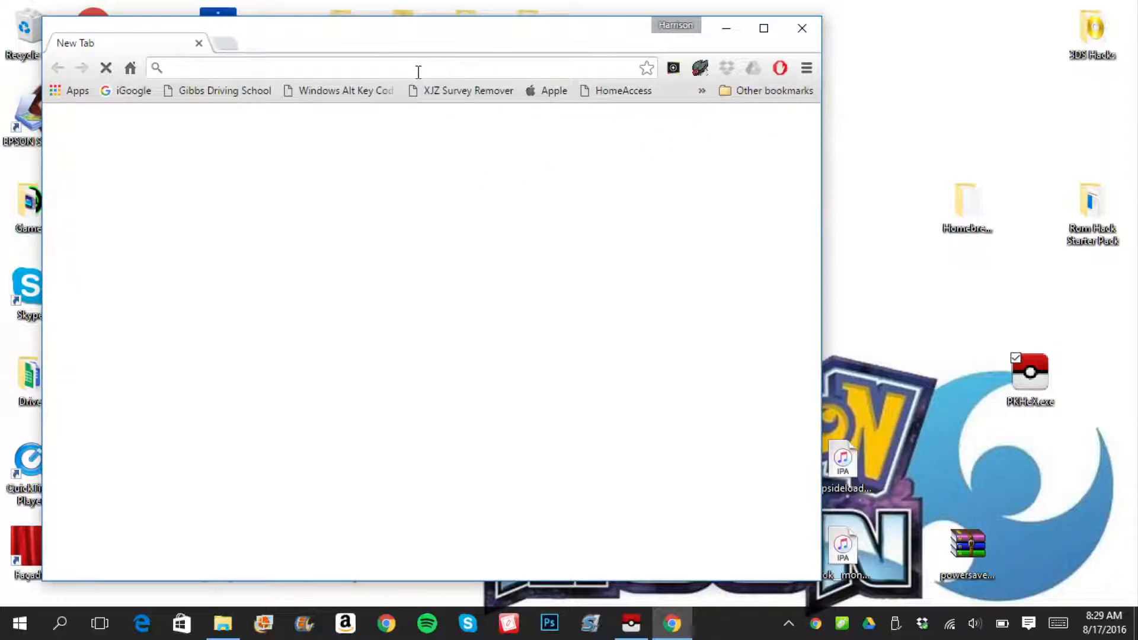
pyautogui.write('smogon')
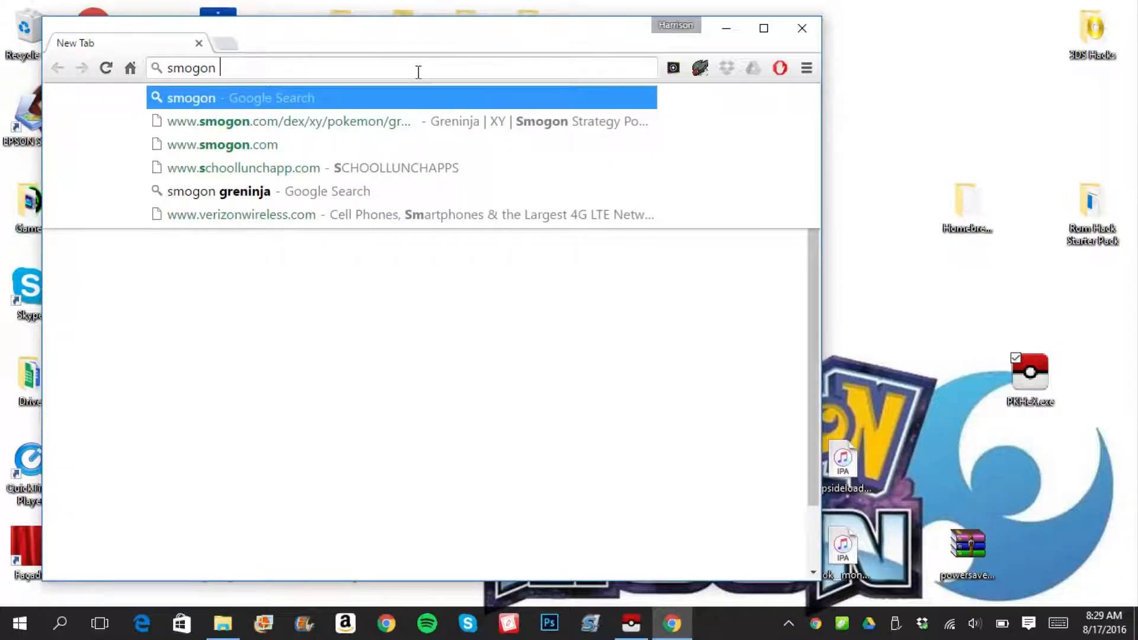
pyautogui.write('talo')
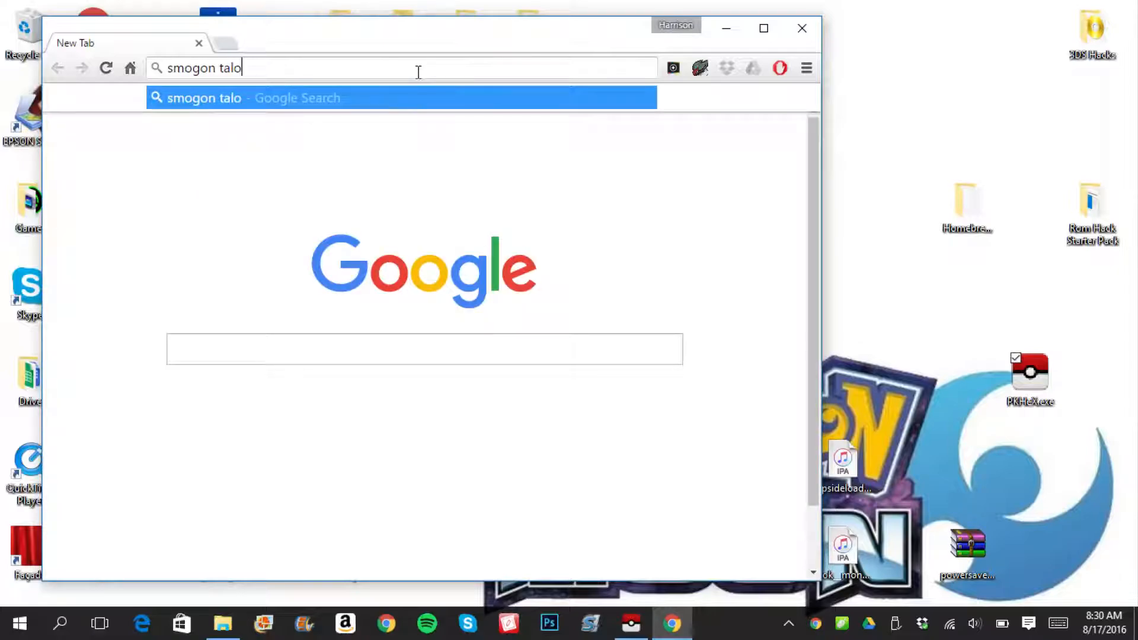
pyautogui.write('n')
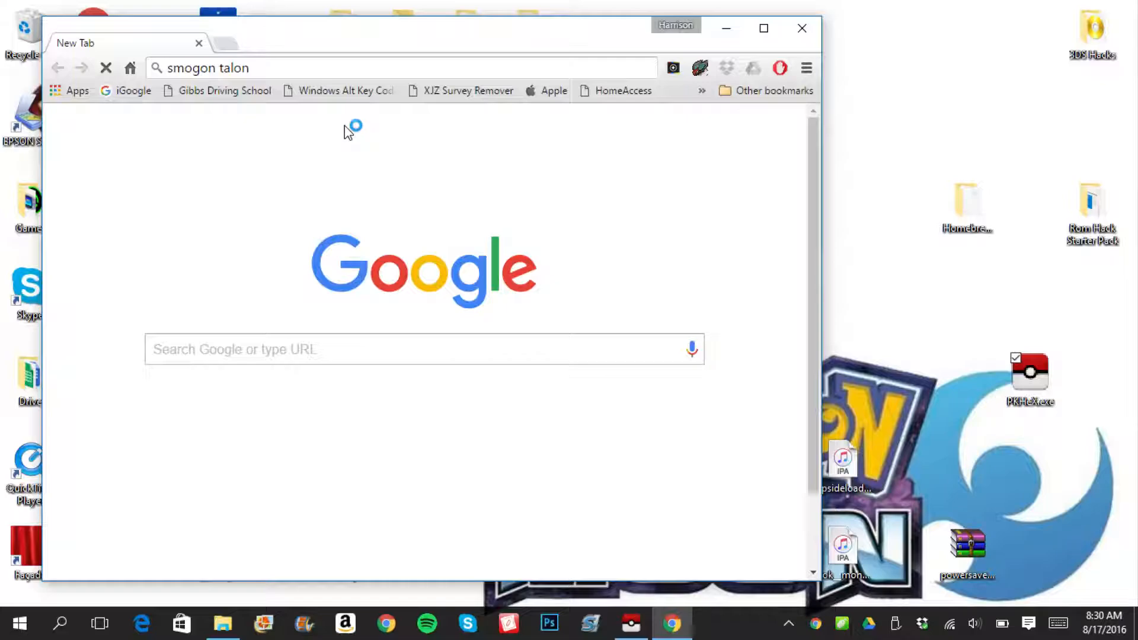
pyautogui.press('Return')
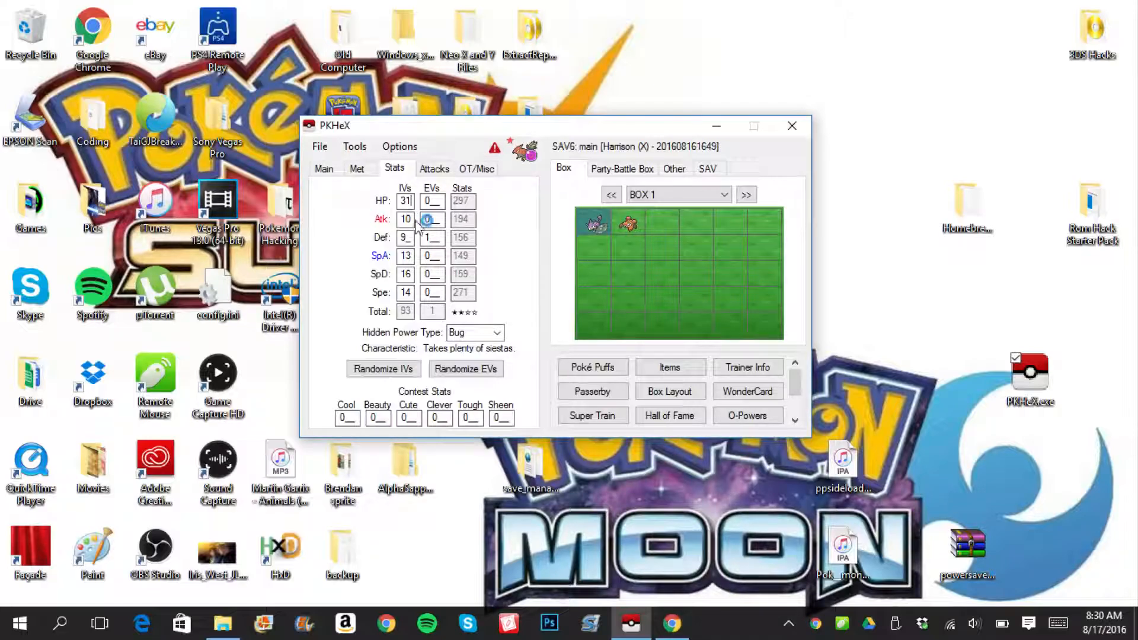
# - Enter 31 in every IV and EVs of 252 Attack, 4 Defense, 252 Speed
pyautogui.tripleClick(405, 219)
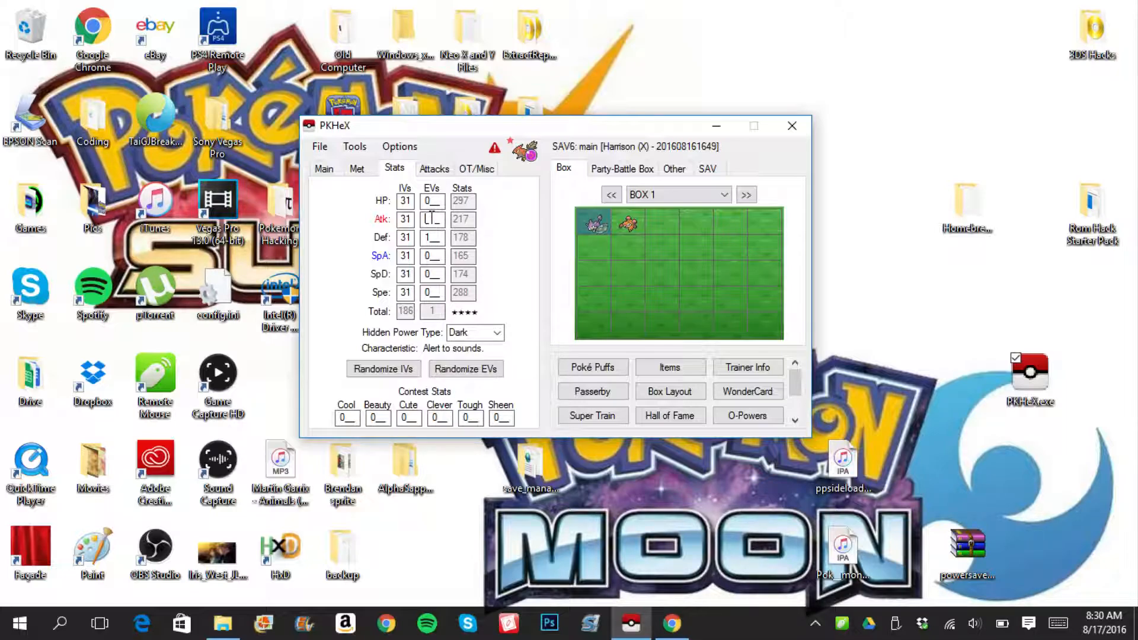
pyautogui.write('252')
pyautogui.click(432, 237)
pyautogui.write('4')
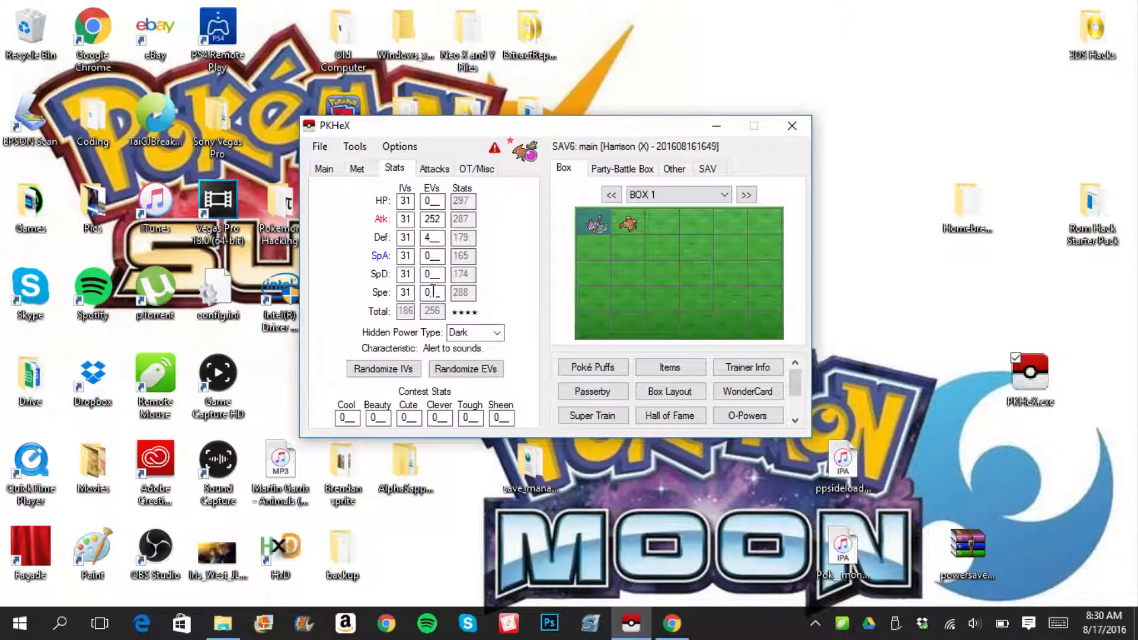
pyautogui.write('28')
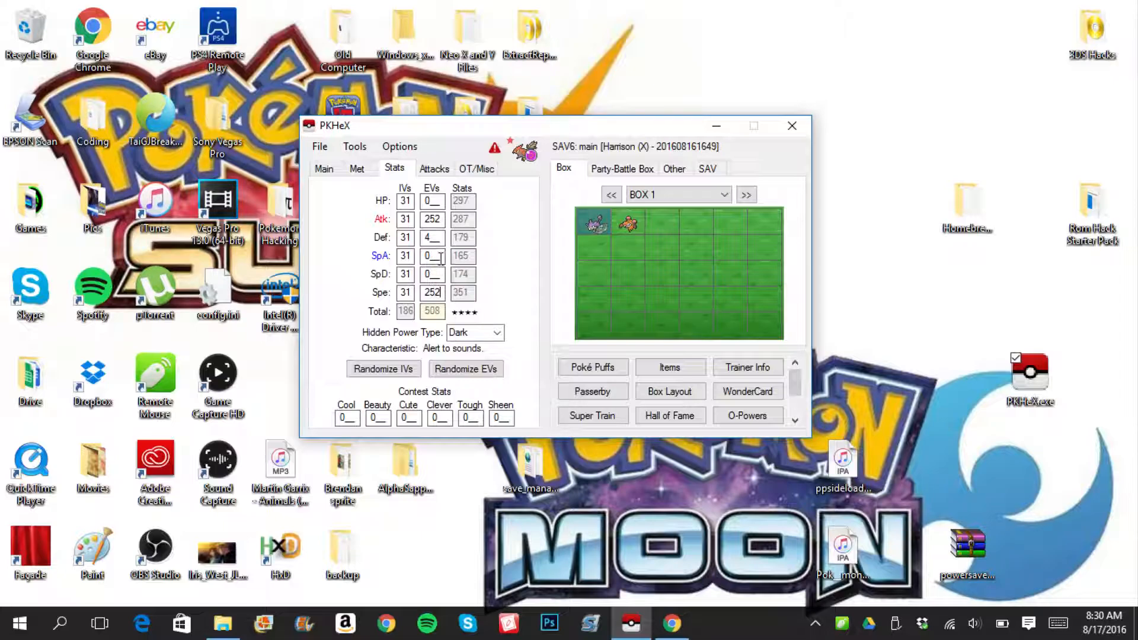
pyautogui.moveTo(457, 282)
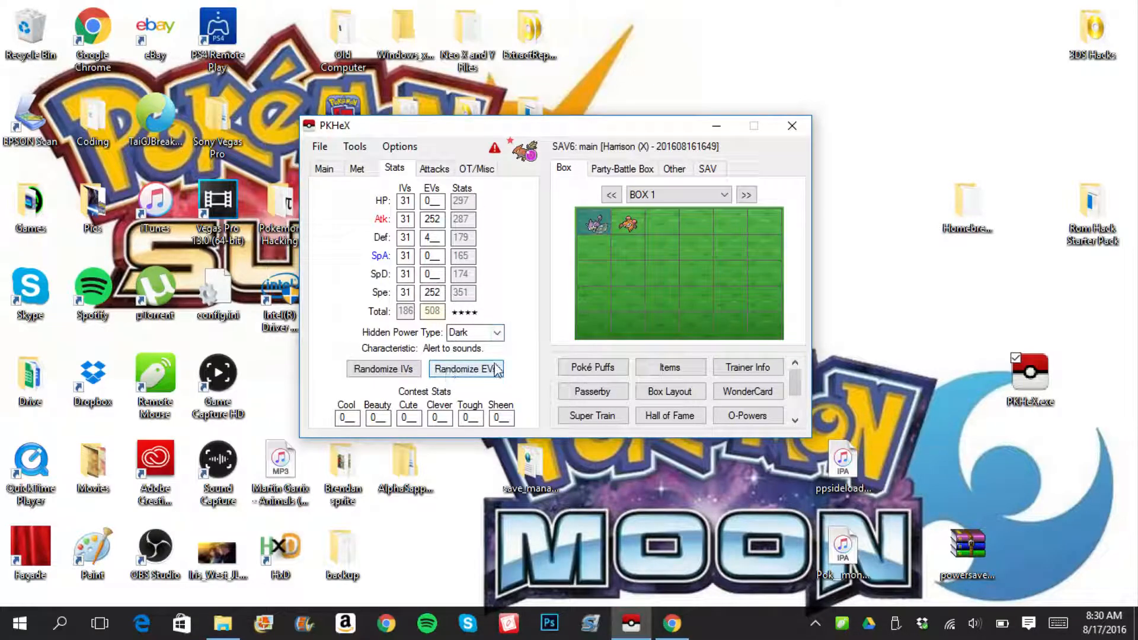
pyautogui.moveTo(439, 169)
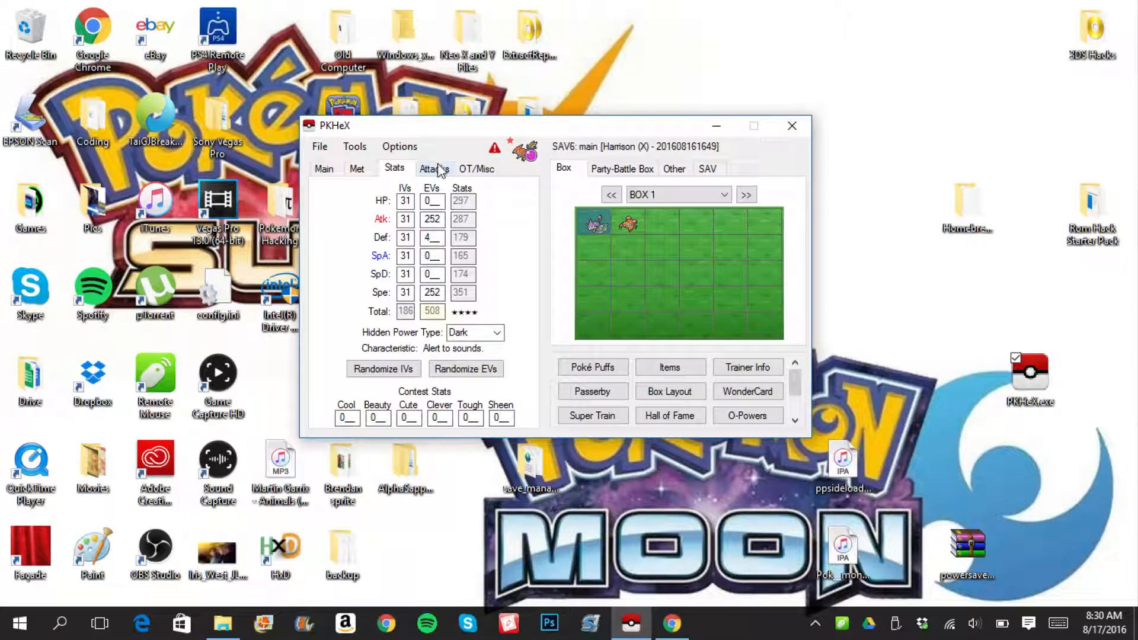
# - Set move slots one to three to Flare Blitz, Brave Bird and Acrobatics
pyautogui.click(433, 168)
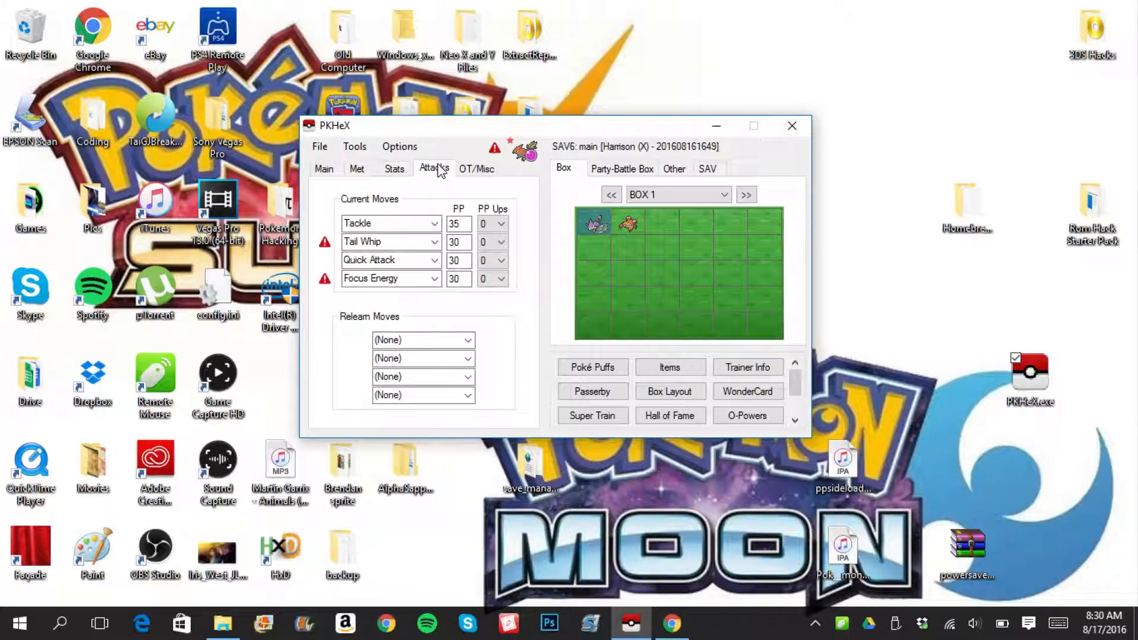
pyautogui.click(435, 223)
pyautogui.write('Flail')
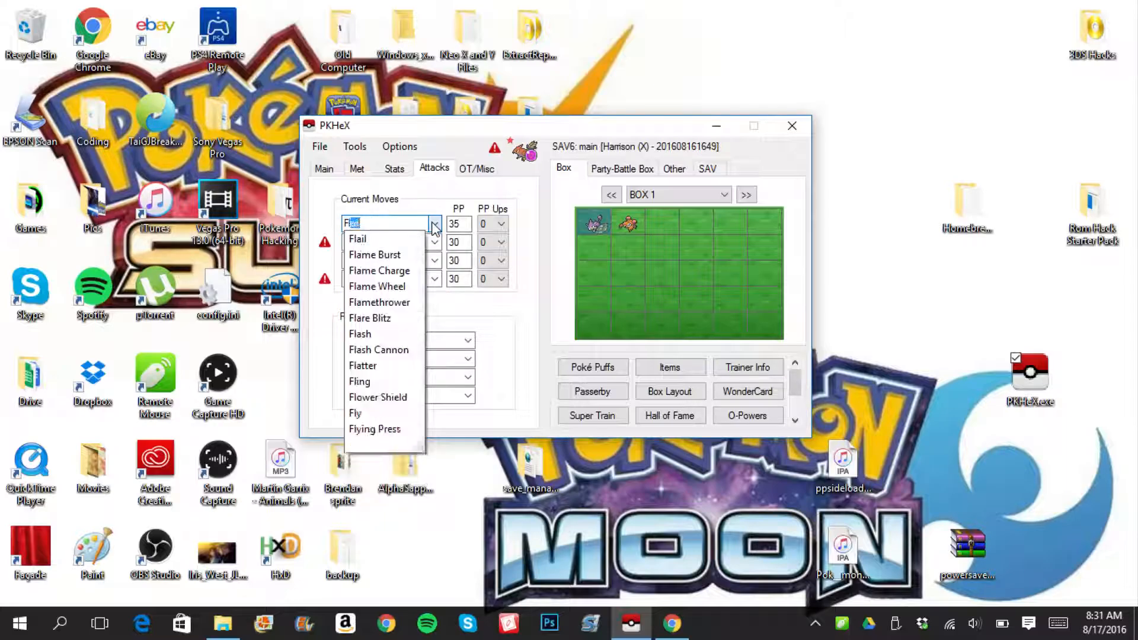
pyautogui.click(370, 317)
pyautogui.write('Br')
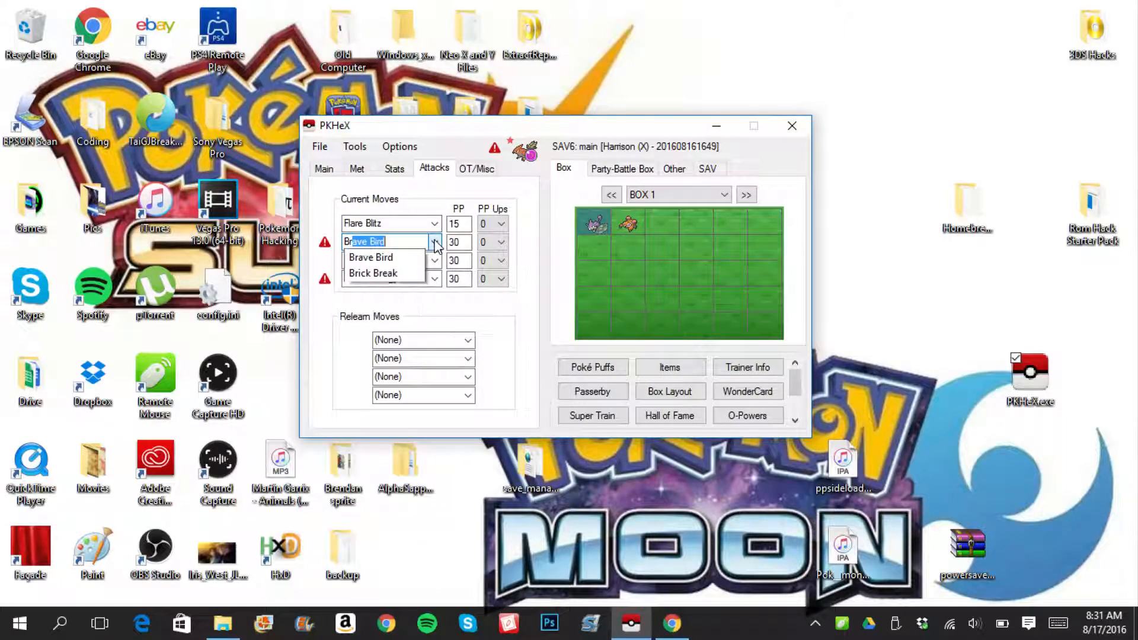
pyautogui.click(370, 242)
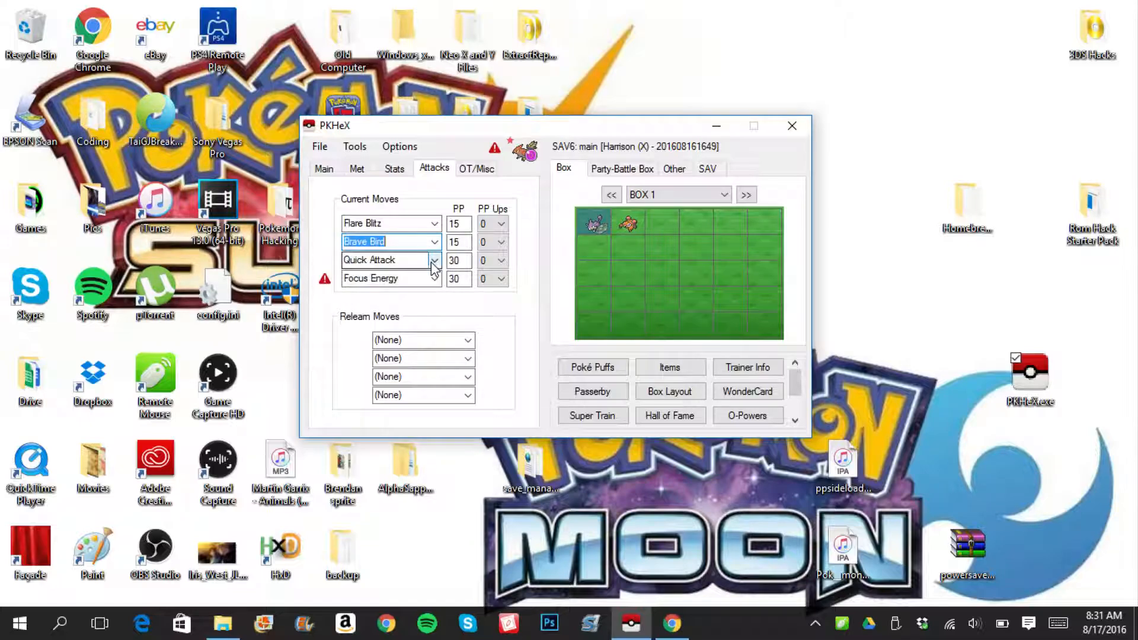
pyautogui.click(434, 260)
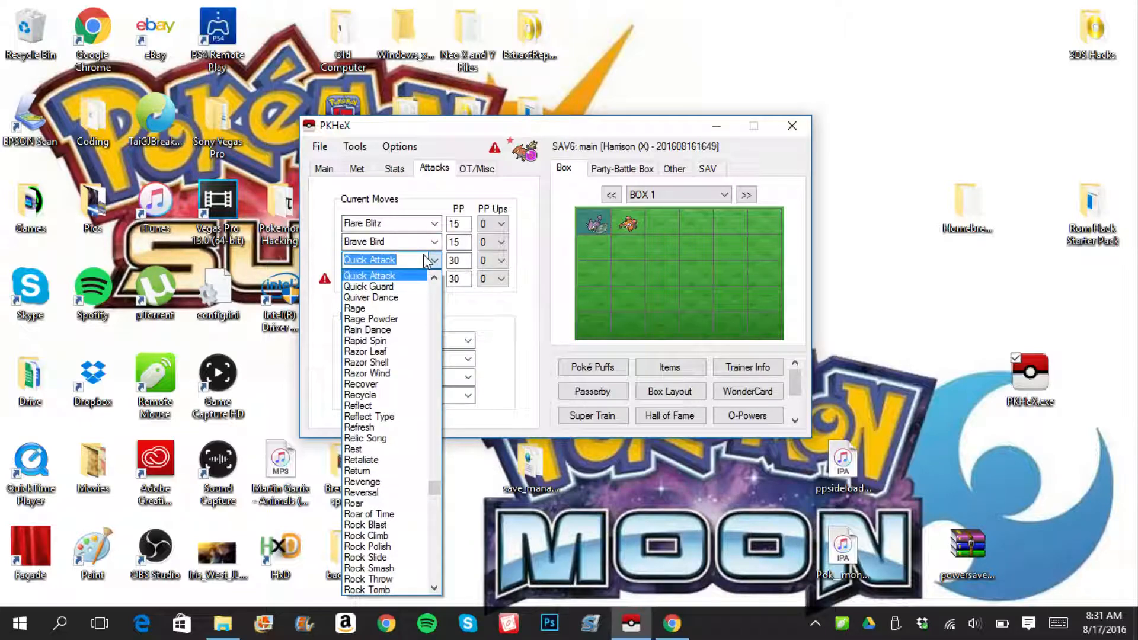
pyautogui.write('acrobatics')
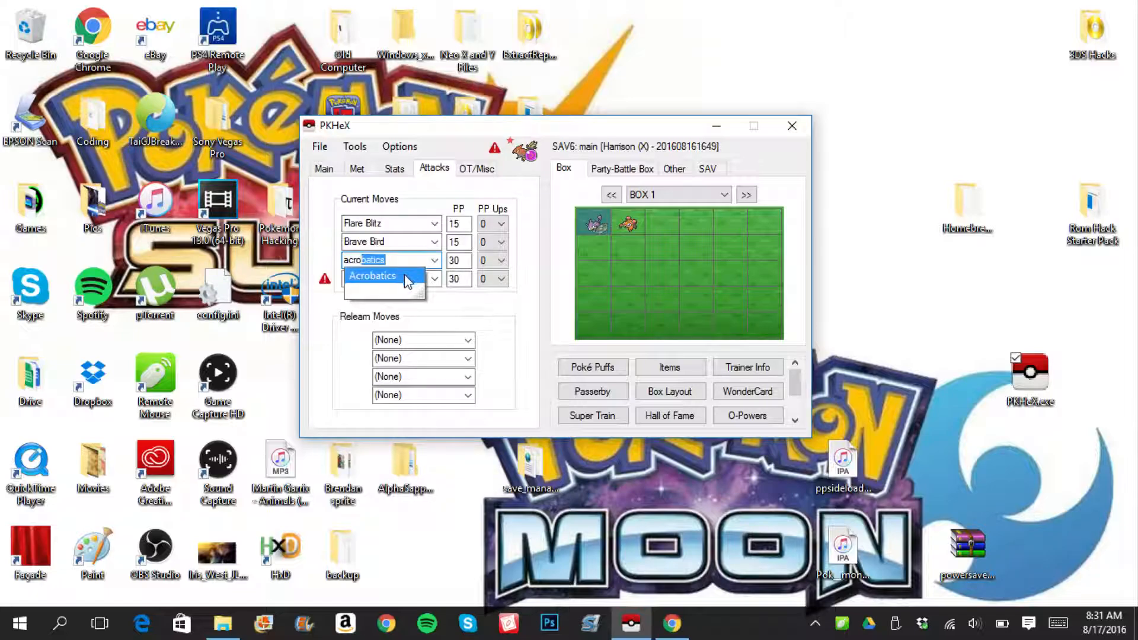
pyautogui.click(372, 275)
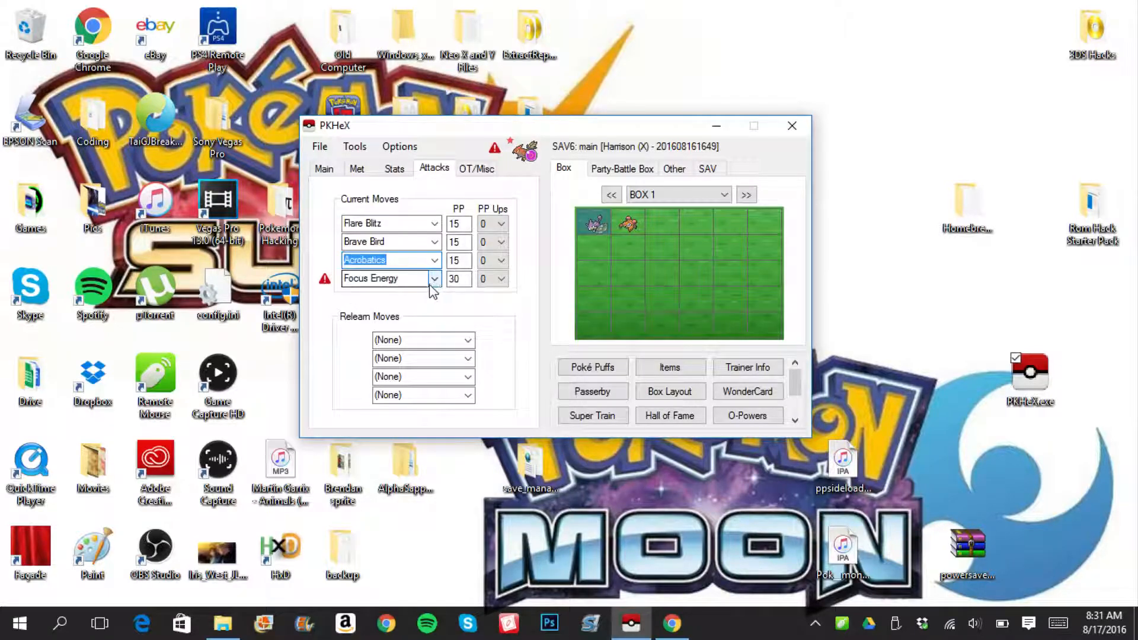
pyautogui.click(434, 279)
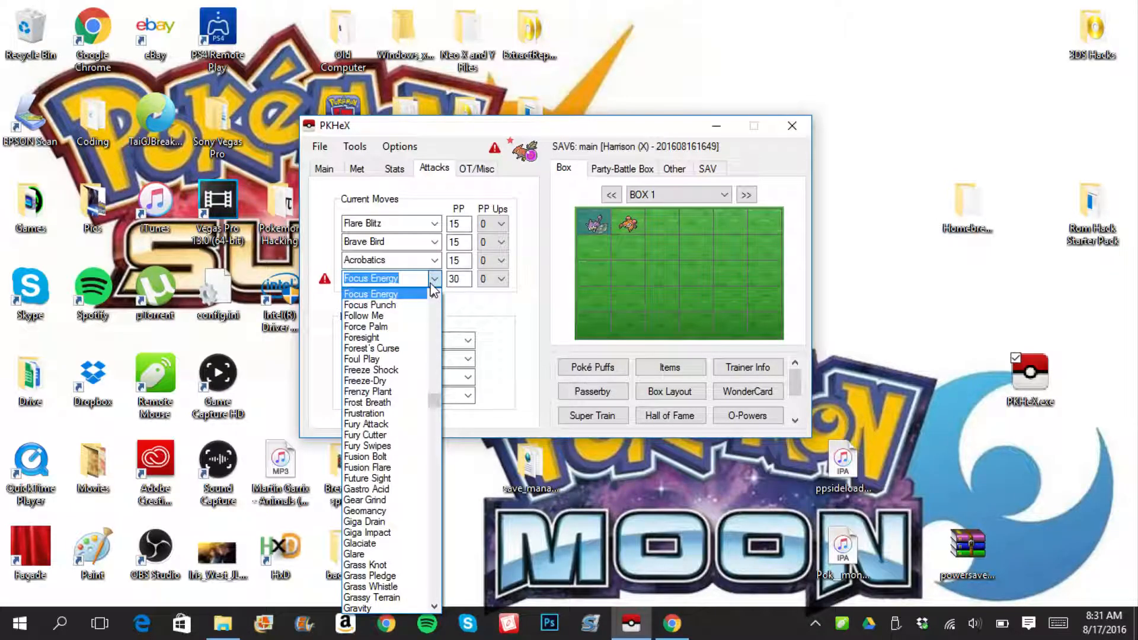
pyautogui.moveTo(365, 488)
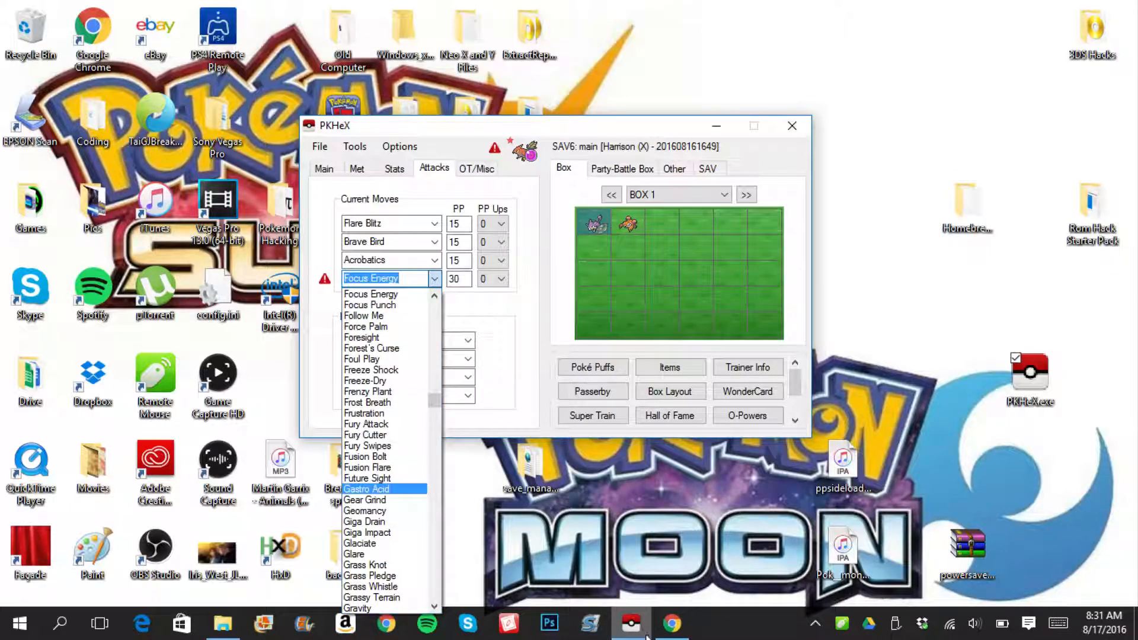
# - Open Smogon's Talonflame page and scroll to the Specially Defensive set details and tips
pyautogui.click(670, 623)
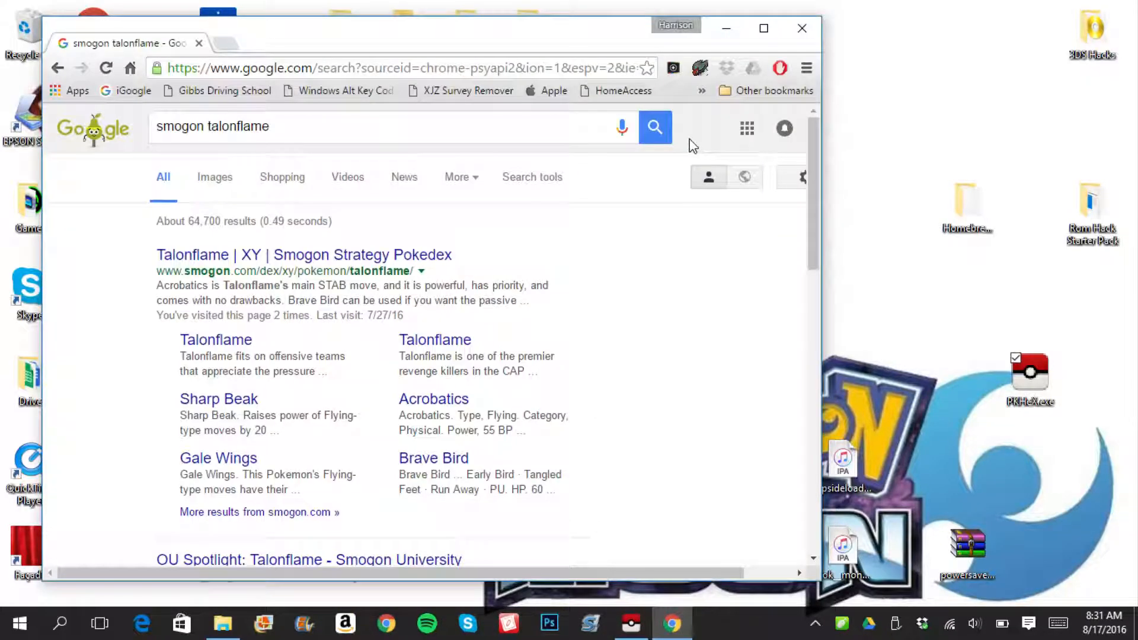
pyautogui.click(303, 255)
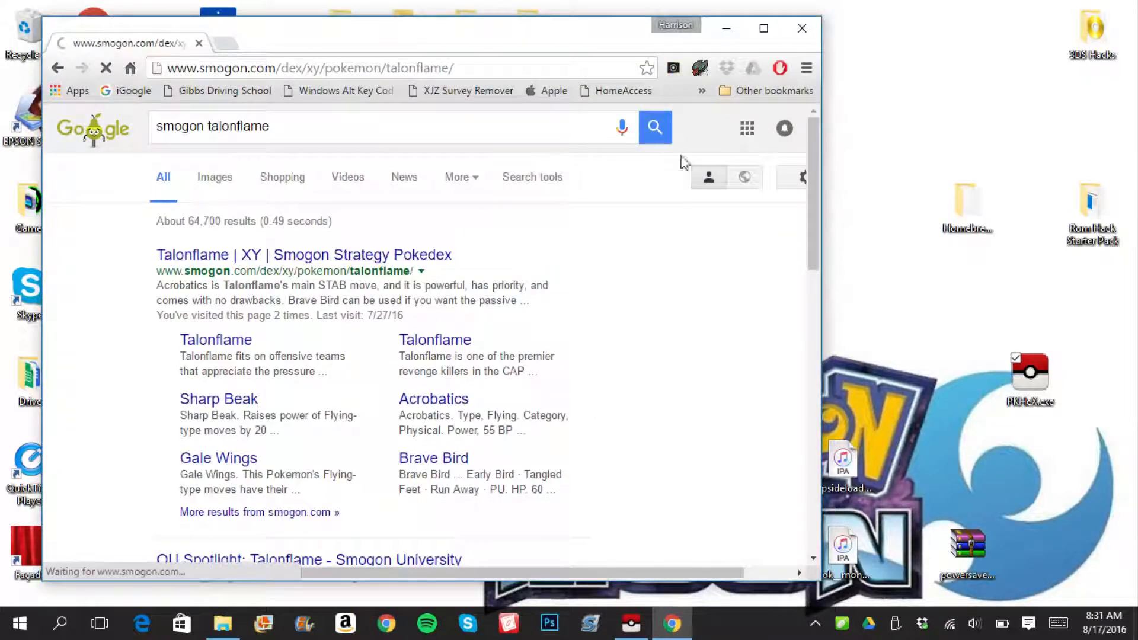
pyautogui.click(303, 255)
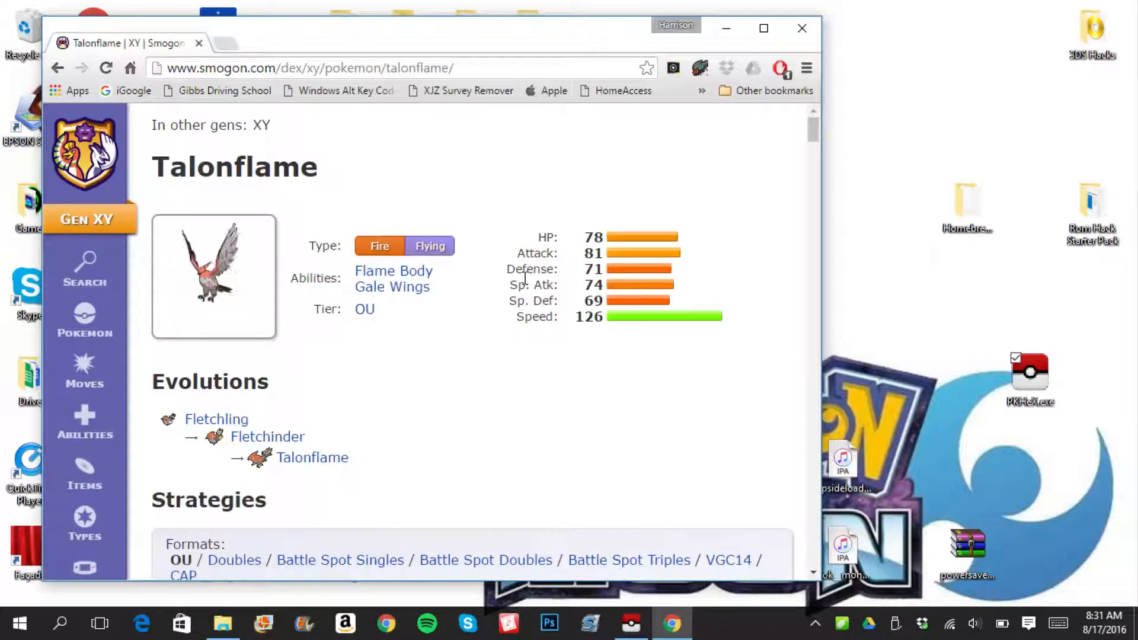
pyautogui.scroll(-3)
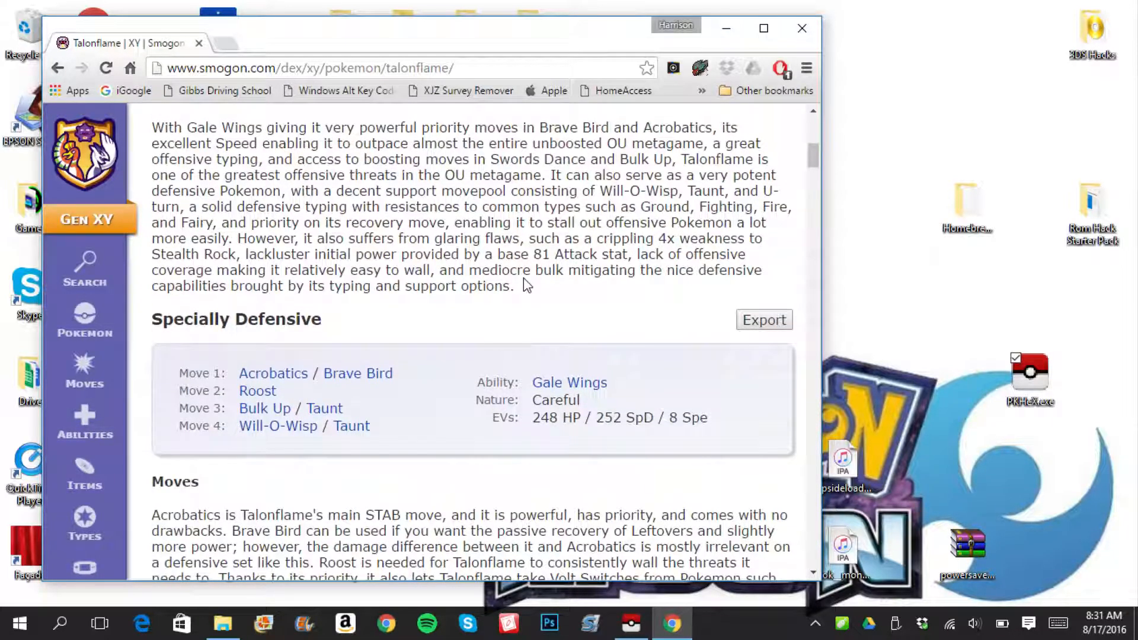
pyautogui.scroll(-3)
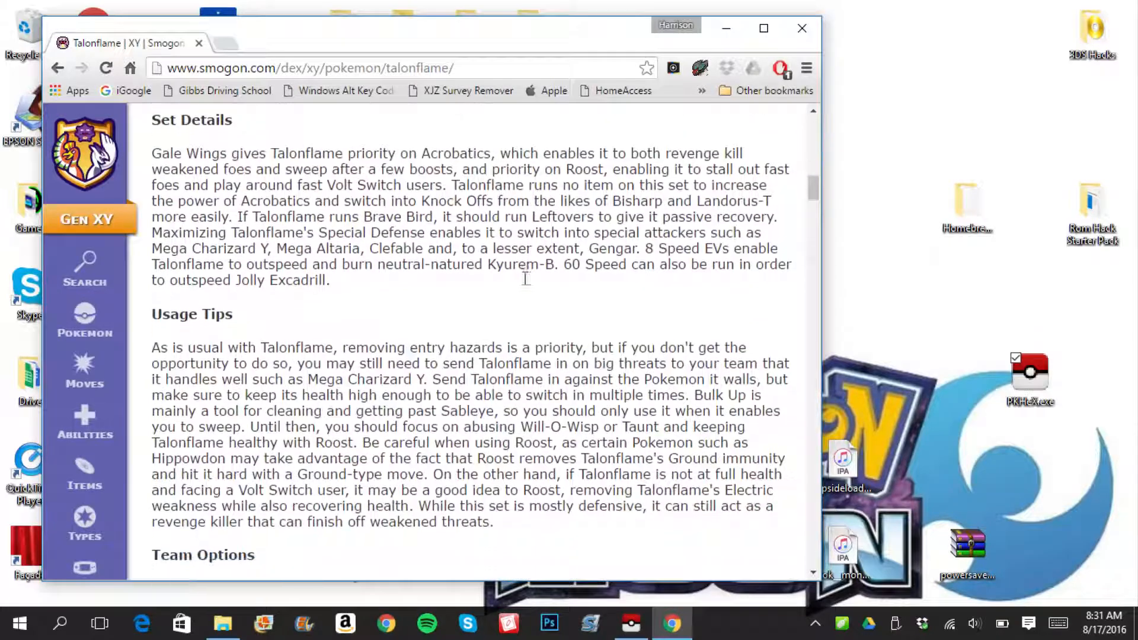
pyautogui.scroll(-3)
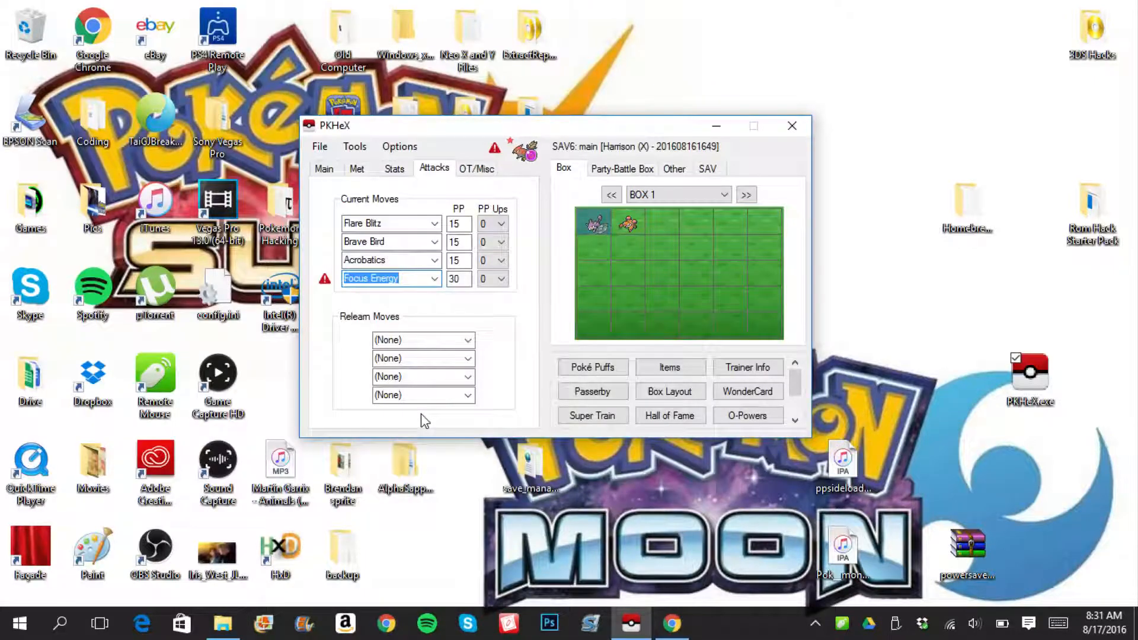
# - Replace Focus Energy with Swords Dance, set all four PP Ups to 3, and recheck legality
pyautogui.write('swe')
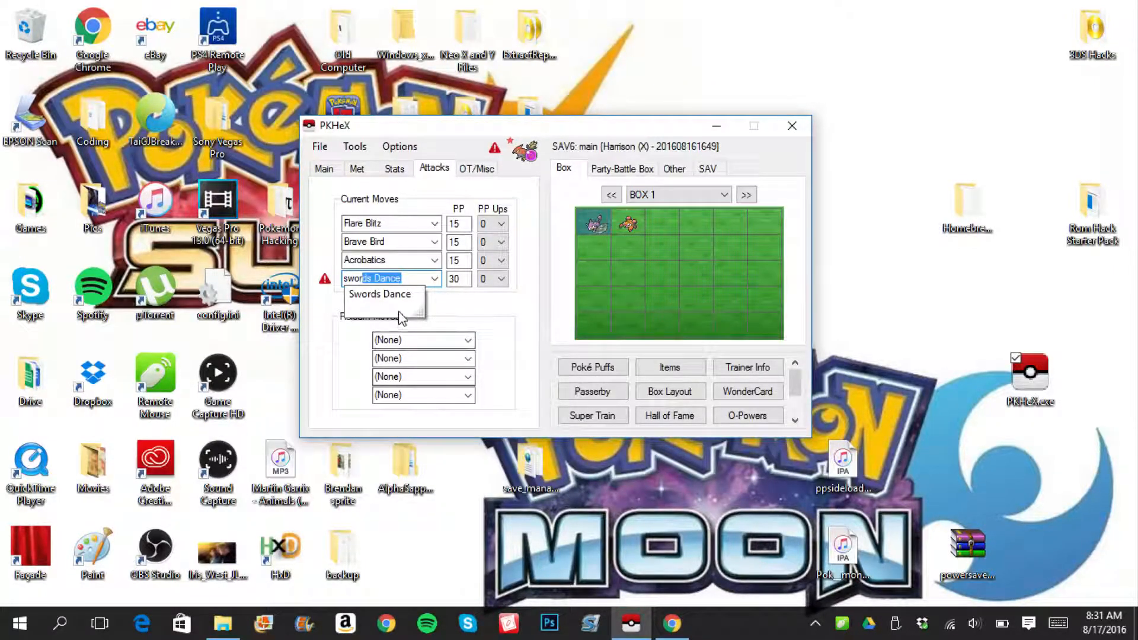
pyautogui.click(379, 294)
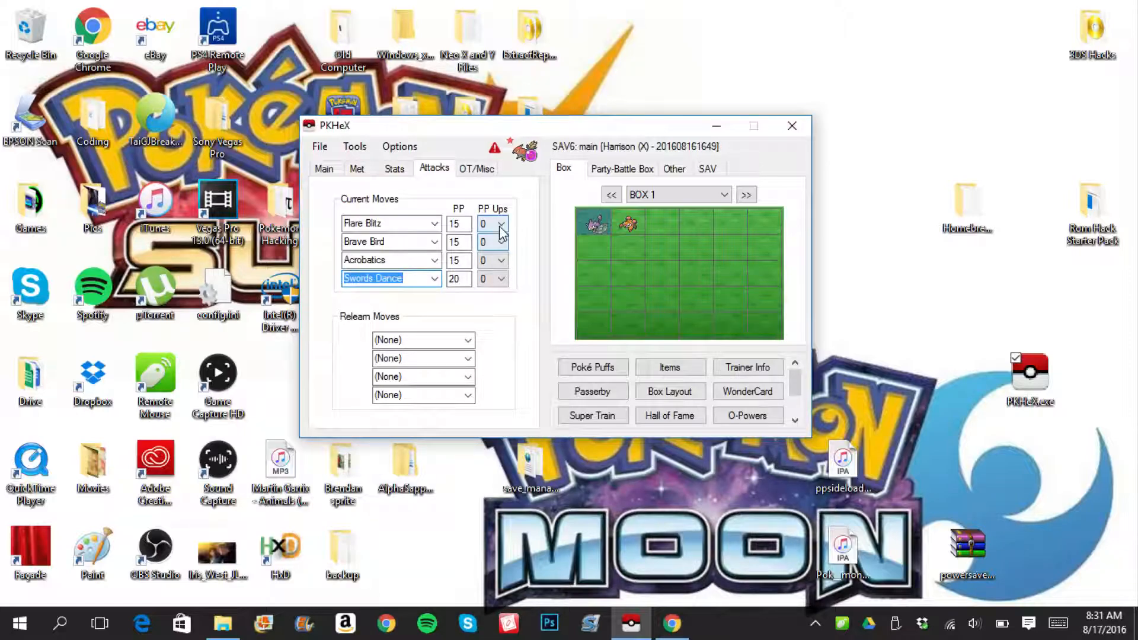
pyautogui.click(502, 220)
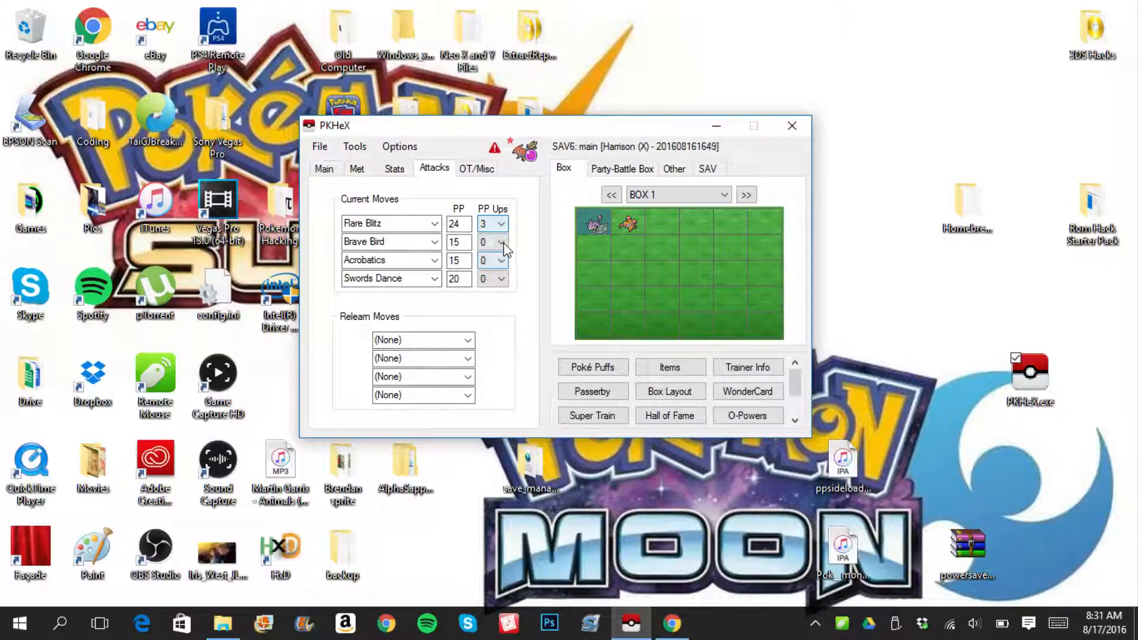
pyautogui.click(501, 239)
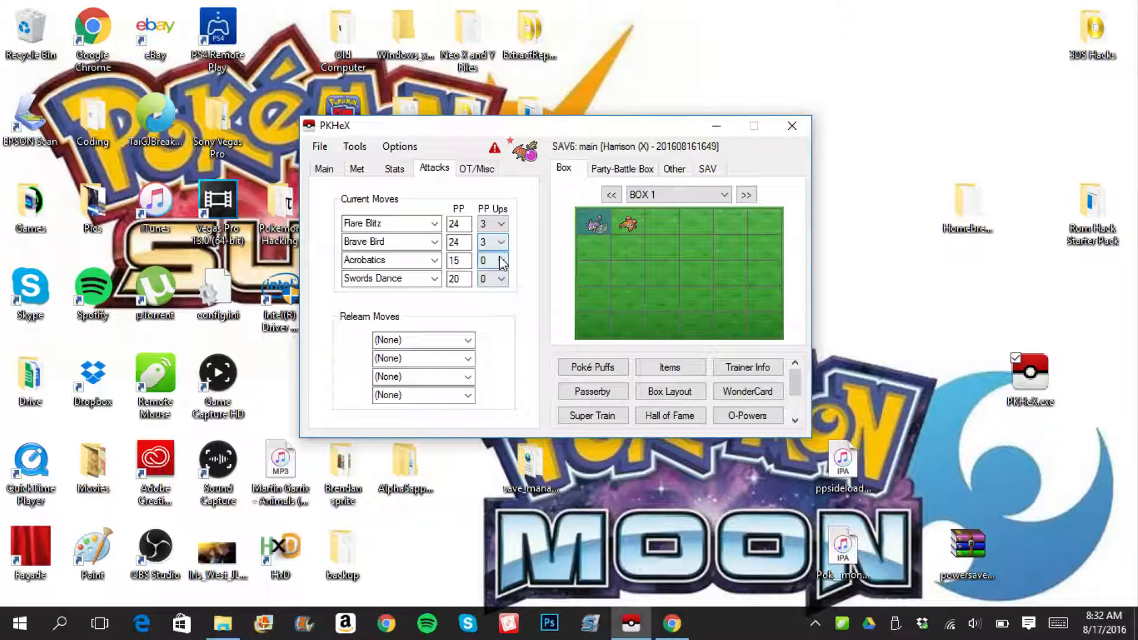
pyautogui.click(501, 256)
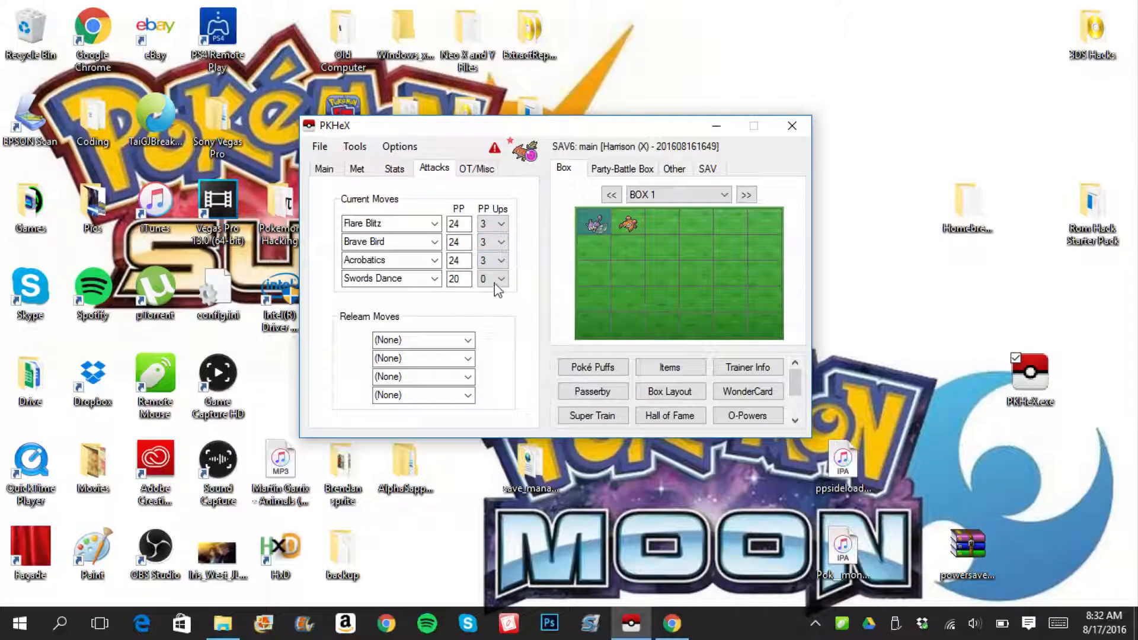
pyautogui.click(501, 278)
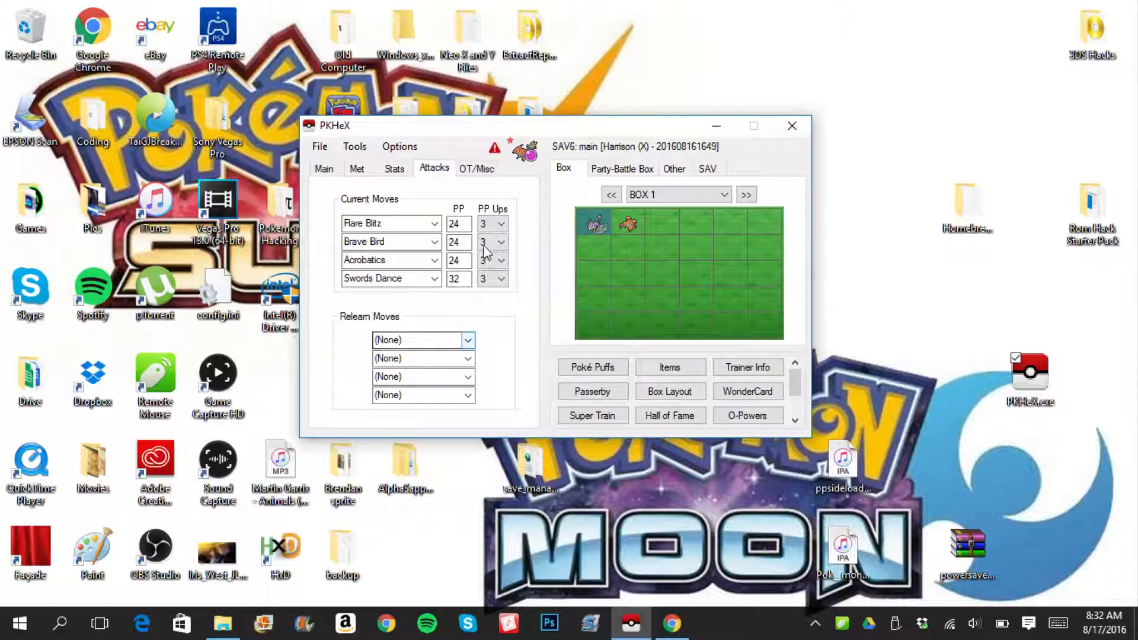
pyautogui.click(494, 148)
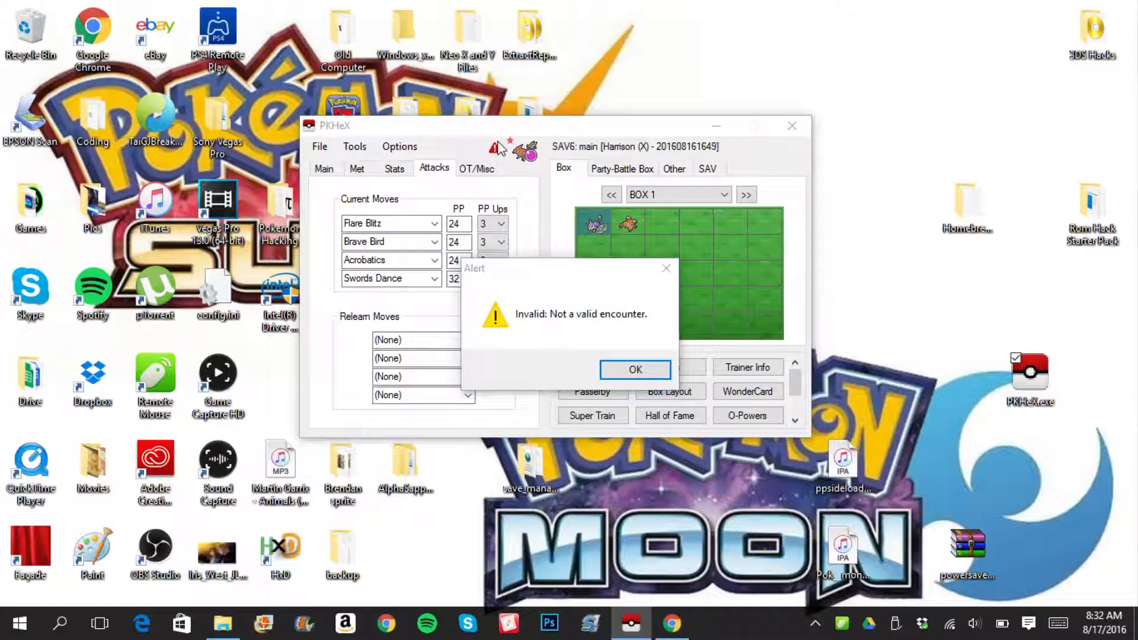
# - Dismiss the alert, review Met and OT/Misc, reroll the encryption constant, open Ribbons
pyautogui.click(634, 369)
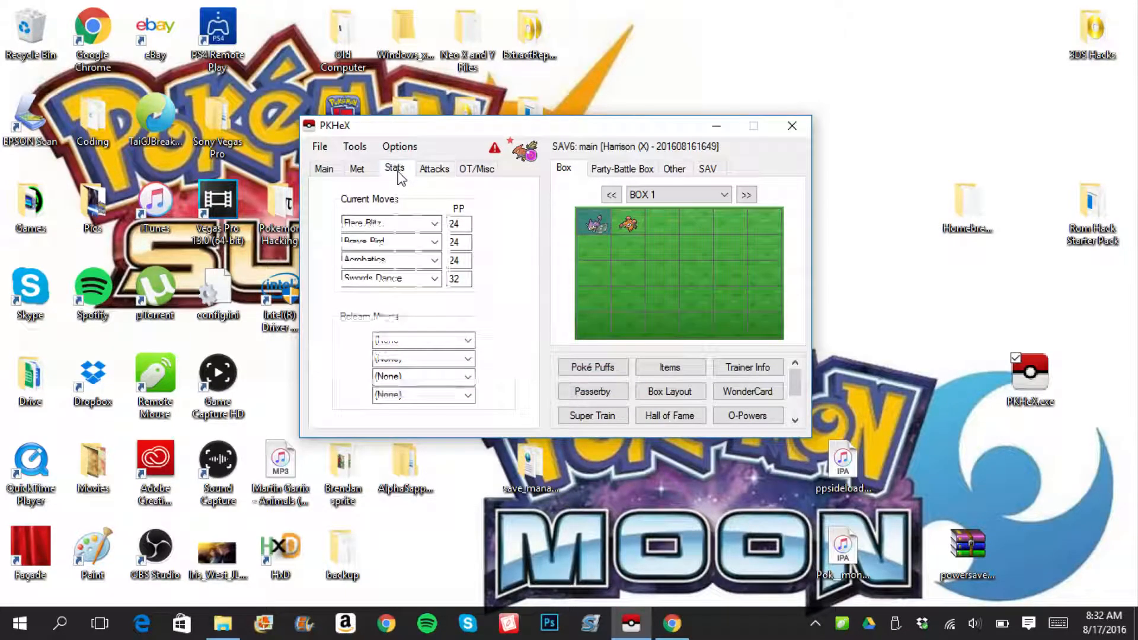
pyautogui.click(356, 168)
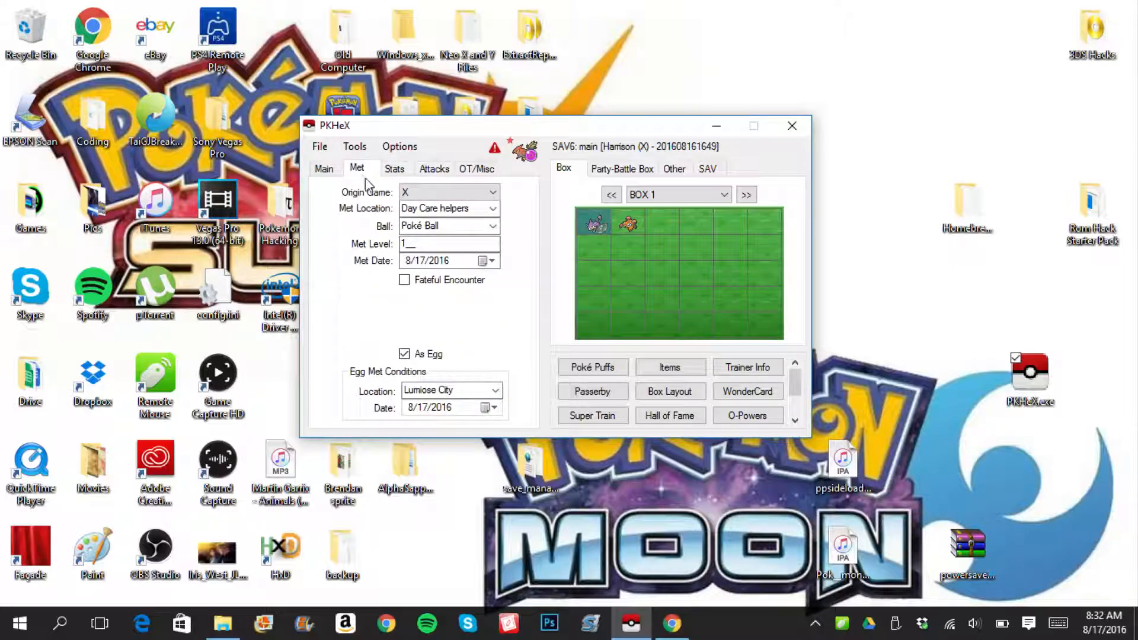
pyautogui.moveTo(465, 365)
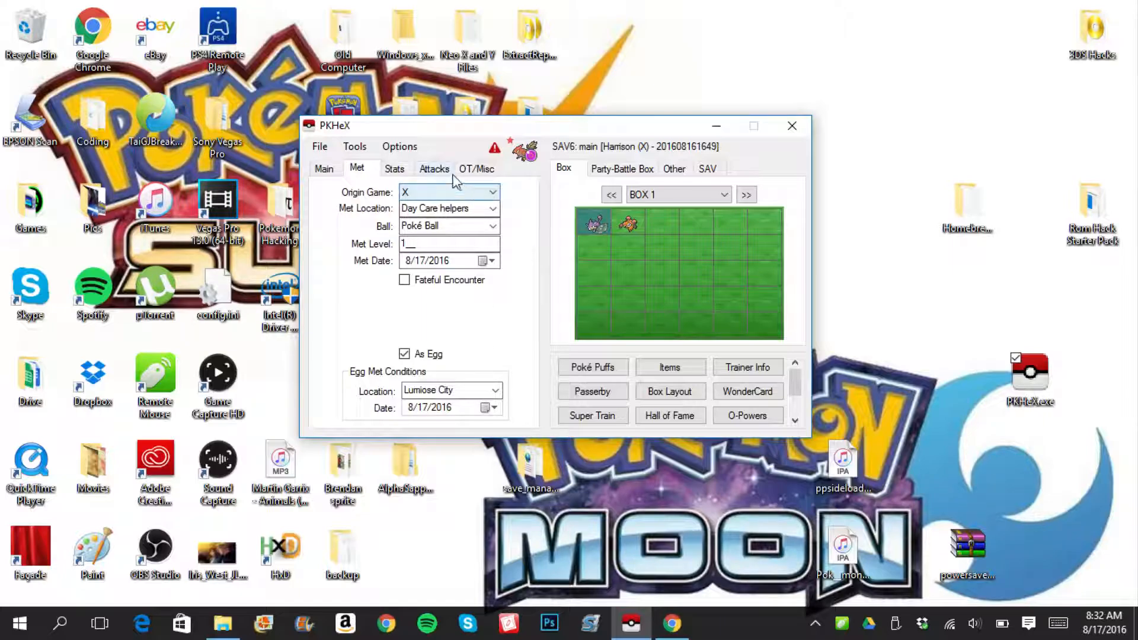
pyautogui.click(477, 169)
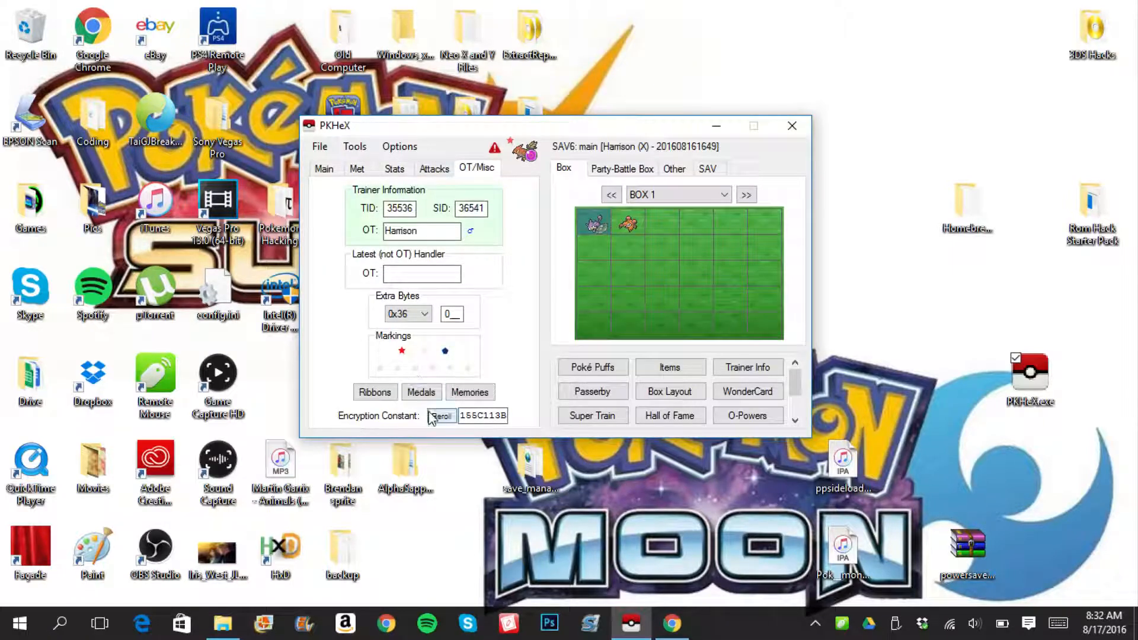
pyautogui.click(469, 392)
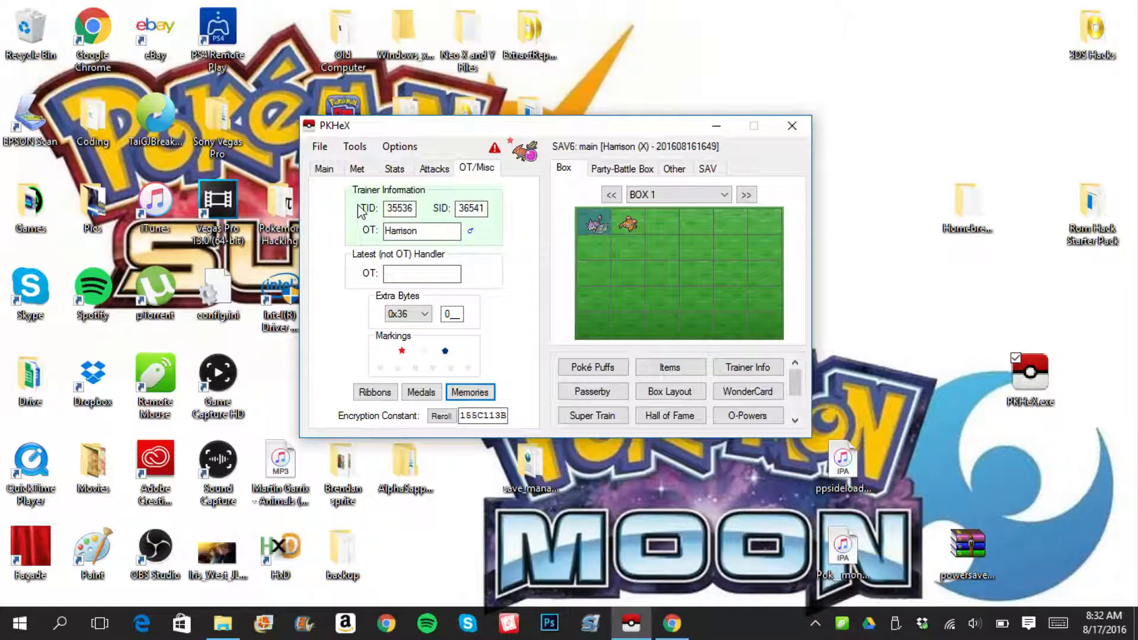
pyautogui.moveTo(371, 239)
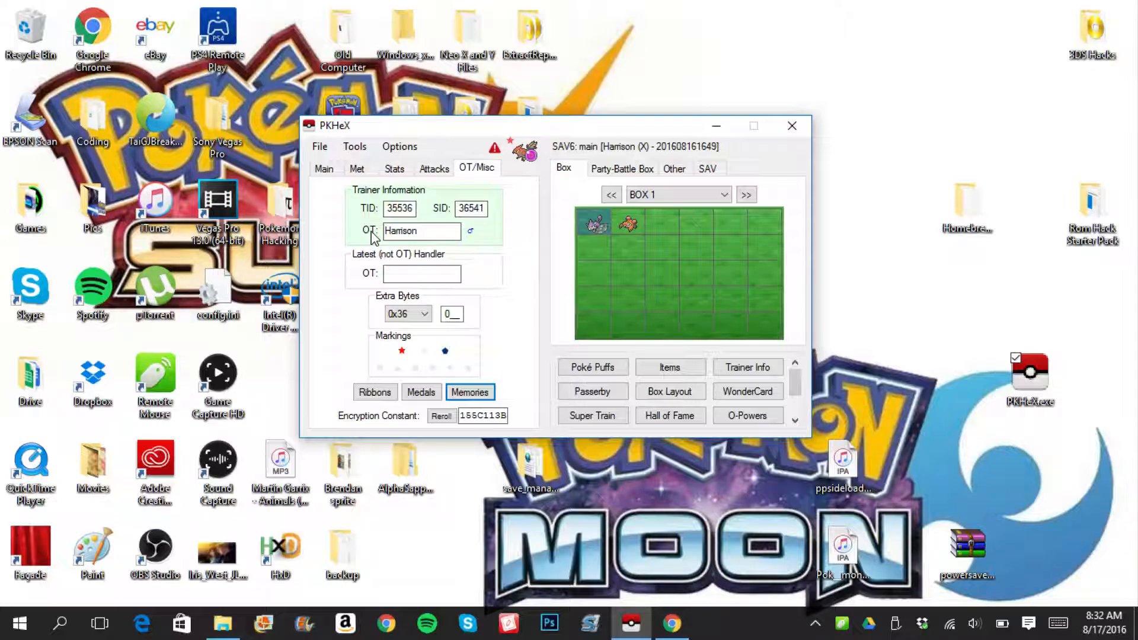
pyautogui.moveTo(433, 172)
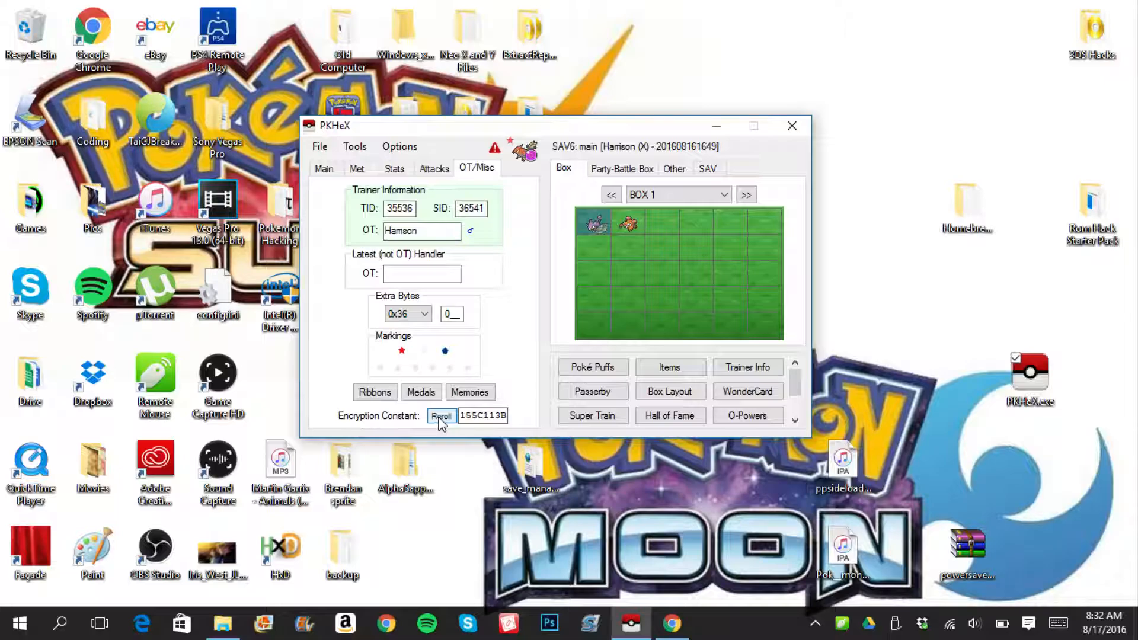
pyautogui.click(441, 415)
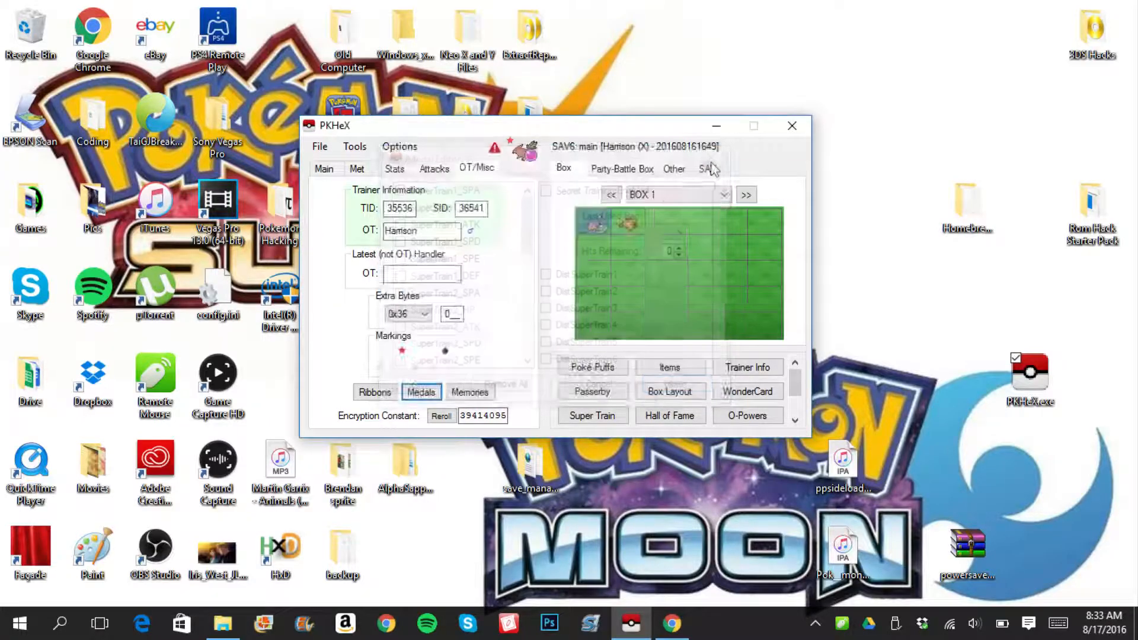
pyautogui.click(375, 392)
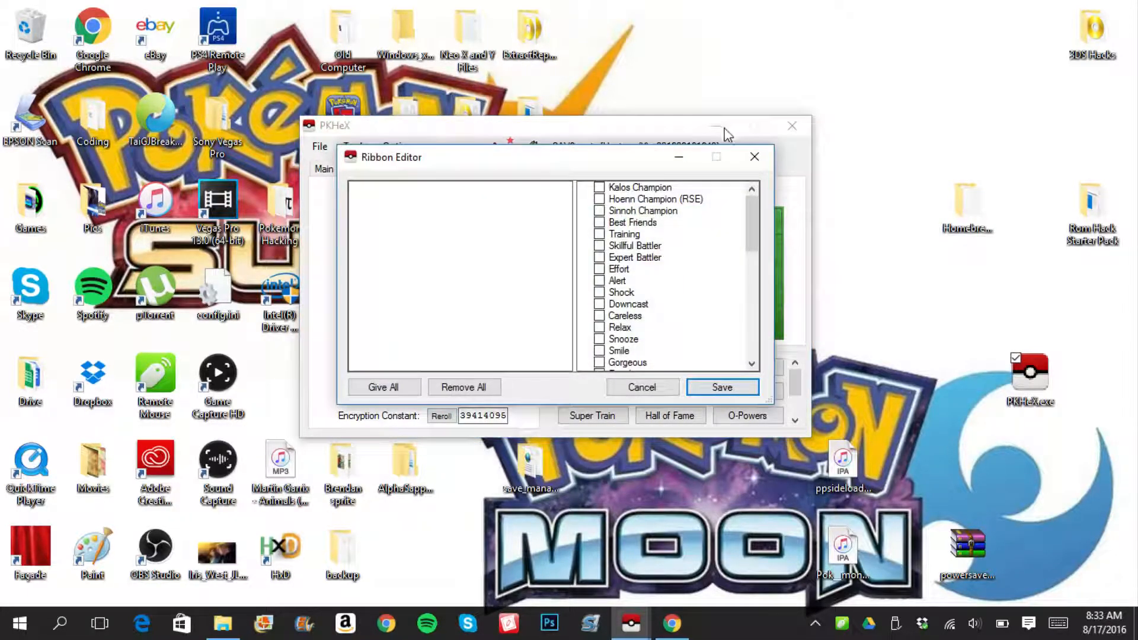
# - Close the Ribbon Editor without changes and open the Memories editor
pyautogui.click(642, 387)
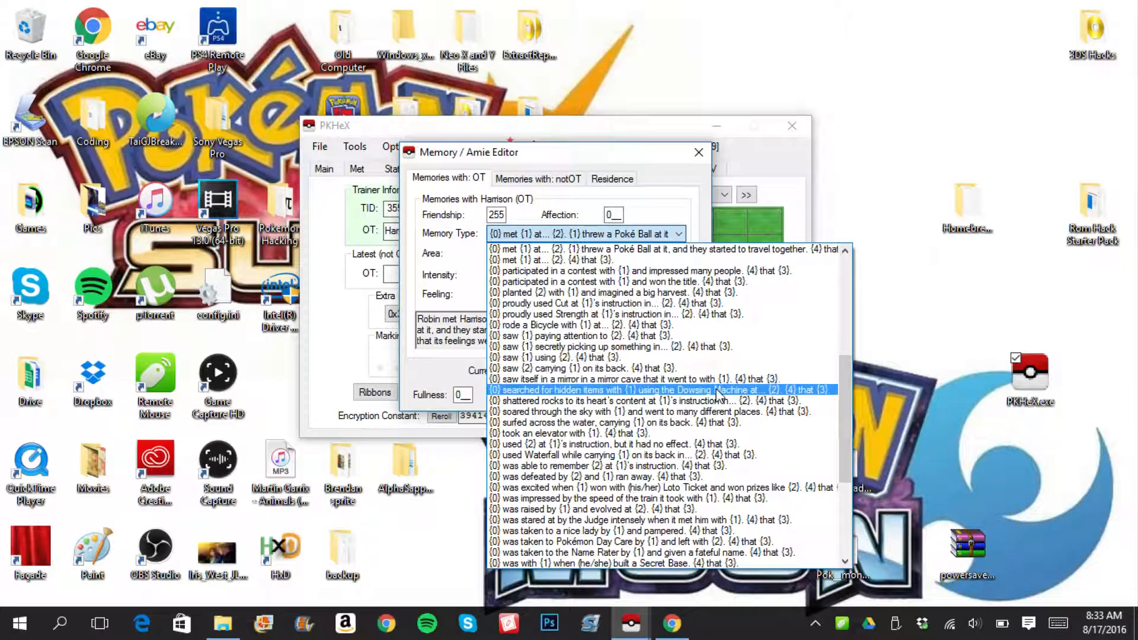
pyautogui.click(573, 433)
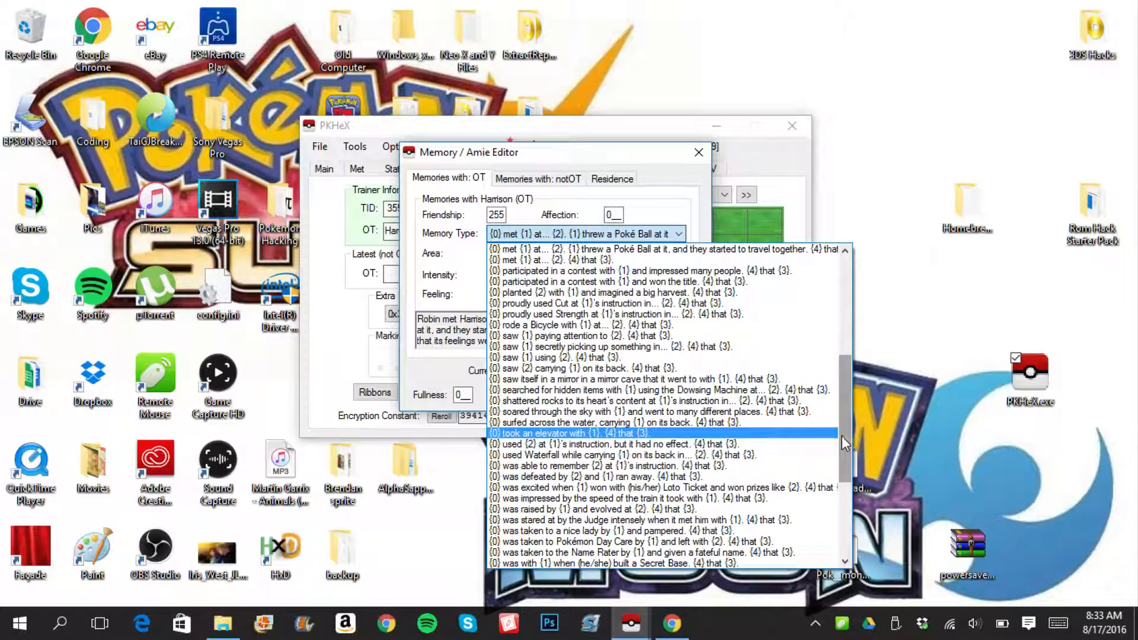
pyautogui.scroll(-3)
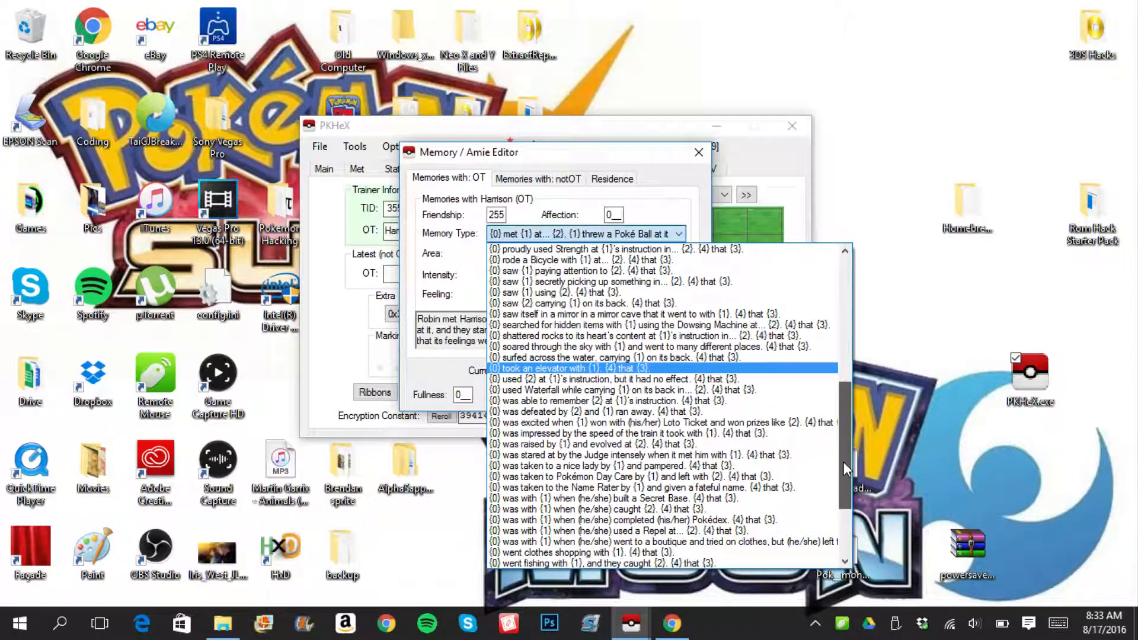
pyautogui.scroll(-3)
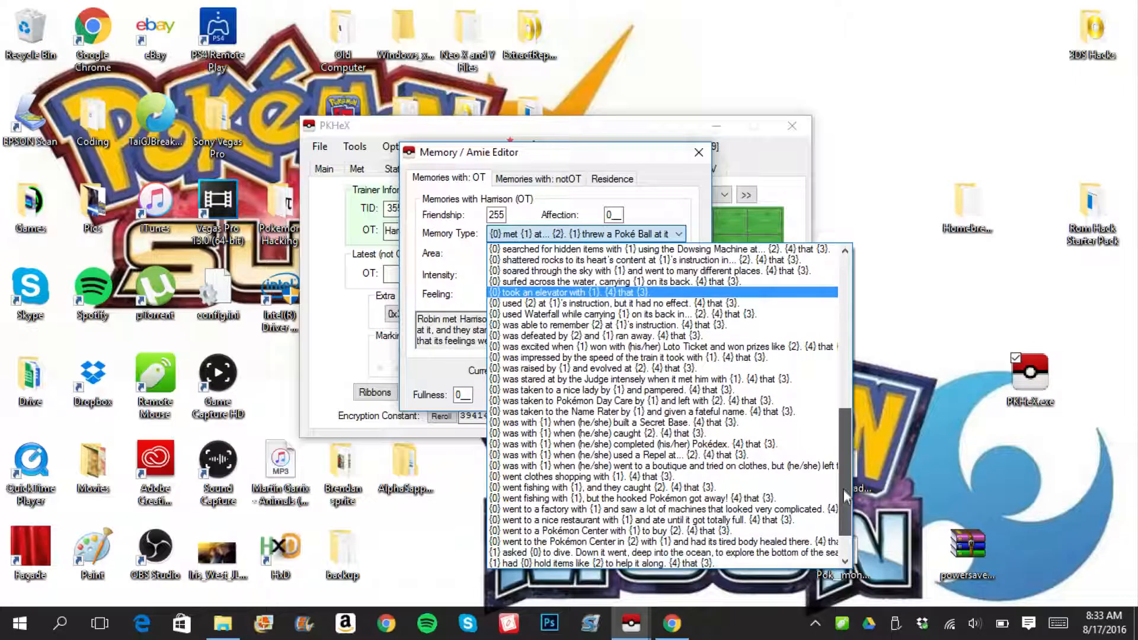
pyautogui.scroll(-3)
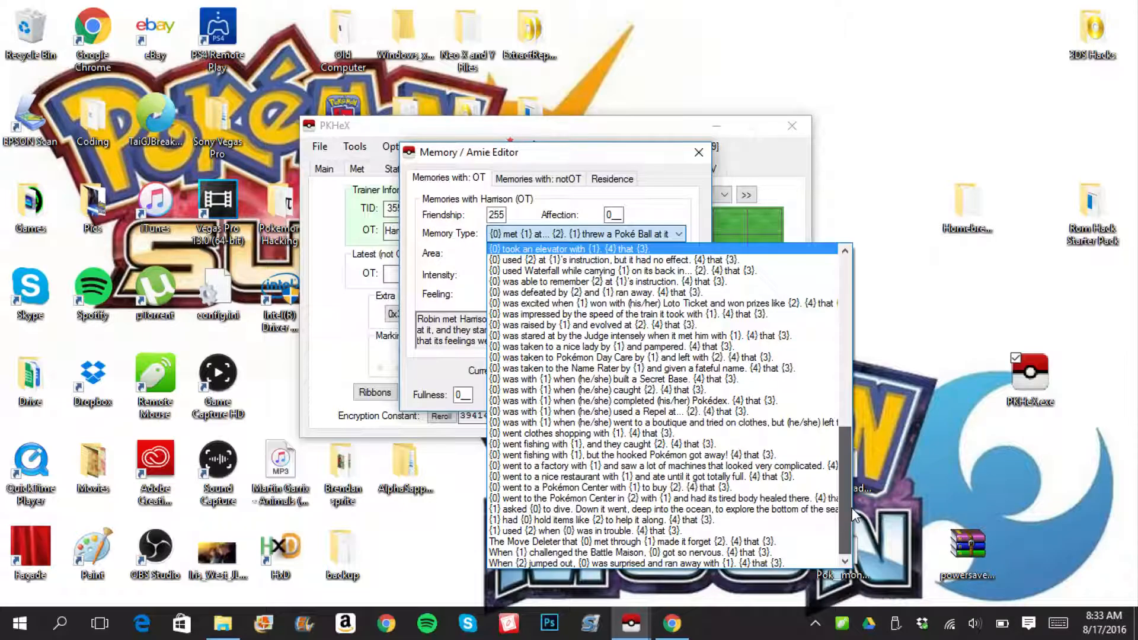
# - Save an OT memory of hatching from an Egg in a large city
pyautogui.scroll(3)
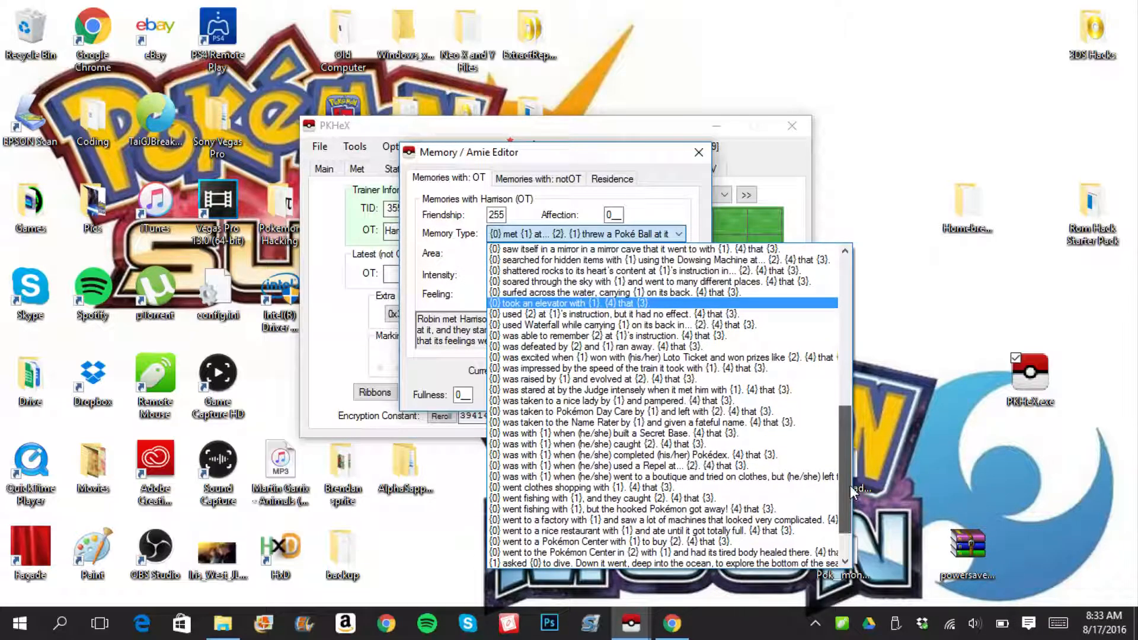
pyautogui.scroll(3)
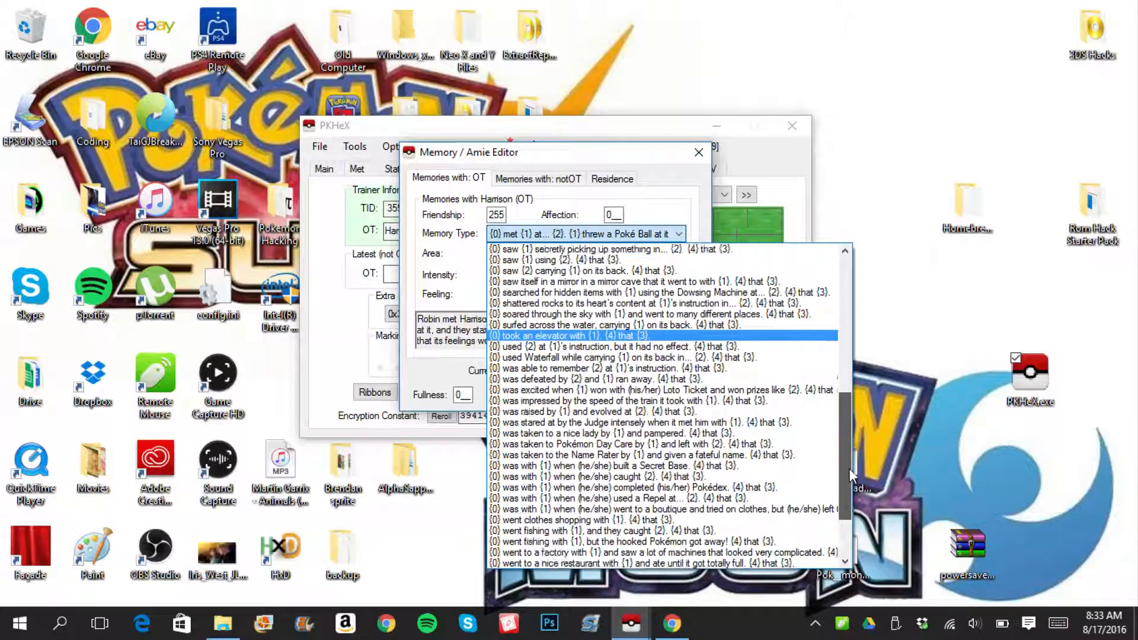
pyautogui.scroll(3)
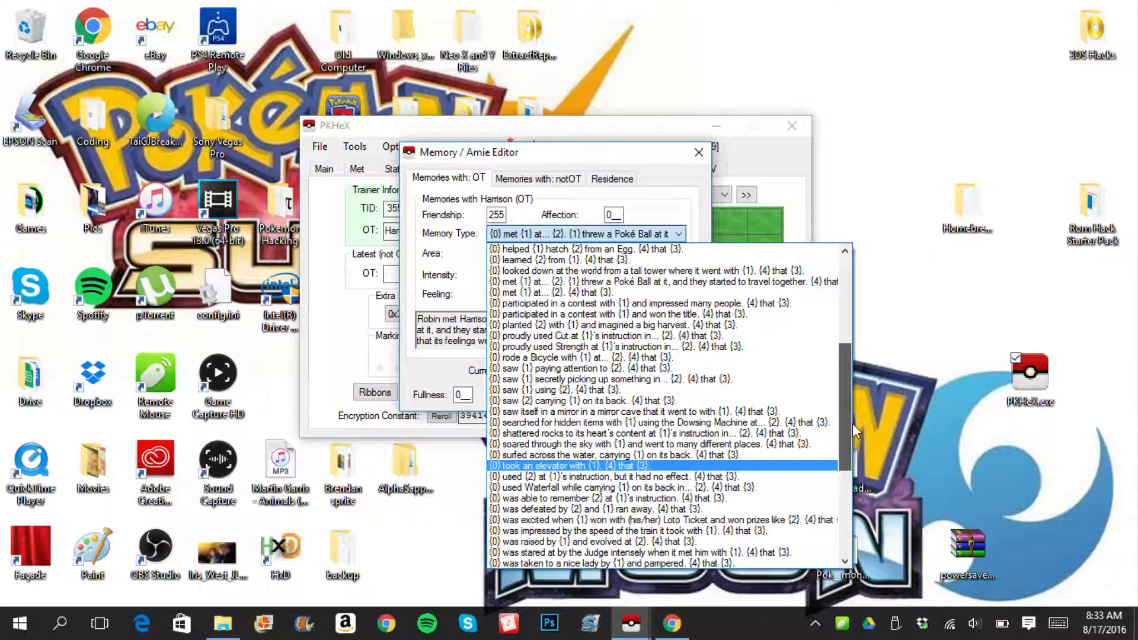
pyautogui.scroll(3)
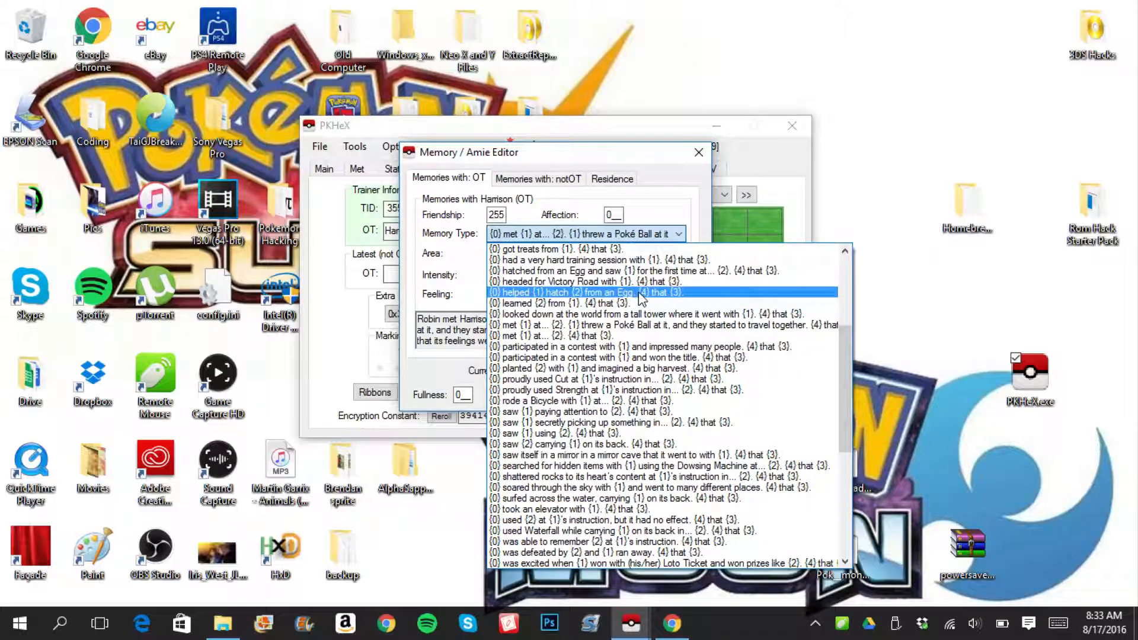
pyautogui.moveTo(653, 299)
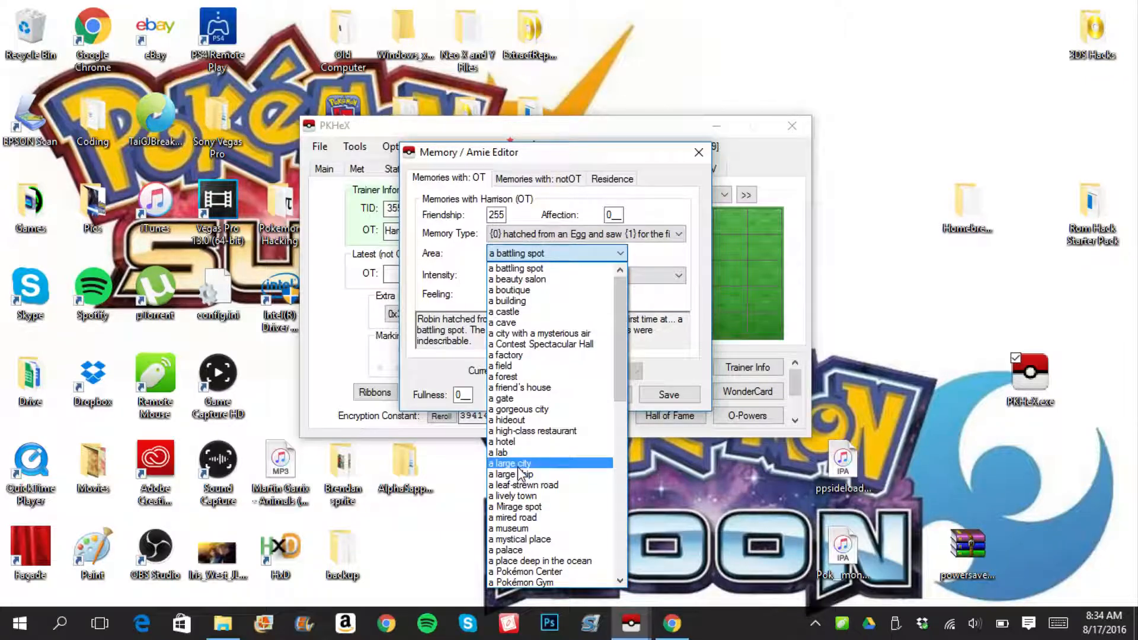
pyautogui.click(509, 463)
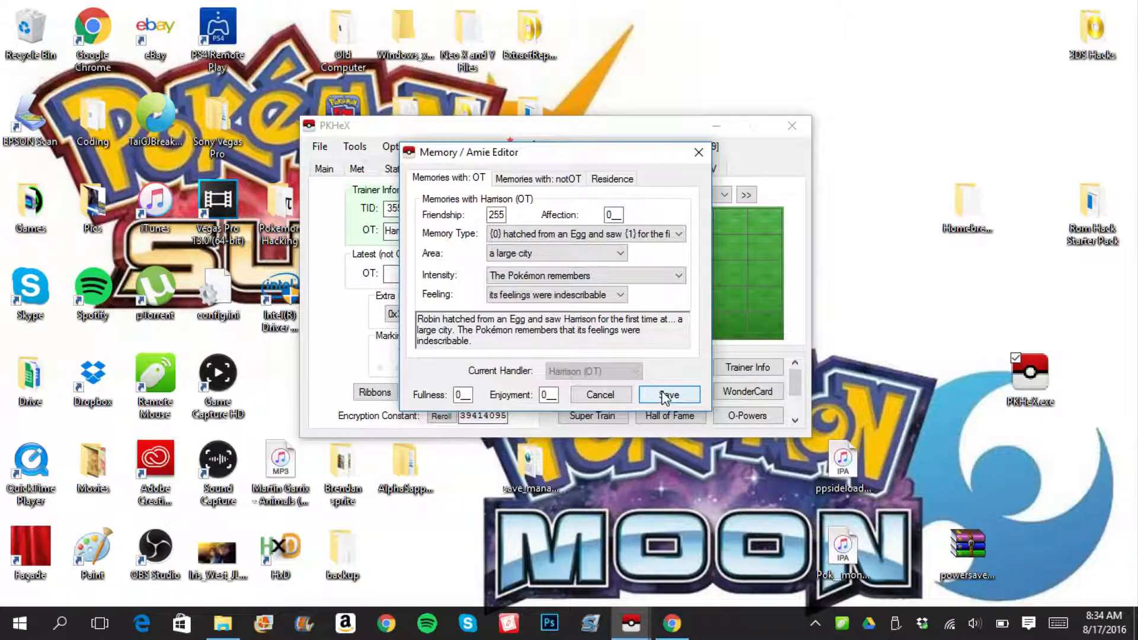
pyautogui.click(668, 394)
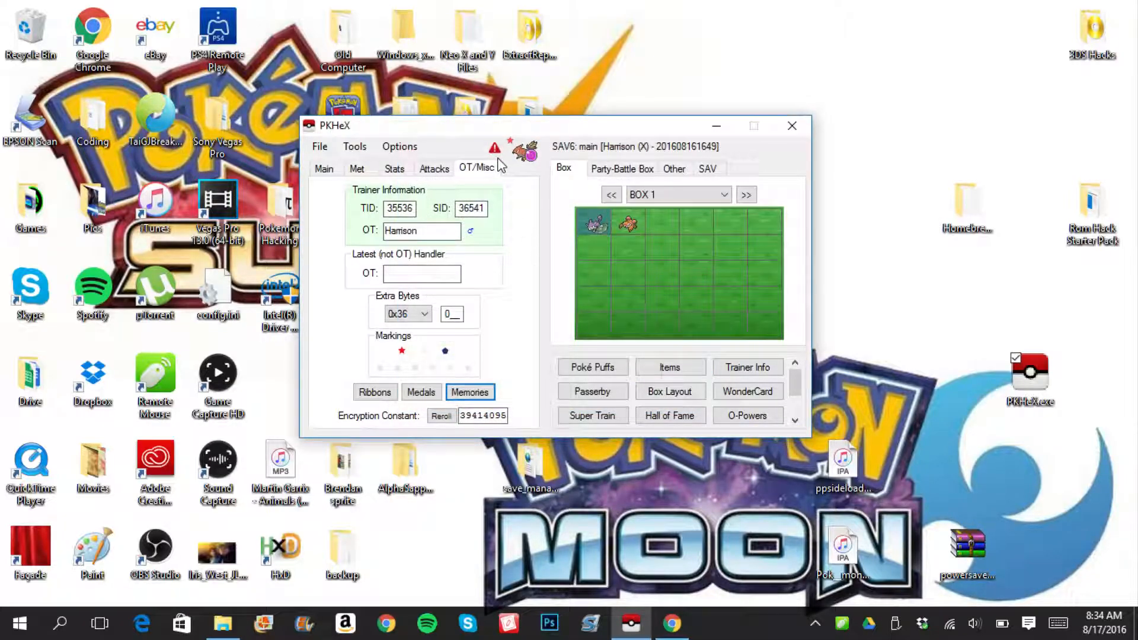
pyautogui.moveTo(497, 158)
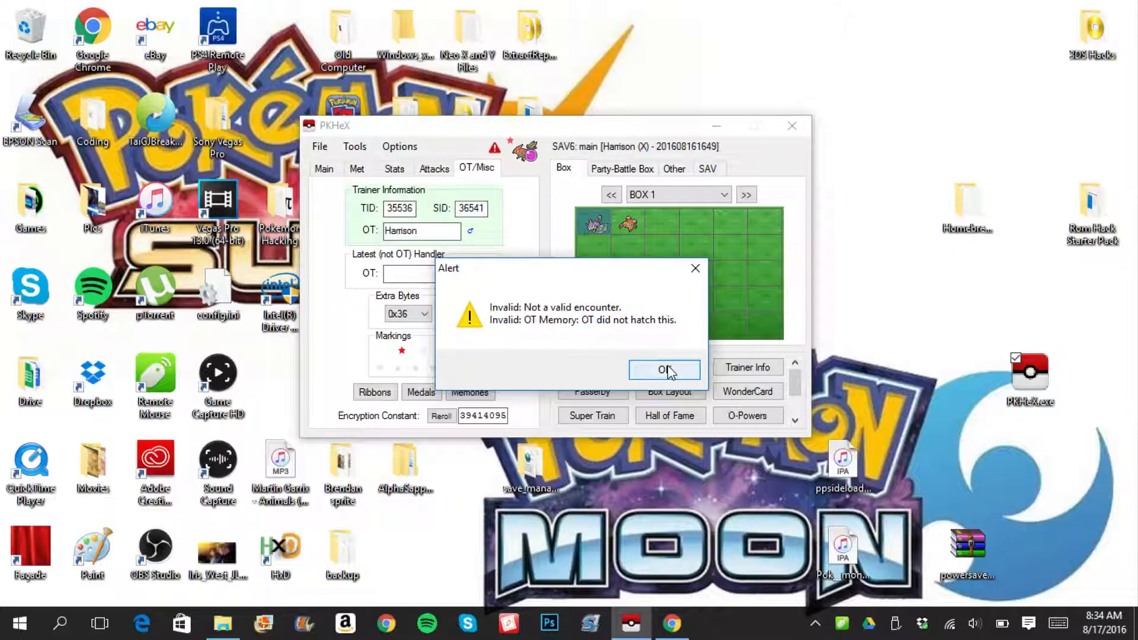
# - Set Egg Location to Day Care helpers and Met Location to Lumiose City, then recheck legality
pyautogui.click(663, 370)
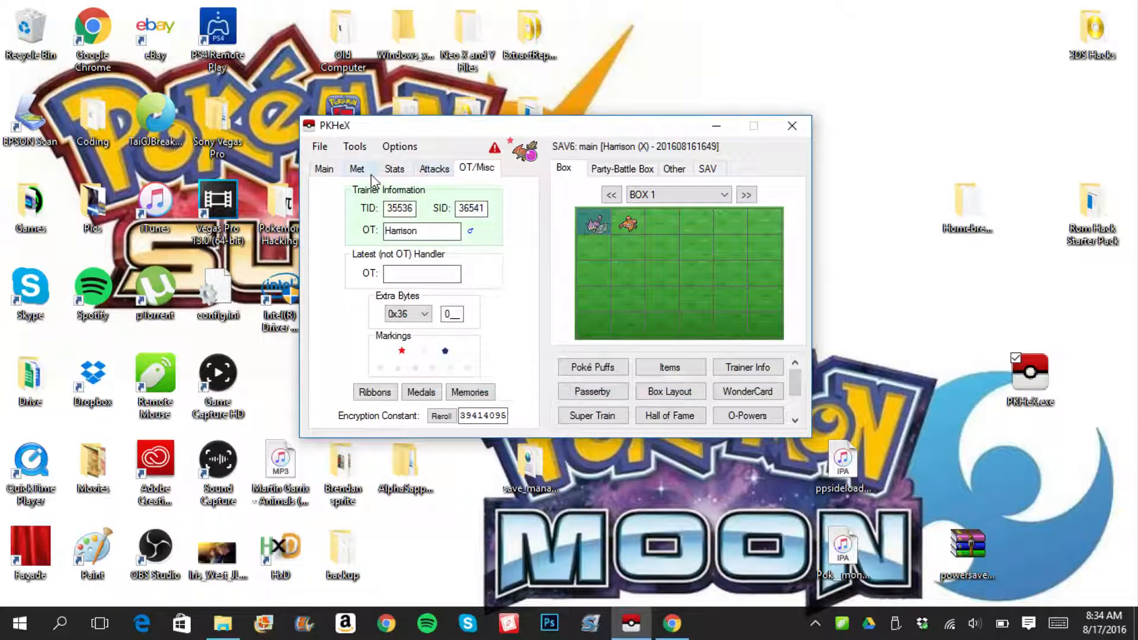
pyautogui.click(356, 168)
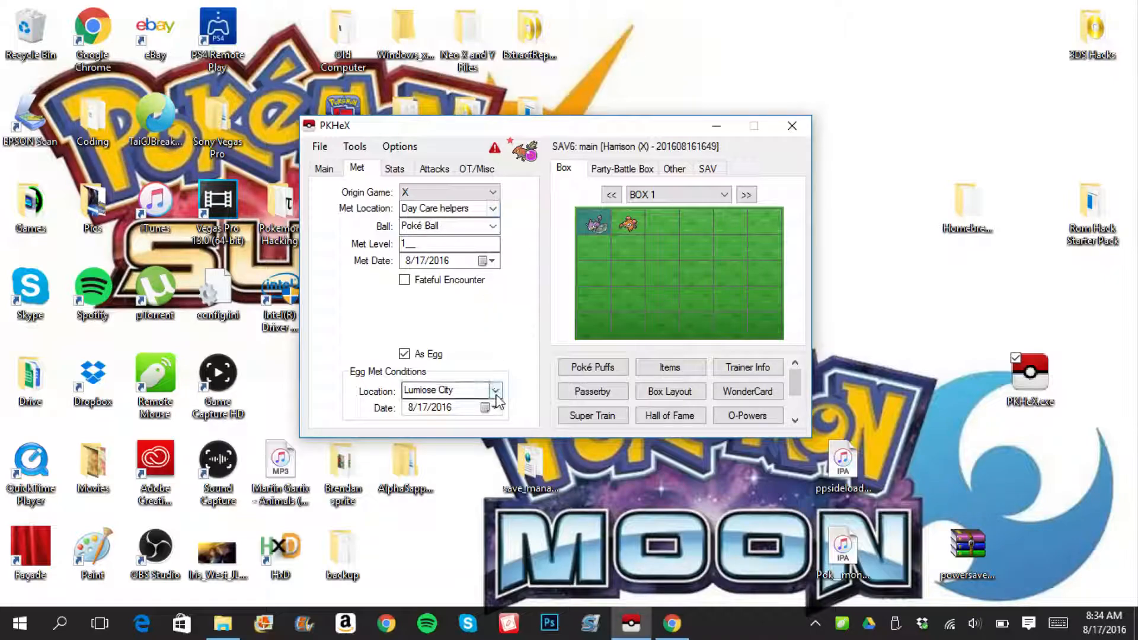
pyautogui.click(497, 391)
pyautogui.write('day')
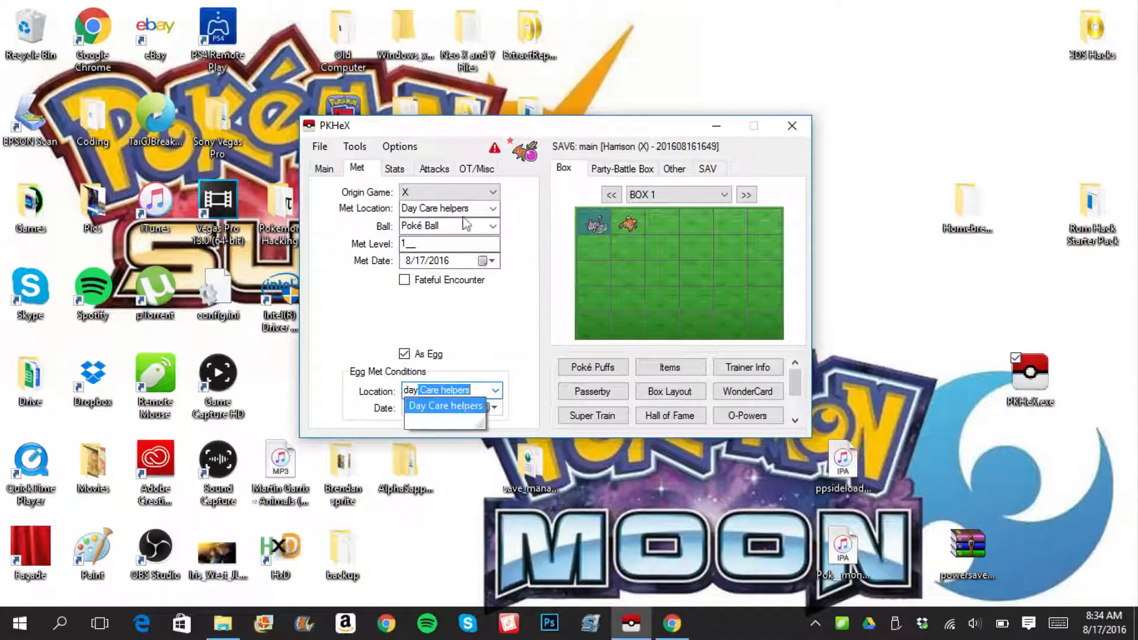
pyautogui.click(492, 209)
pyautogui.write('lum')
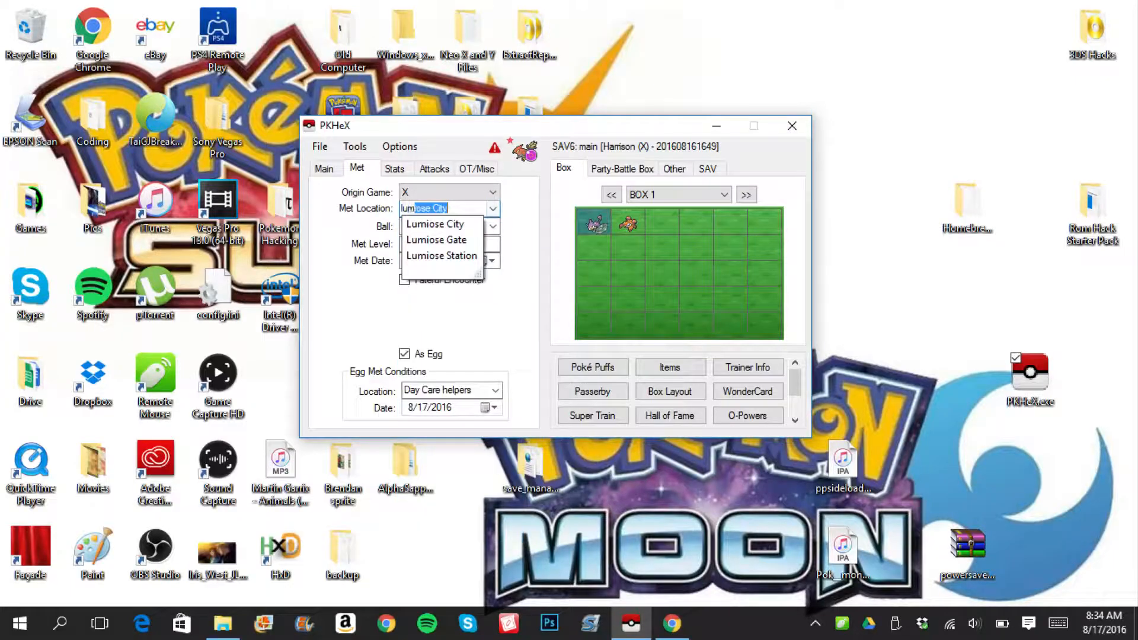
pyautogui.click(434, 223)
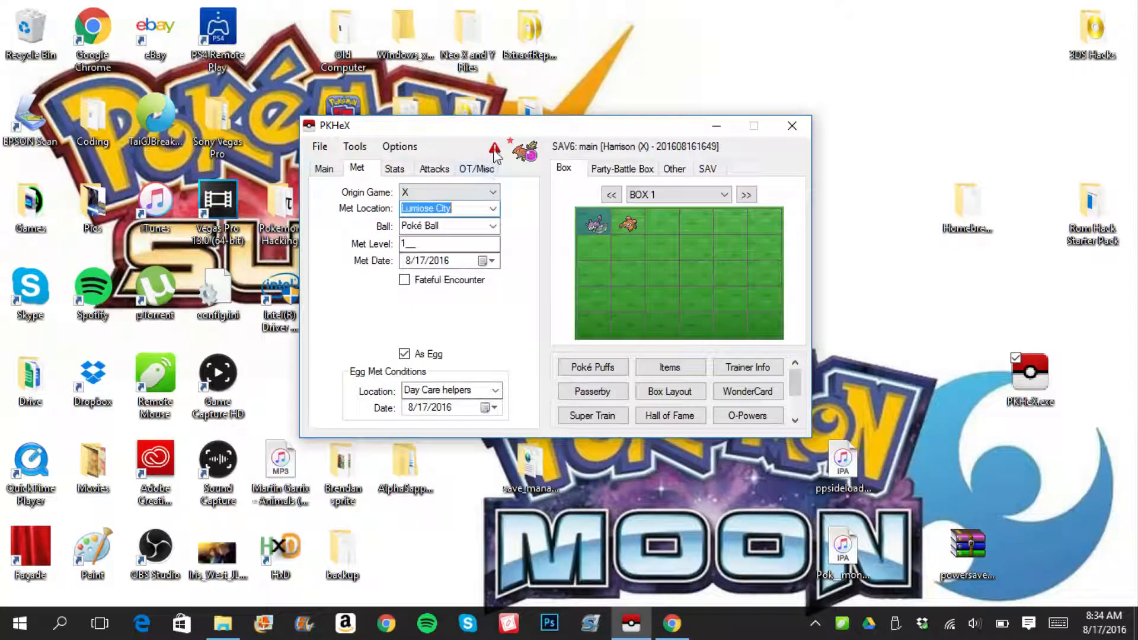
pyautogui.click(494, 149)
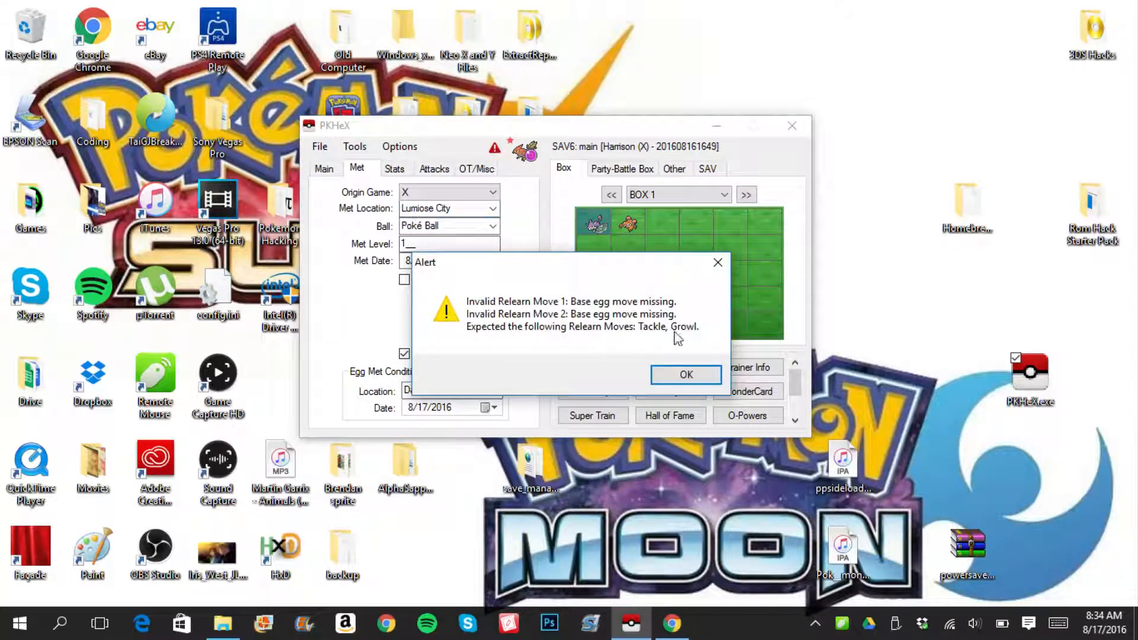
# - Set the relearn moves to Tackle and Growl
pyautogui.click(685, 375)
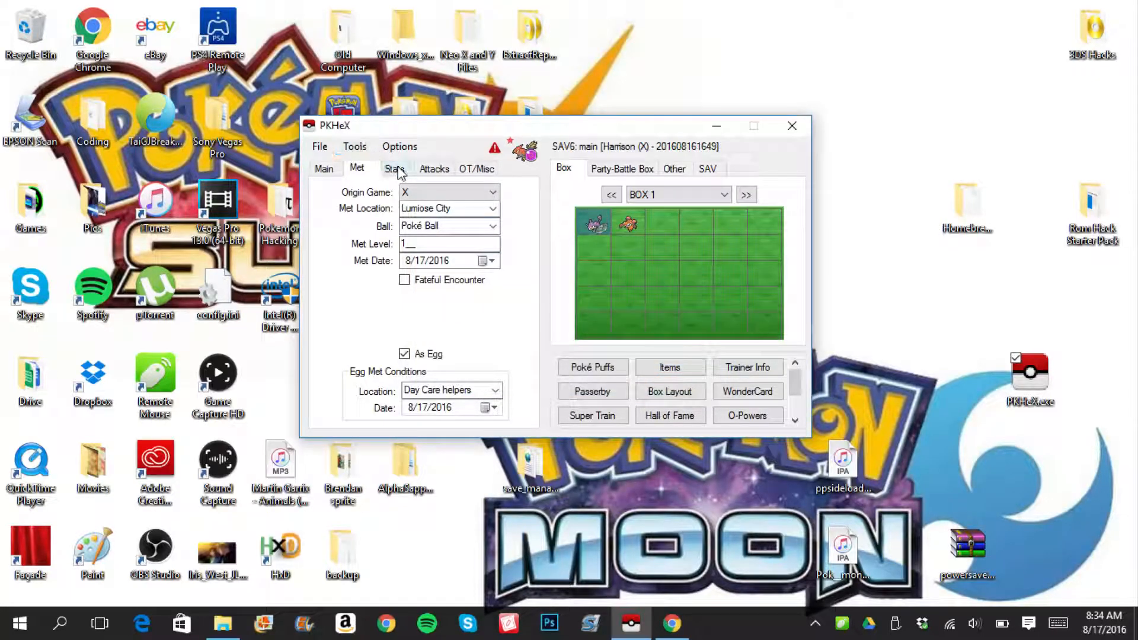
pyautogui.click(394, 168)
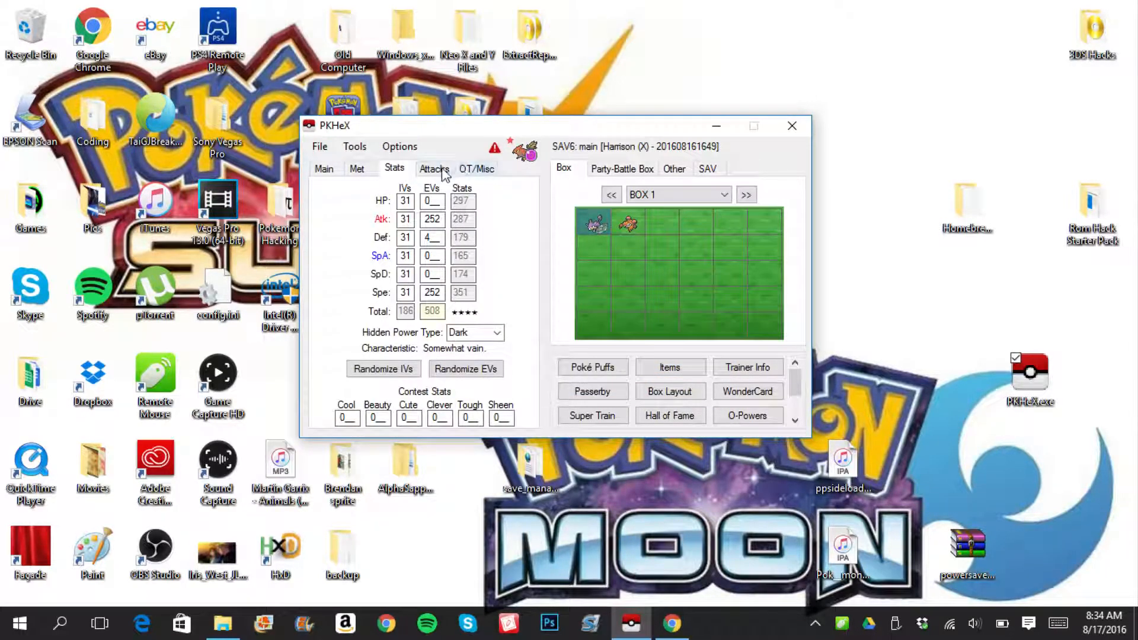
pyautogui.click(434, 168)
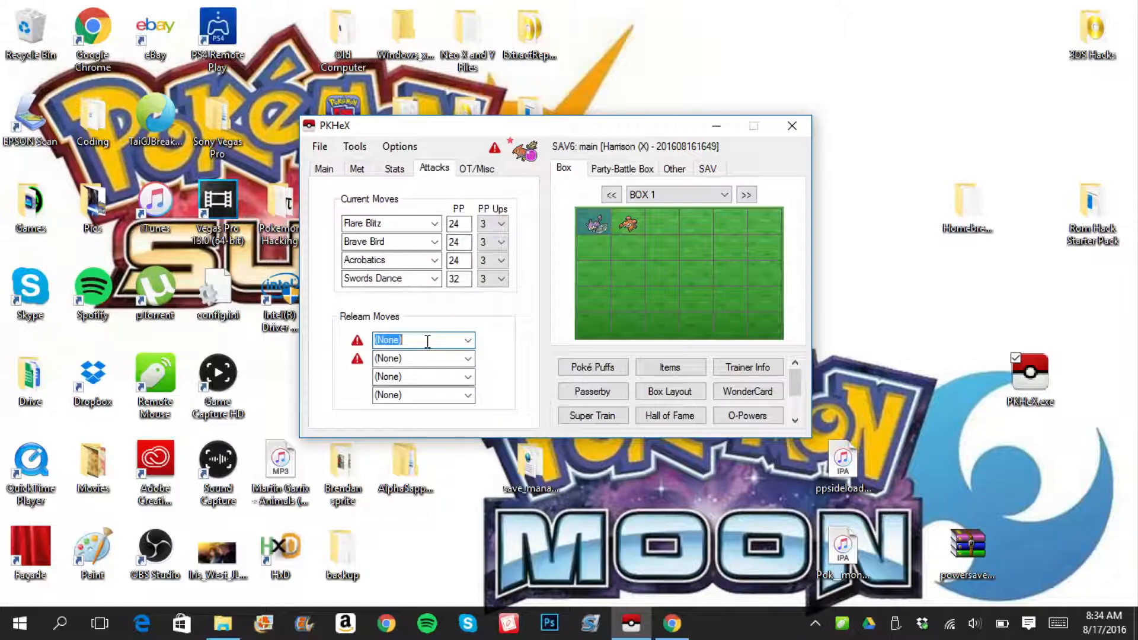
pyautogui.write('Tackle')
pyautogui.click(423, 358)
pyautogui.write('G')
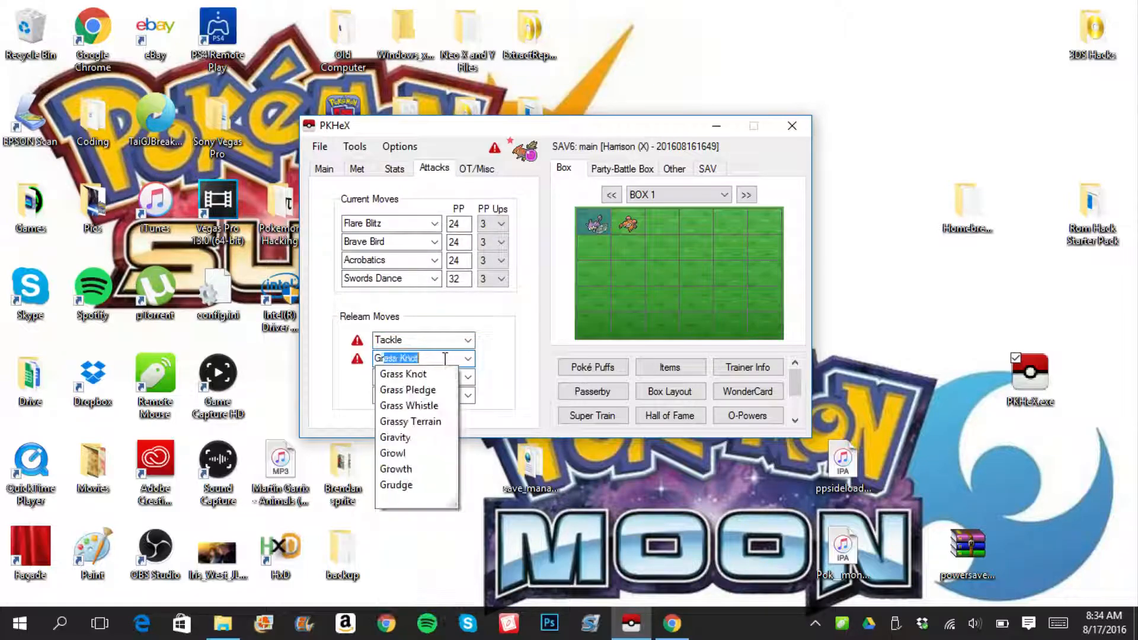
pyautogui.moveTo(392, 453)
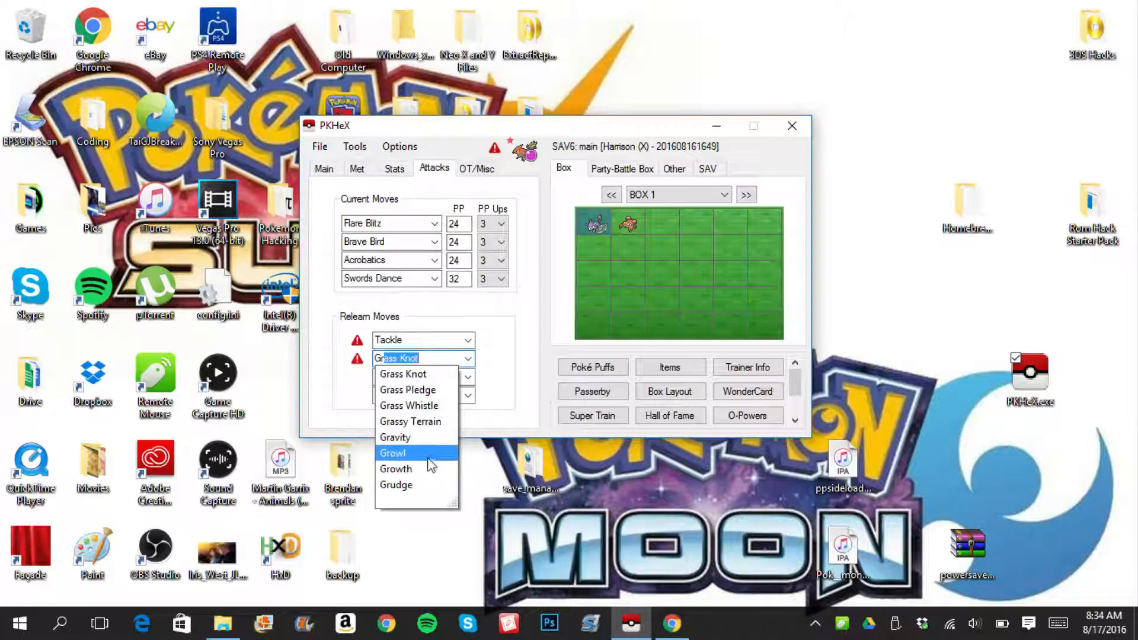
pyautogui.click(392, 453)
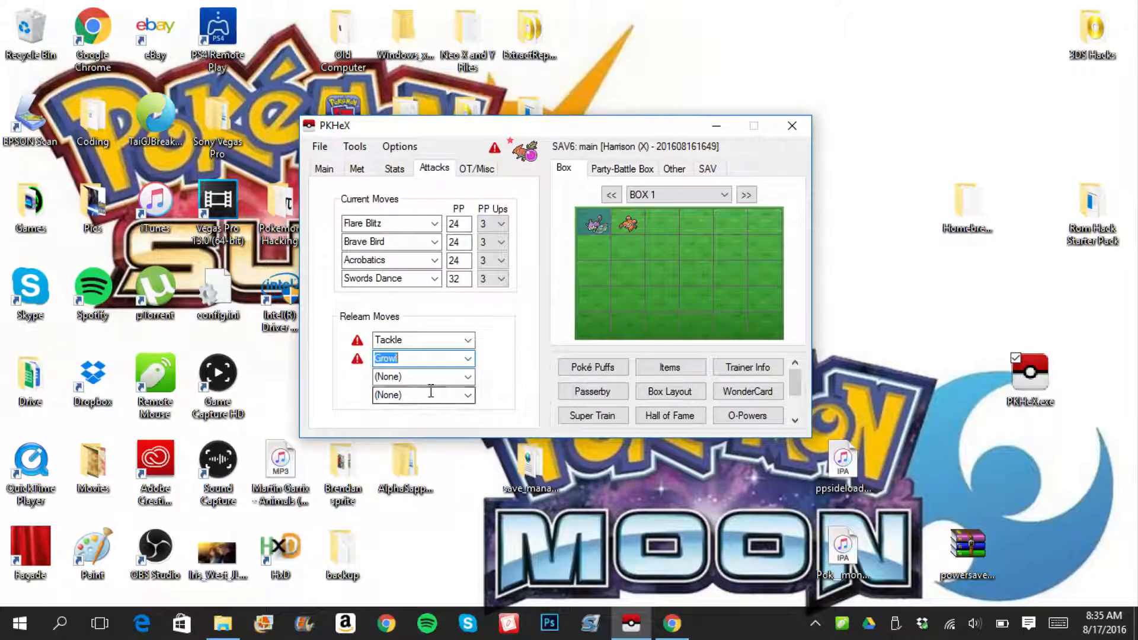
# - Accept the suggested relearn moves and confirm the Pokémon now passes legality
pyautogui.click(421, 376)
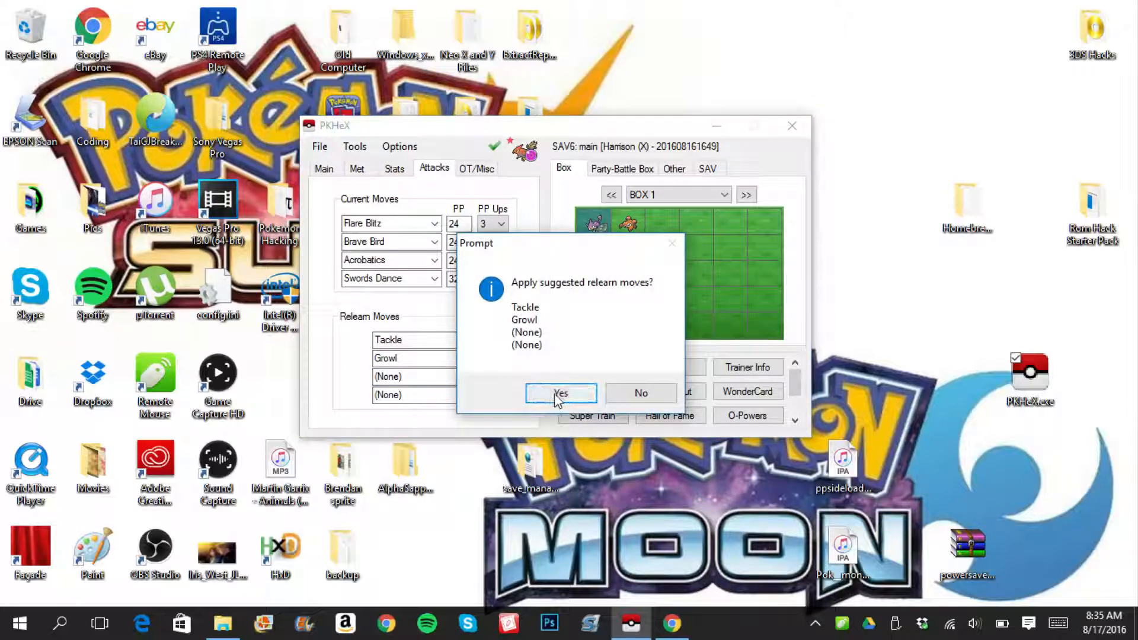
pyautogui.click(560, 392)
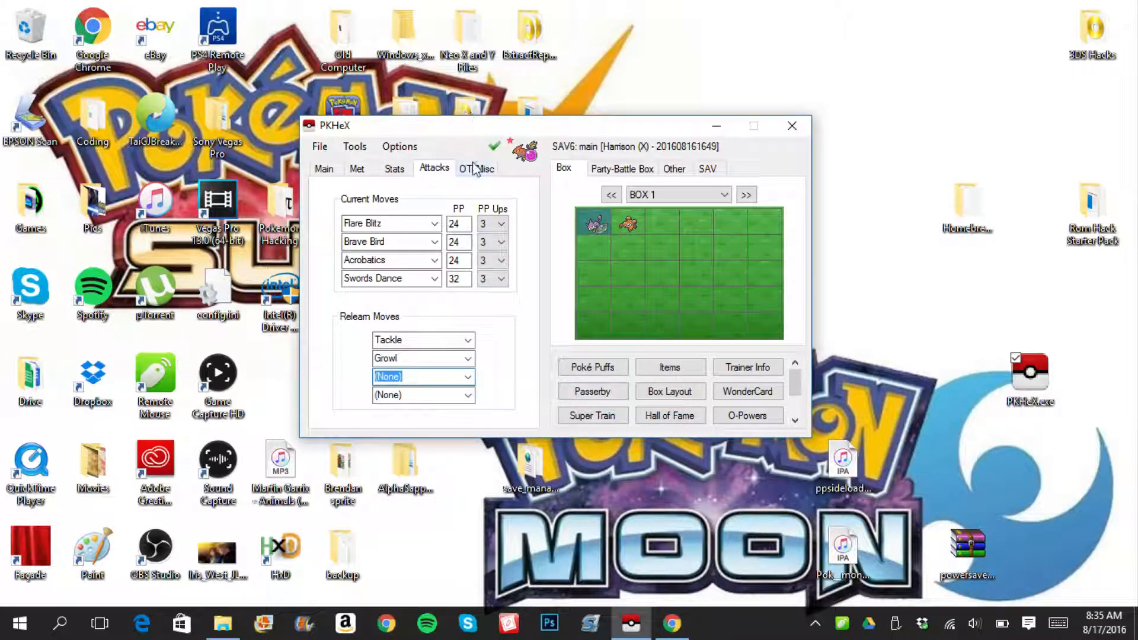
pyautogui.click(494, 146)
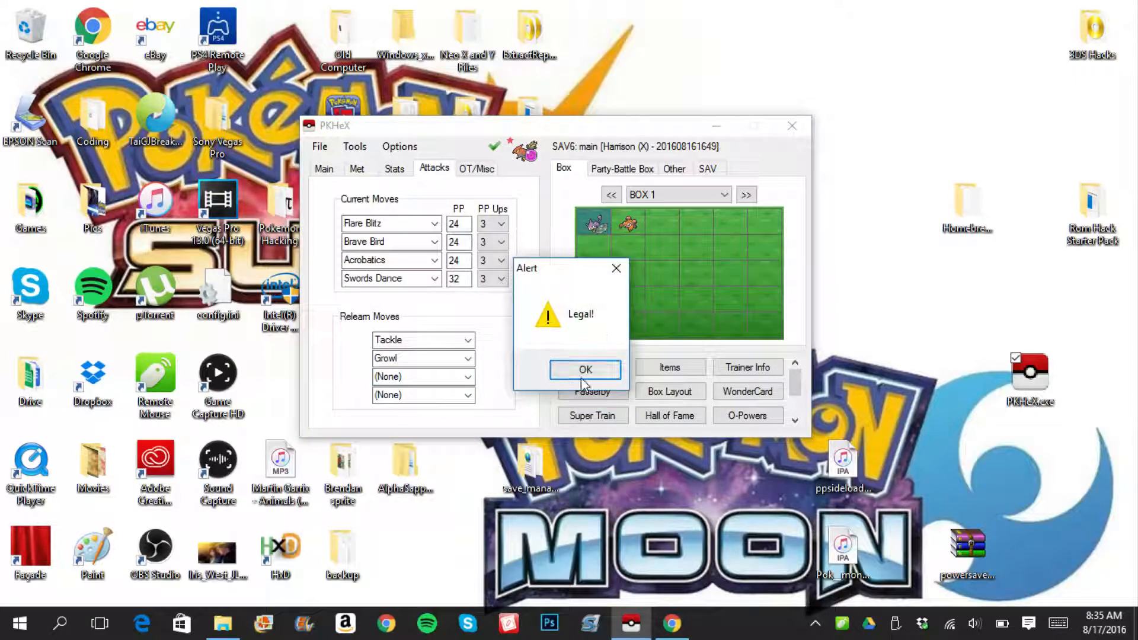
pyautogui.click(585, 370)
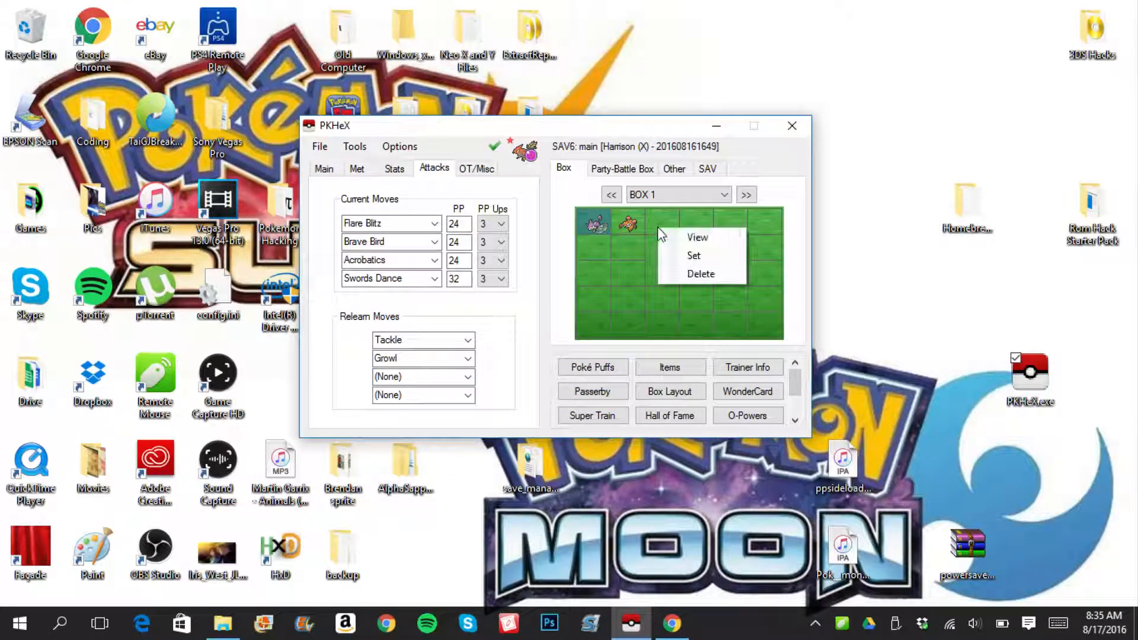
# - Set the edited Talonflame into Box 1's empty third slot
pyautogui.click(694, 255)
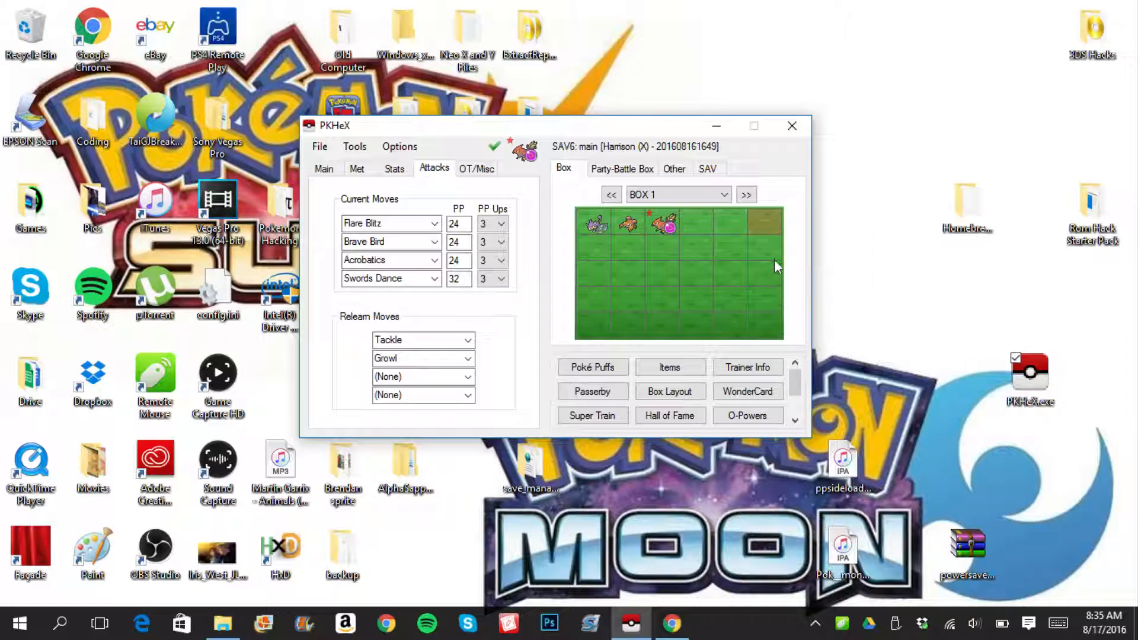
pyautogui.moveTo(693, 97)
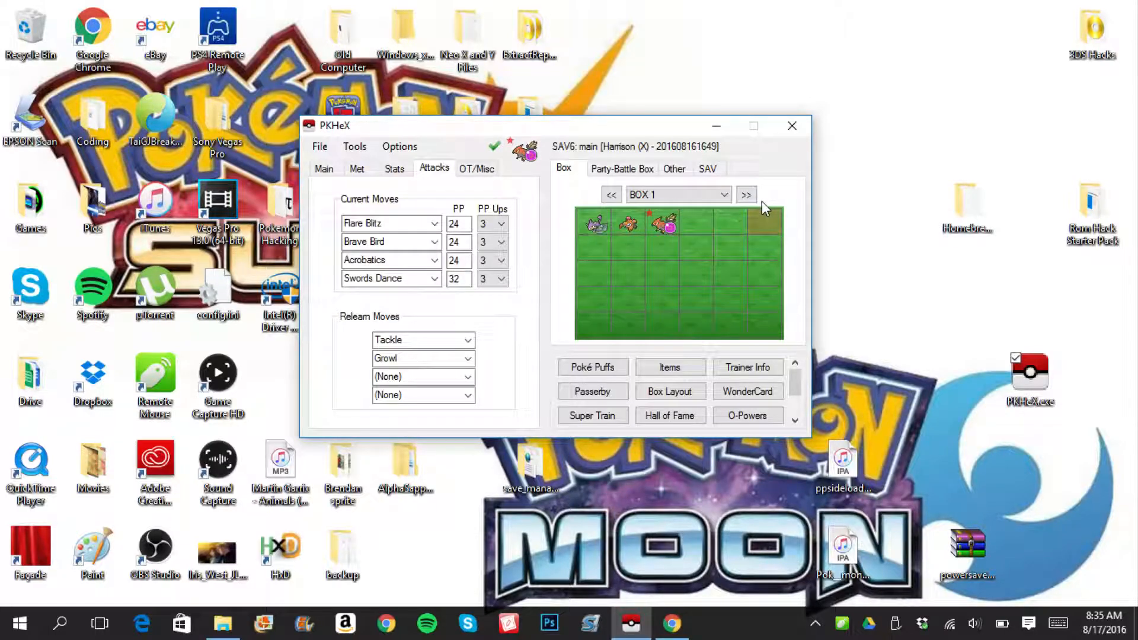
pyautogui.moveTo(686, 223)
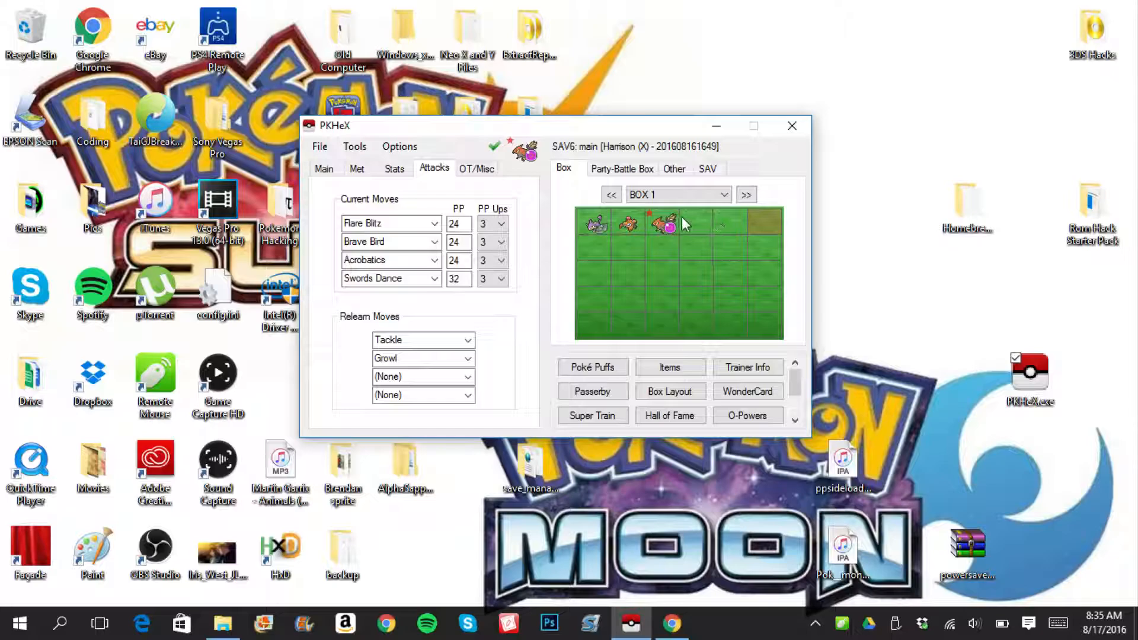
pyautogui.moveTo(675, 229)
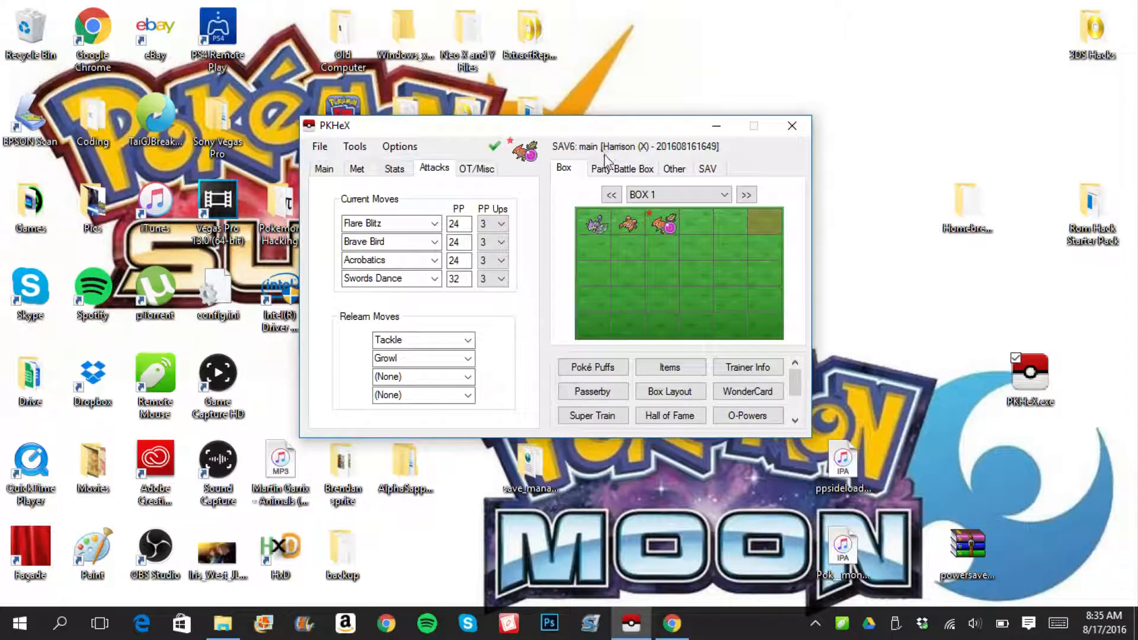
# - Review the party, view the save's checksum details, and begin exporting the save
pyautogui.click(621, 168)
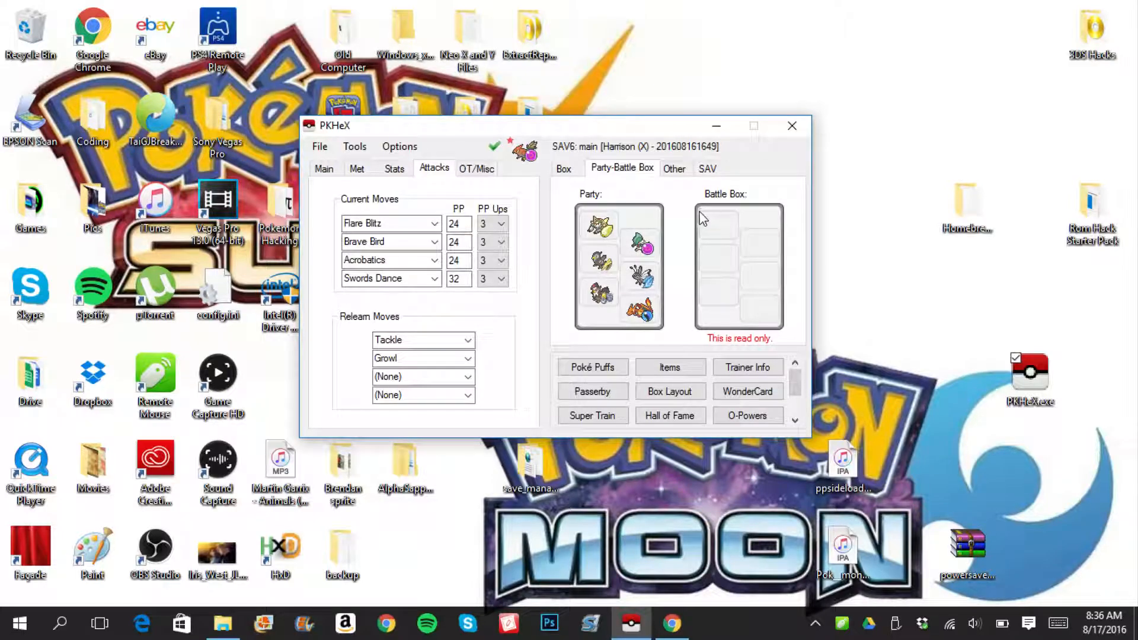
pyautogui.moveTo(604, 274)
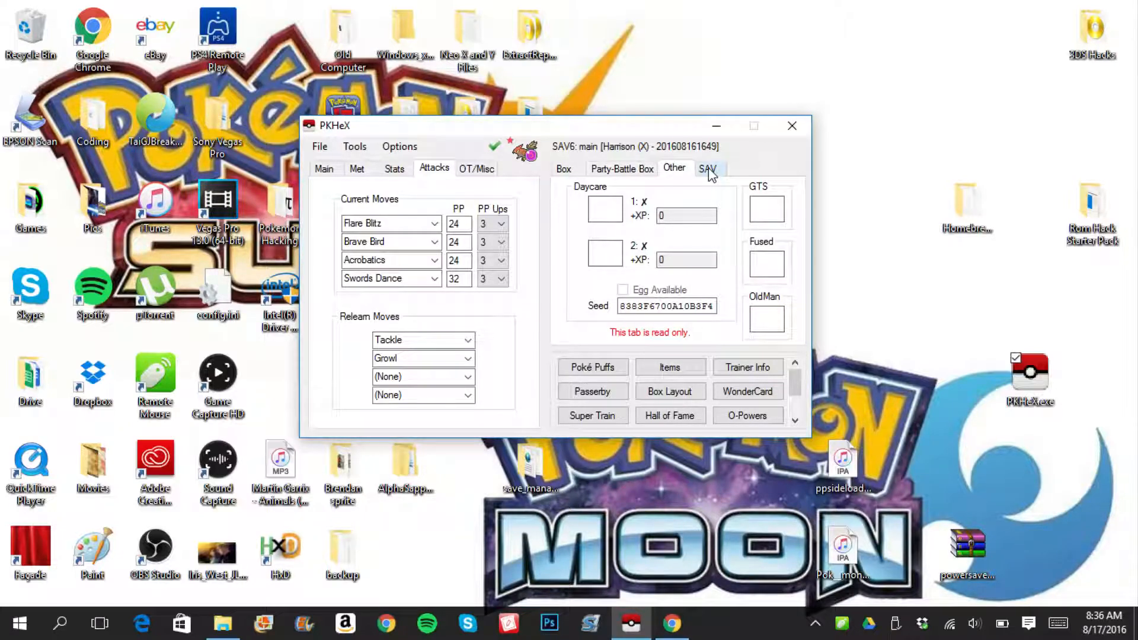
pyautogui.click(708, 168)
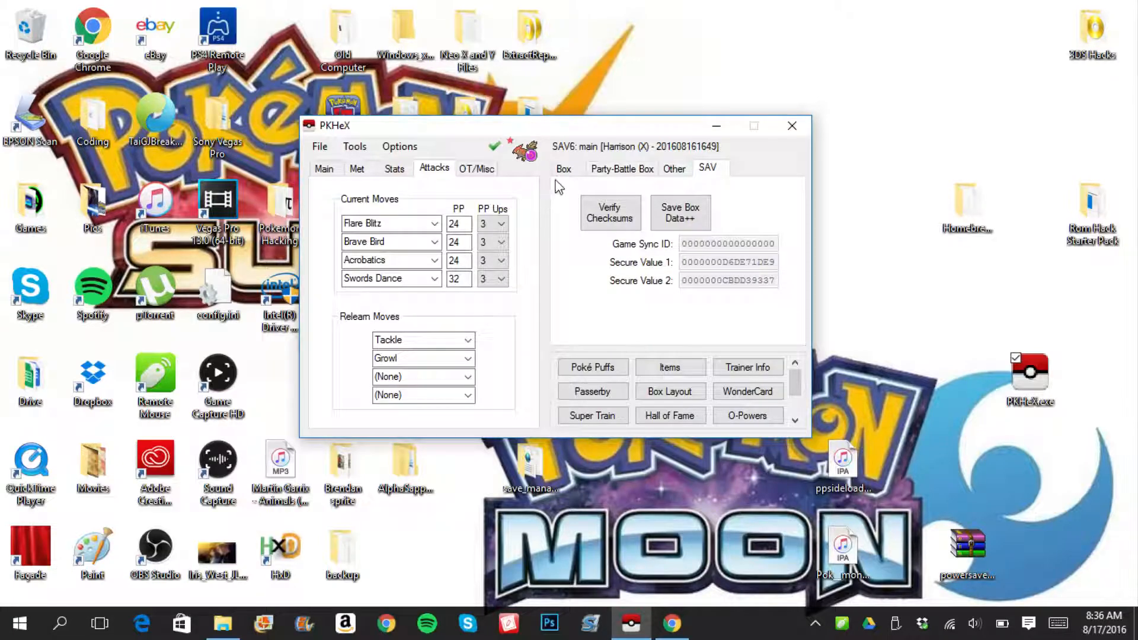
pyautogui.click(319, 145)
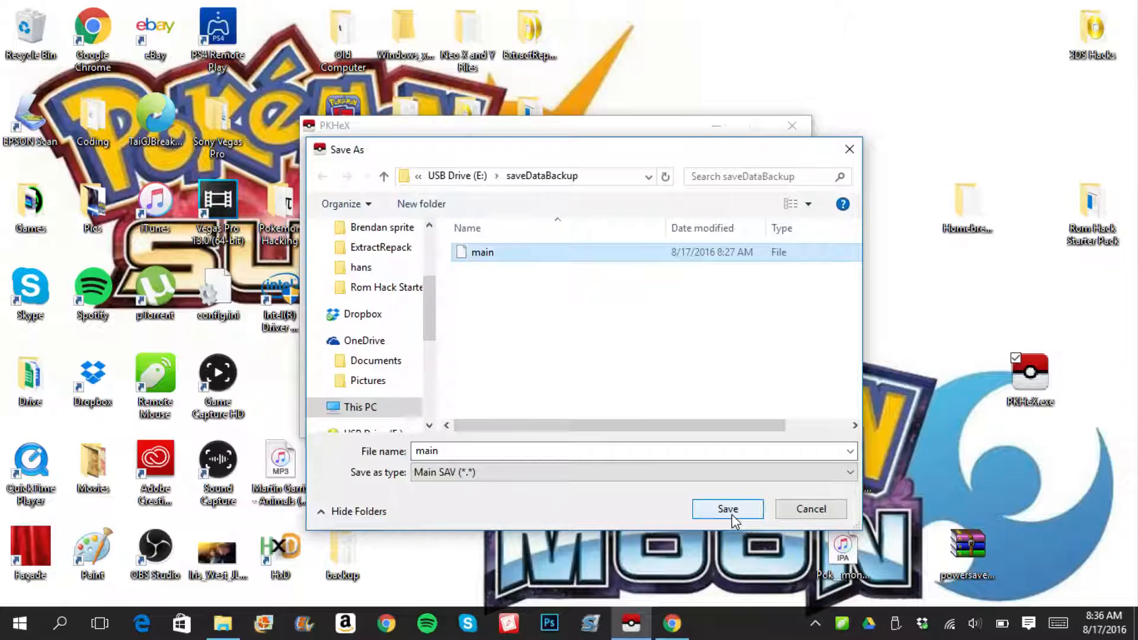
# - Overwrite main in E:\saveDataBackup with the edited save and acknowledge the confirmation
pyautogui.click(727, 509)
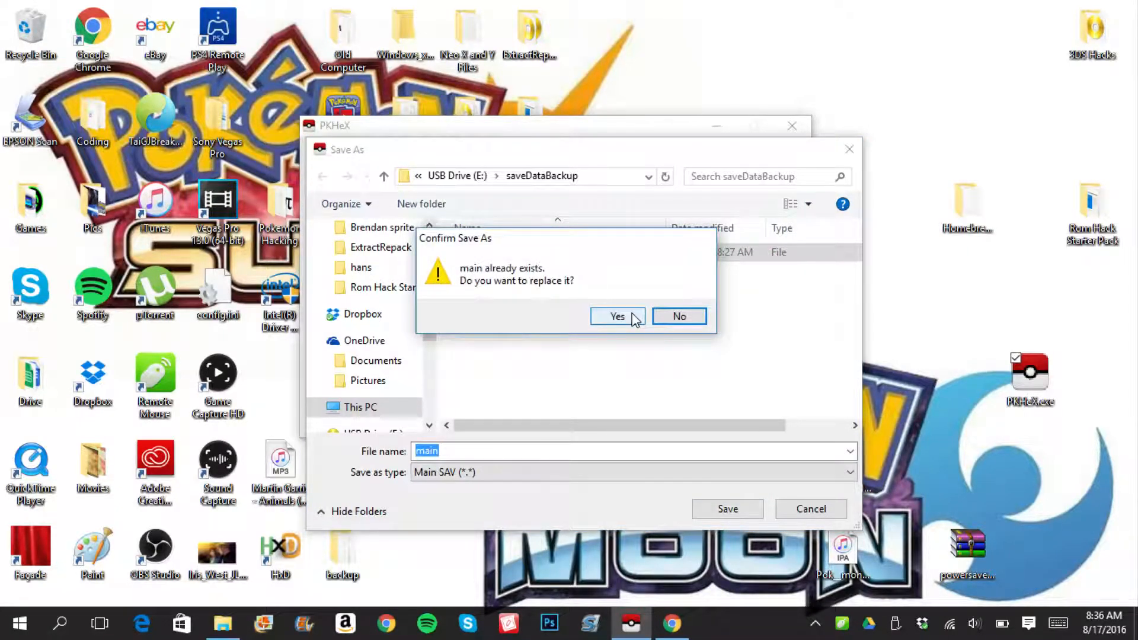
pyautogui.click(617, 316)
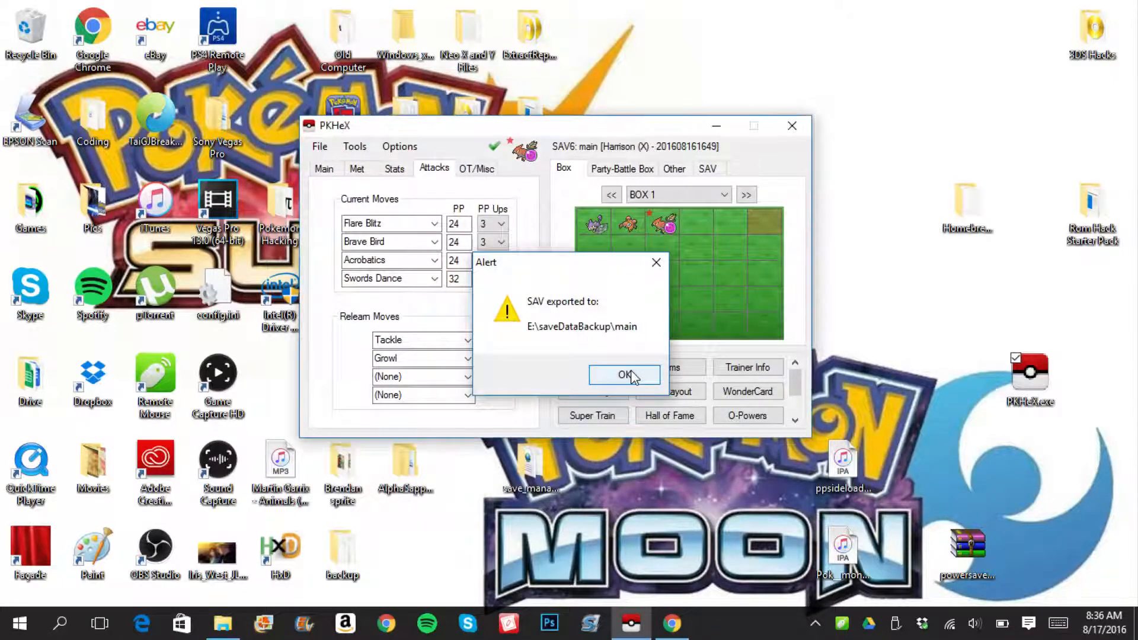
pyautogui.click(624, 375)
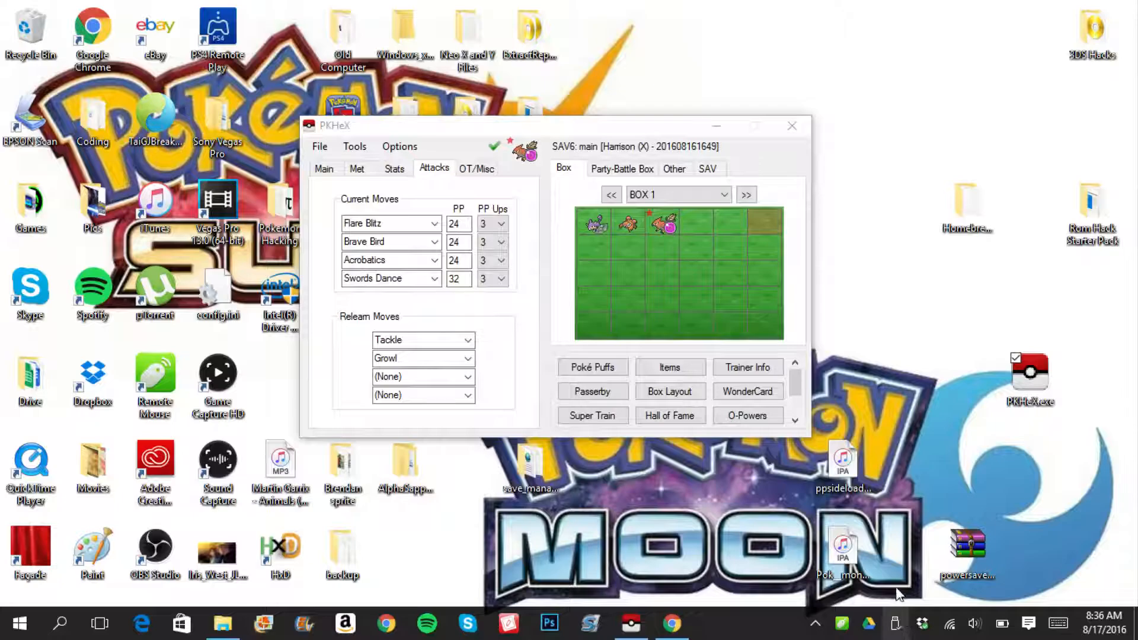
pyautogui.moveTo(923, 622)
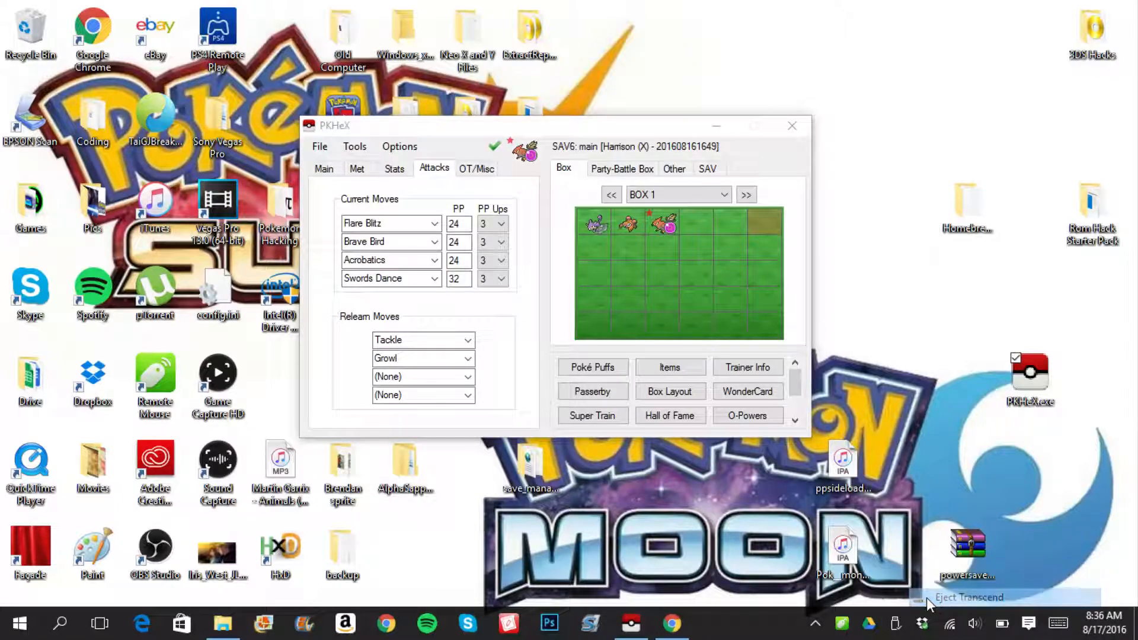